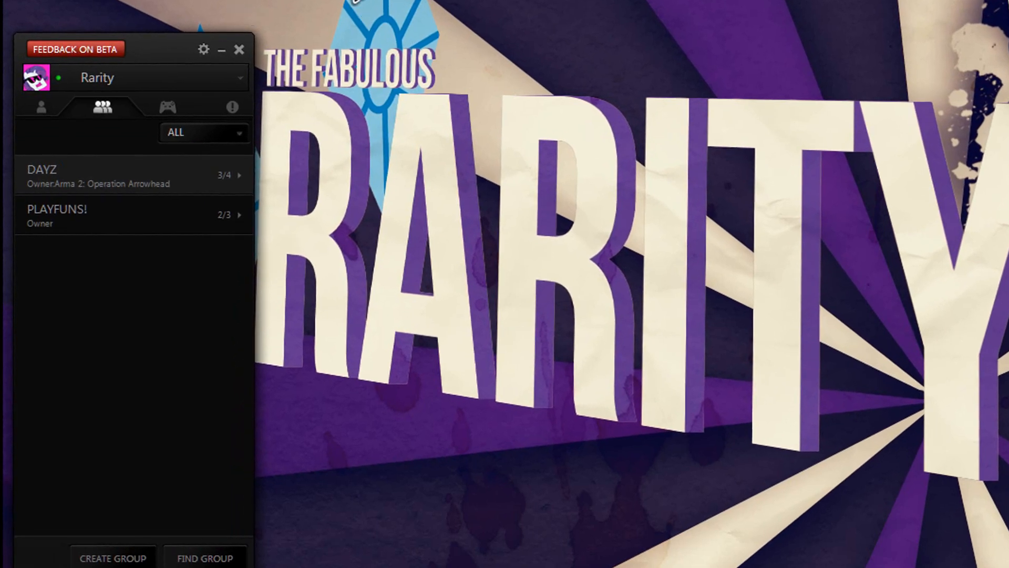
{"action": "mouse_move", "coordinate": [168, 107]}
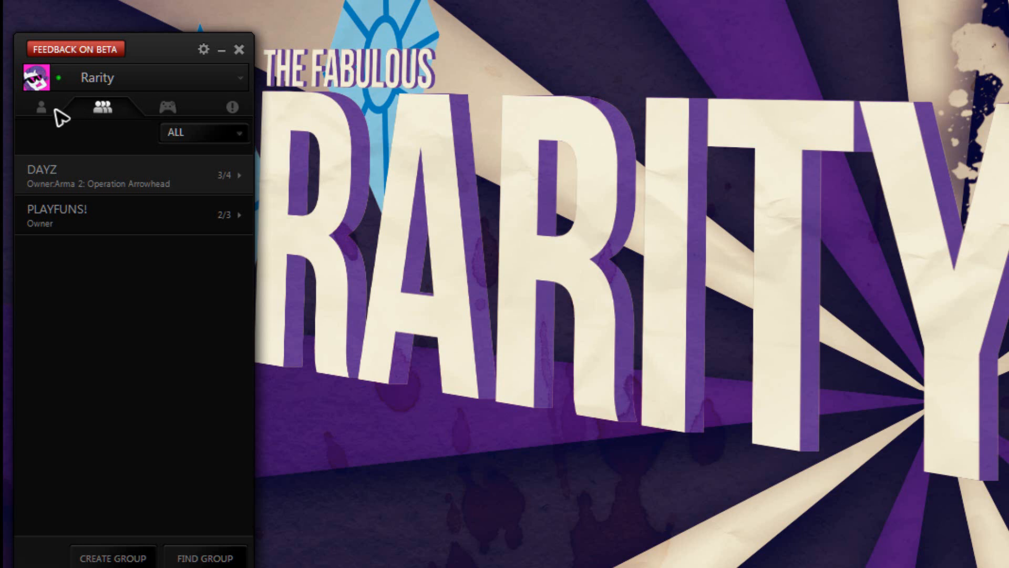
{"action": "mouse_move", "coordinate": [44, 114]}
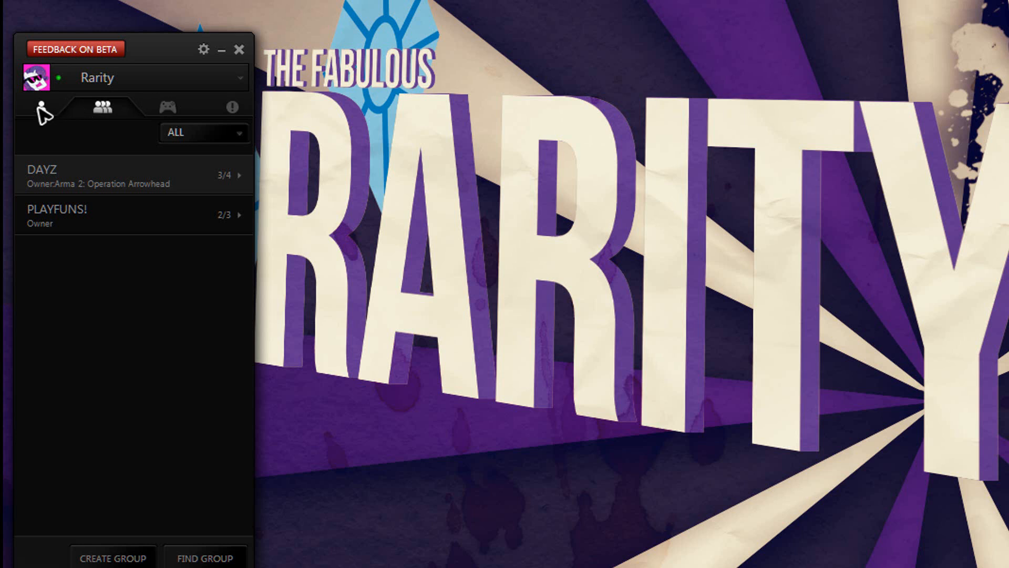
{"action": "mouse_move", "coordinate": [63, 110]}
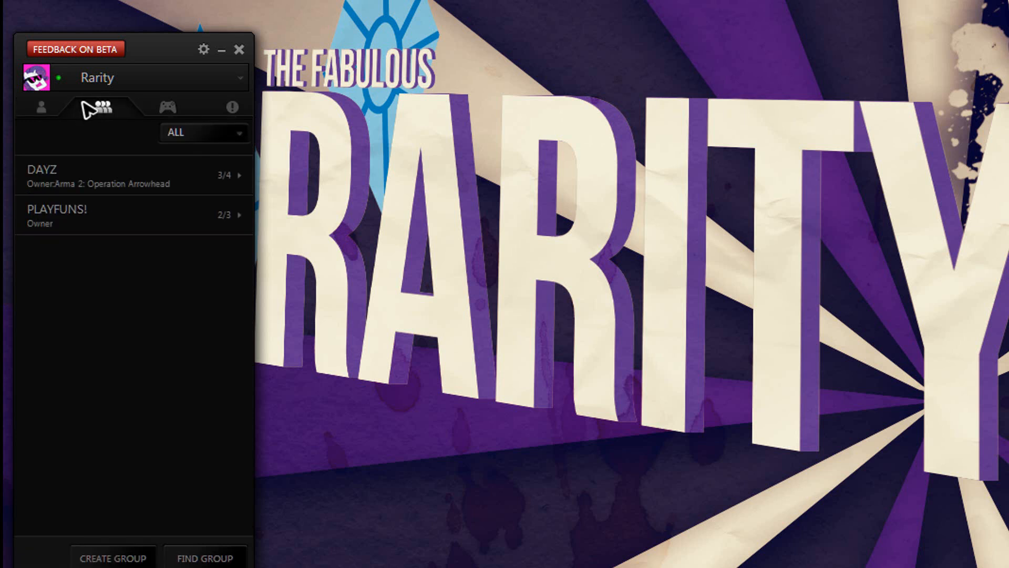
{"action": "mouse_move", "coordinate": [94, 98]}
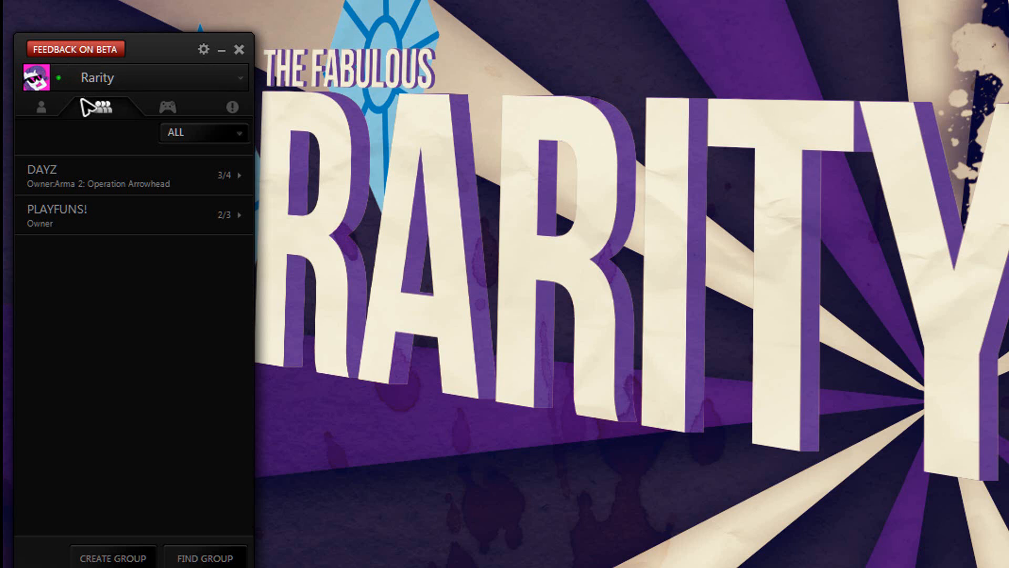
{"action": "mouse_move", "coordinate": [82, 103]}
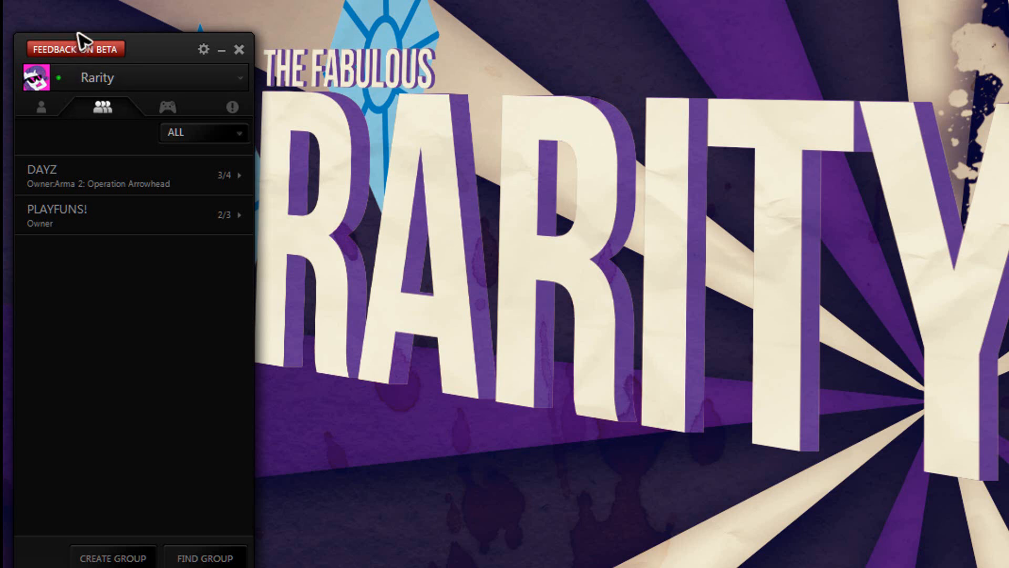
{"action": "mouse_move", "coordinate": [87, 48]}
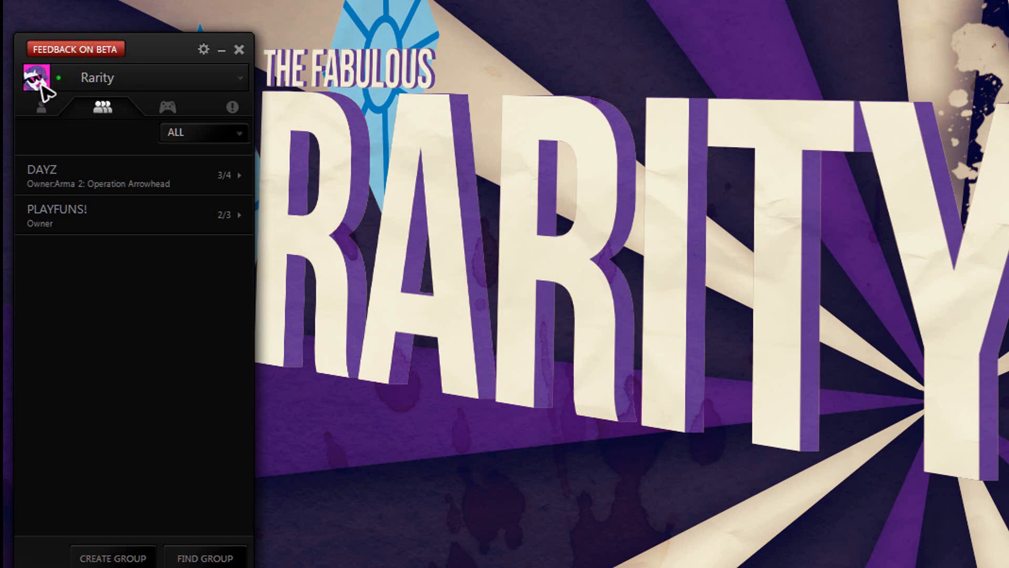
{"action": "mouse_move", "coordinate": [42, 94]}
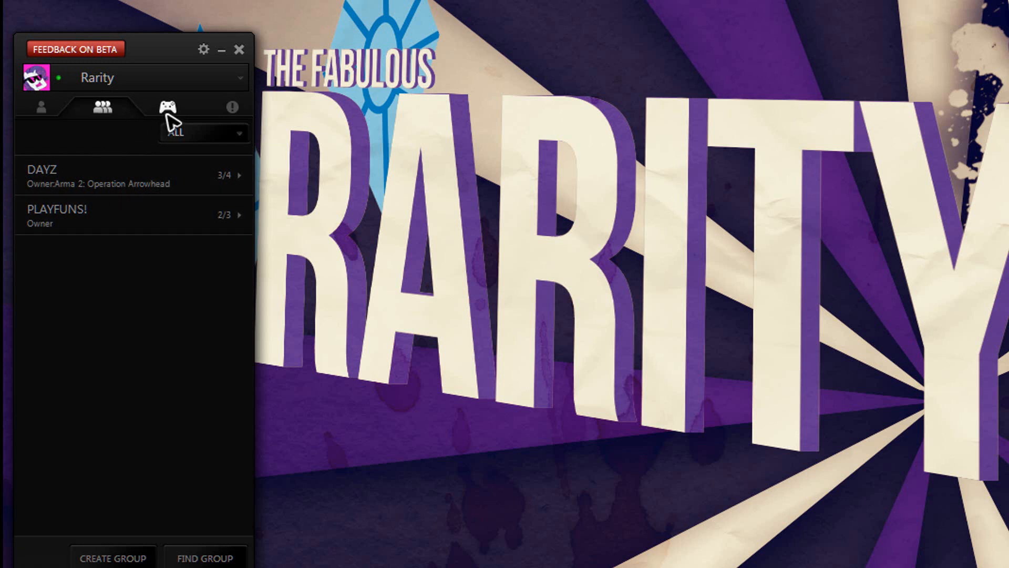
{"action": "mouse_move", "coordinate": [94, 115]}
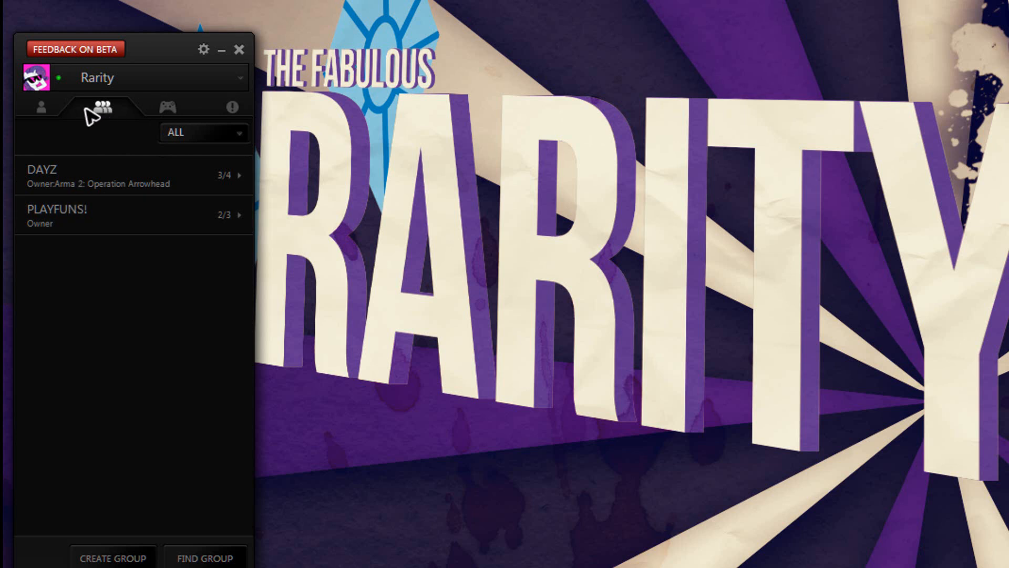
Show the friends list and bring up the Find Friends panel on its Skype option
{"action": "left_click", "coordinate": [41, 108]}
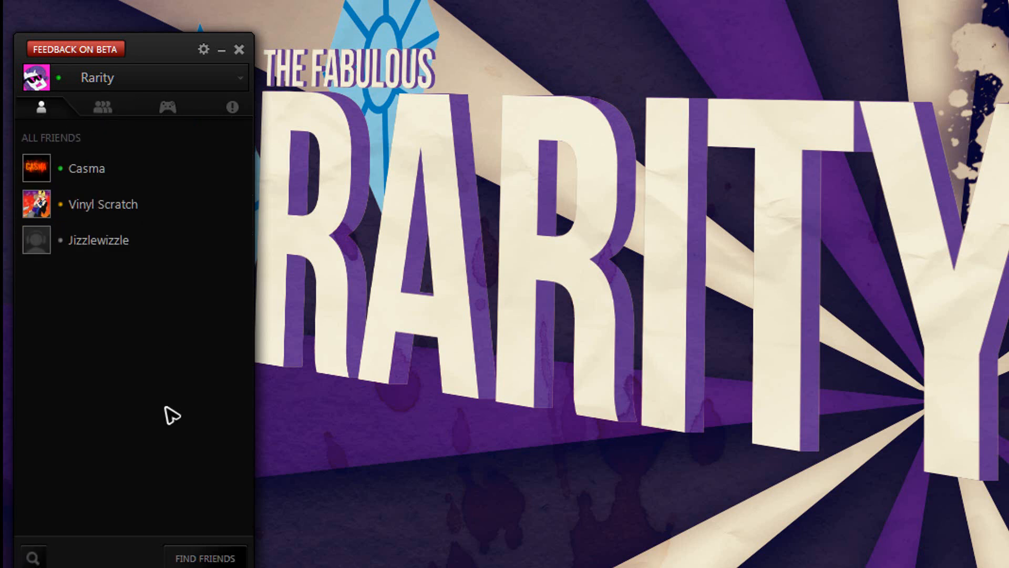
{"action": "left_click", "coordinate": [205, 558]}
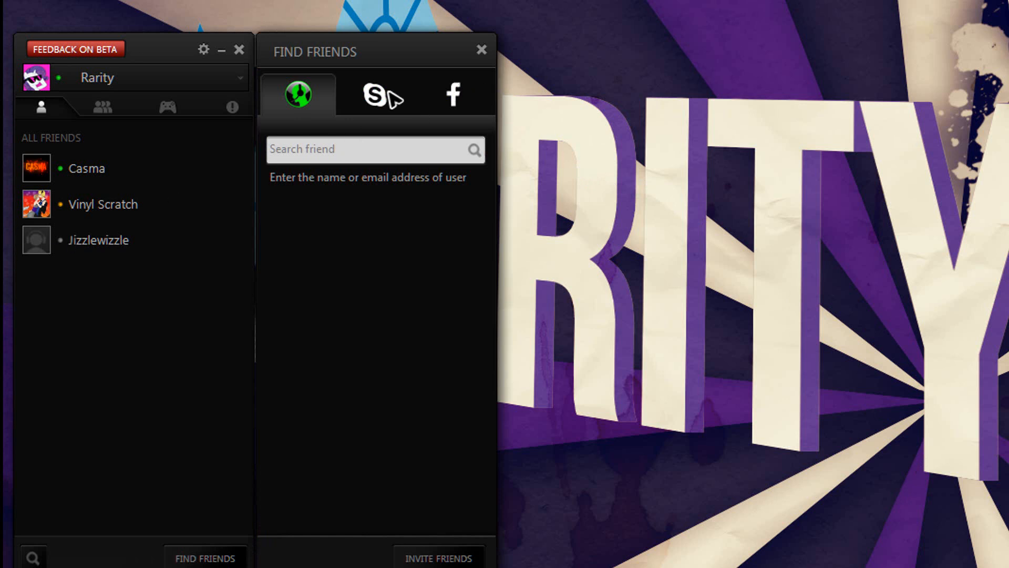
{"action": "left_click", "coordinate": [374, 94]}
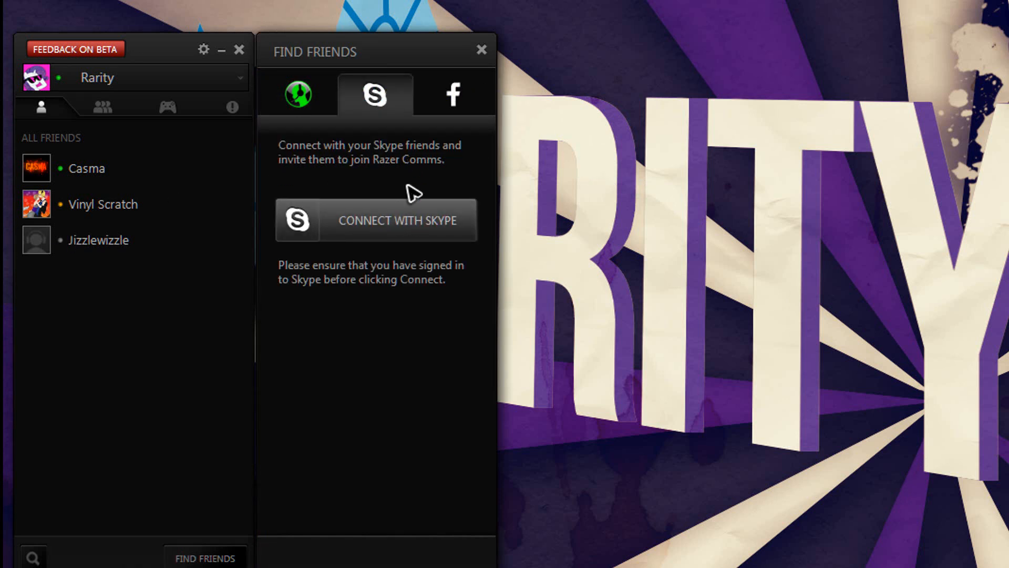
Browse the Facebook and name-search options, then settle on the Skype connection option
{"action": "left_click", "coordinate": [452, 95]}
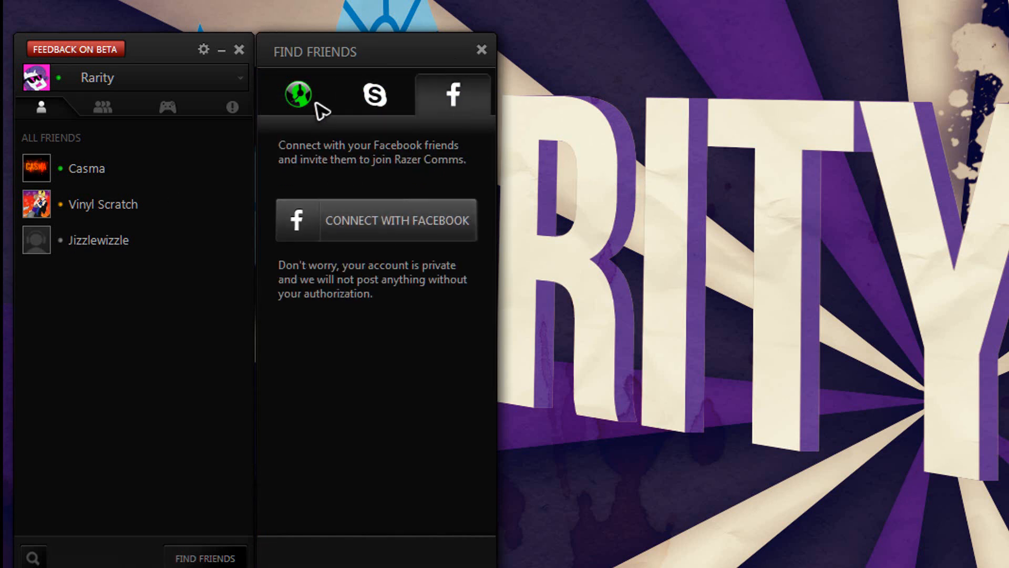
{"action": "left_click", "coordinate": [297, 95]}
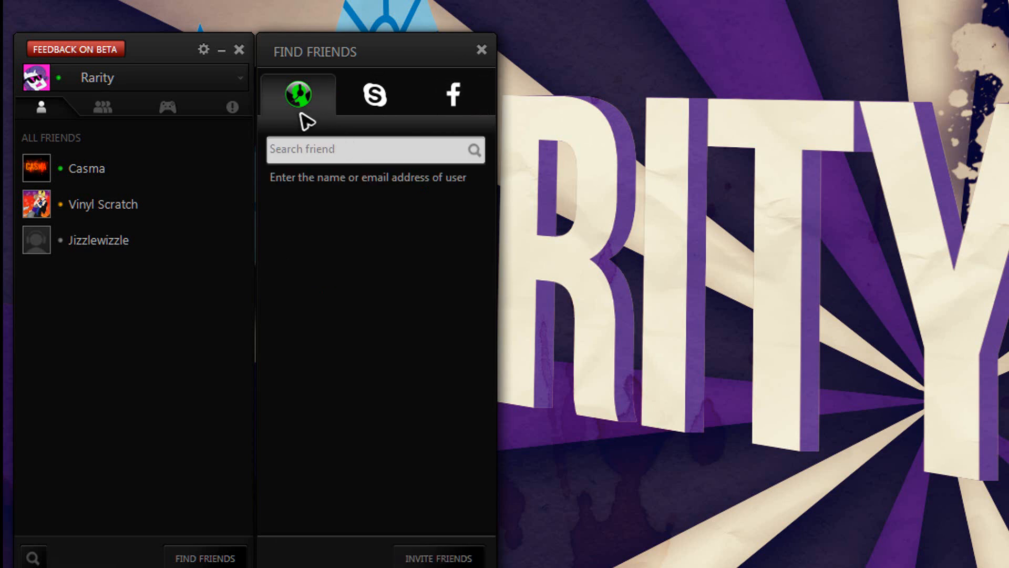
{"action": "mouse_move", "coordinate": [376, 96]}
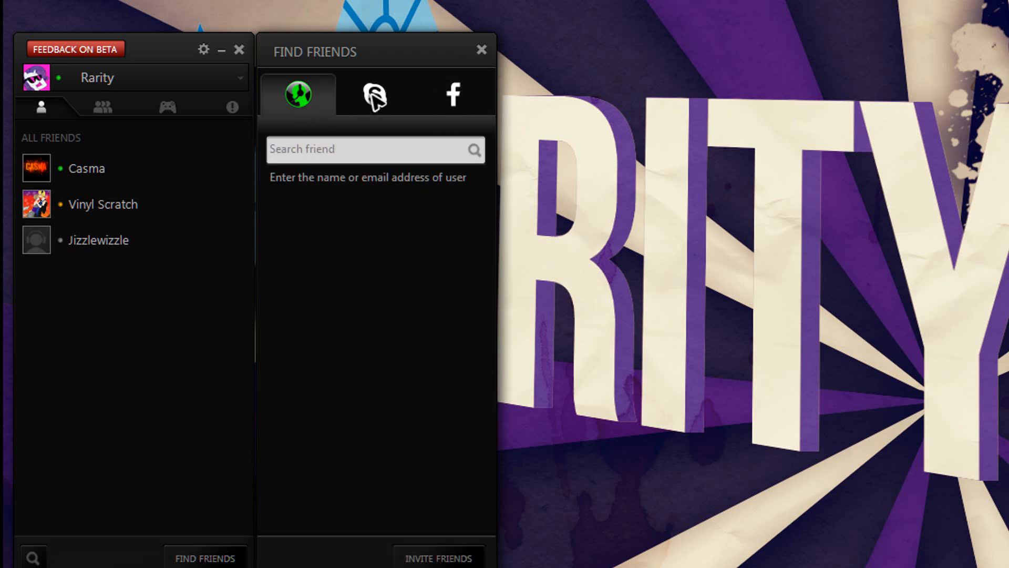
{"action": "left_click", "coordinate": [375, 93]}
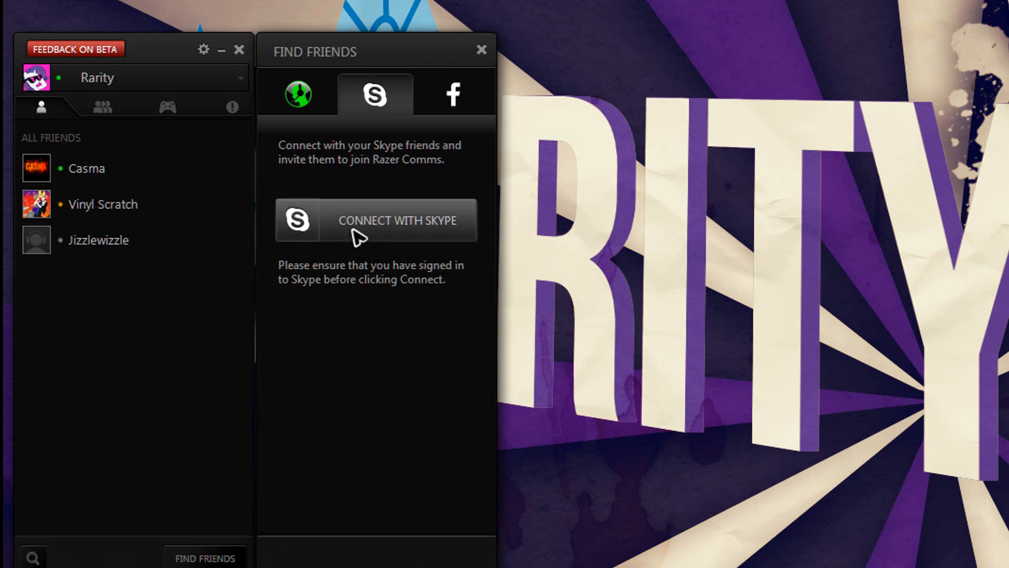
{"action": "mouse_move", "coordinate": [370, 246]}
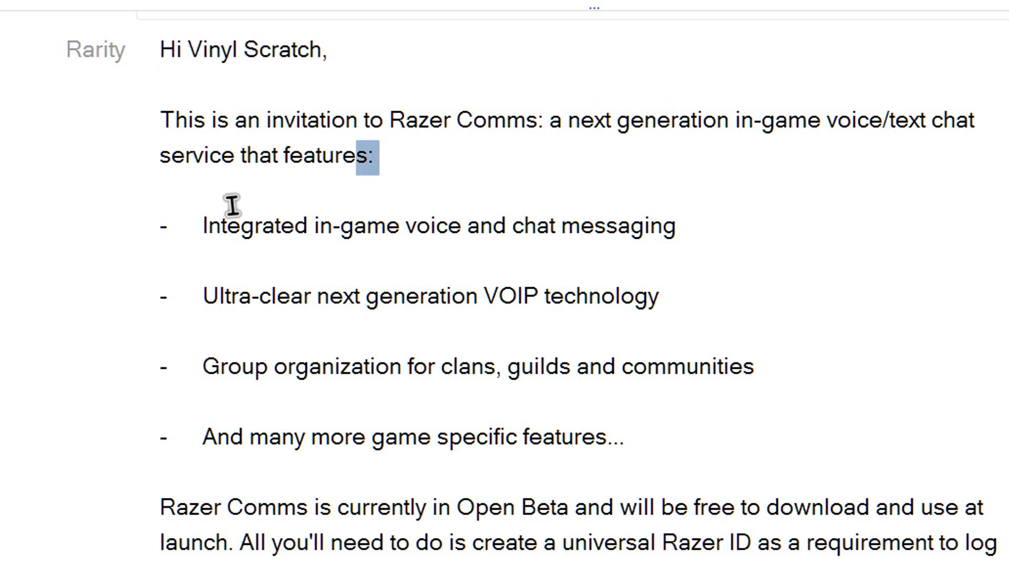
{"action": "mouse_move", "coordinate": [593, 202]}
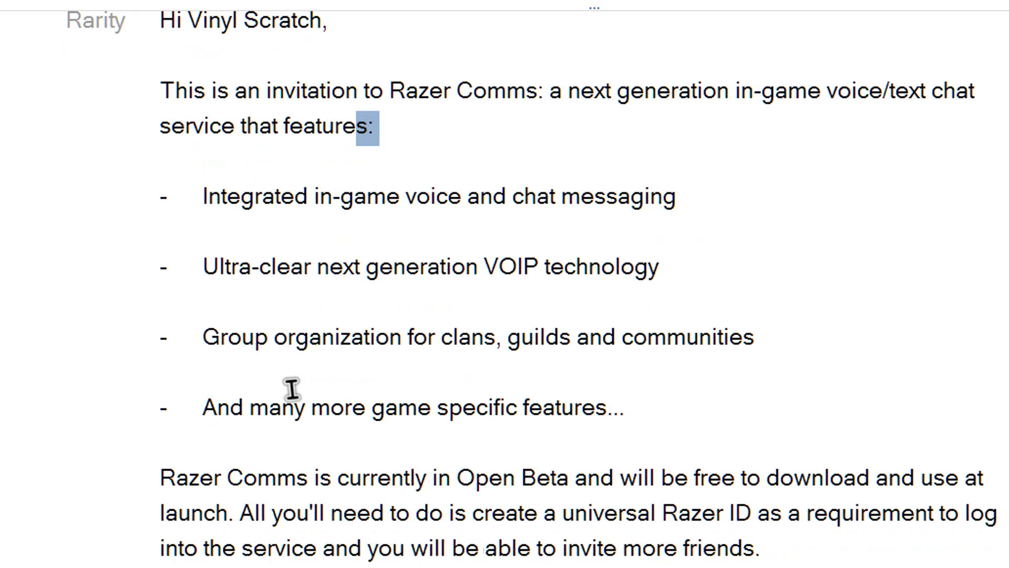
{"action": "scroll", "scroll_direction": "down", "scroll_amount": 3}
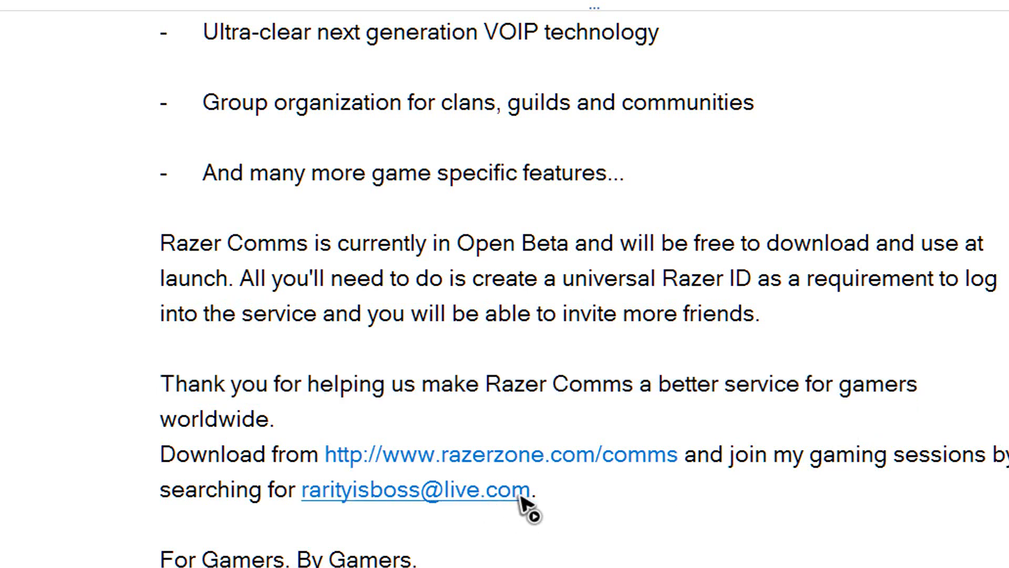
{"action": "double_click", "coordinate": [414, 491]}
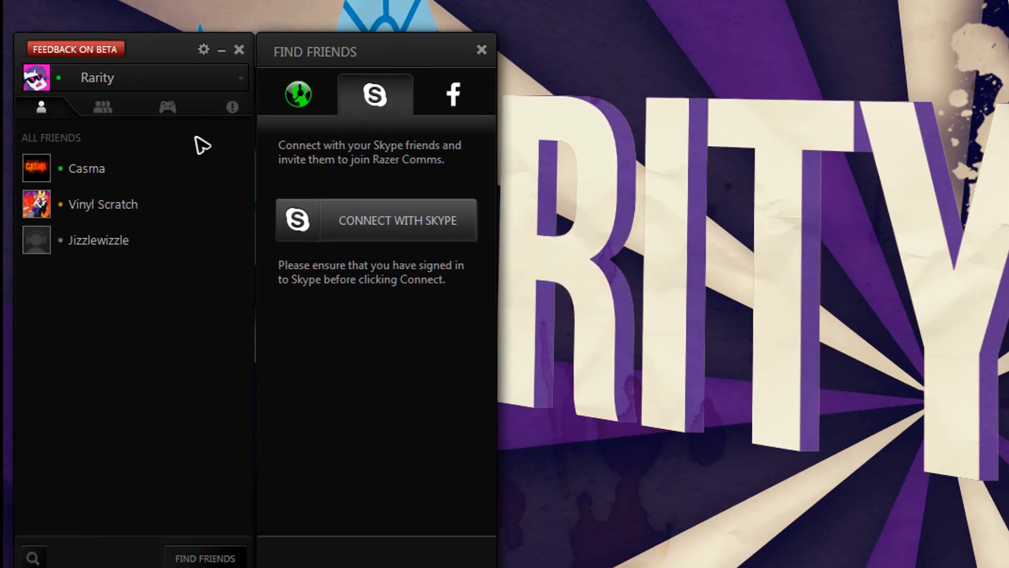
Close the friend finder and show the groups list with DAYZ and PLAYFUNS!
{"action": "left_click", "coordinate": [481, 50]}
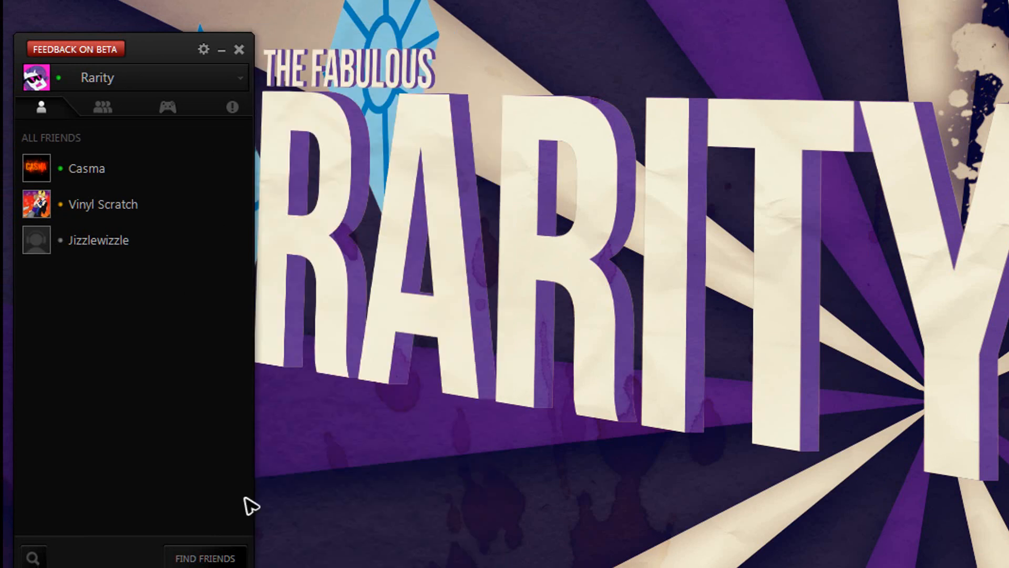
{"action": "mouse_move", "coordinate": [93, 295]}
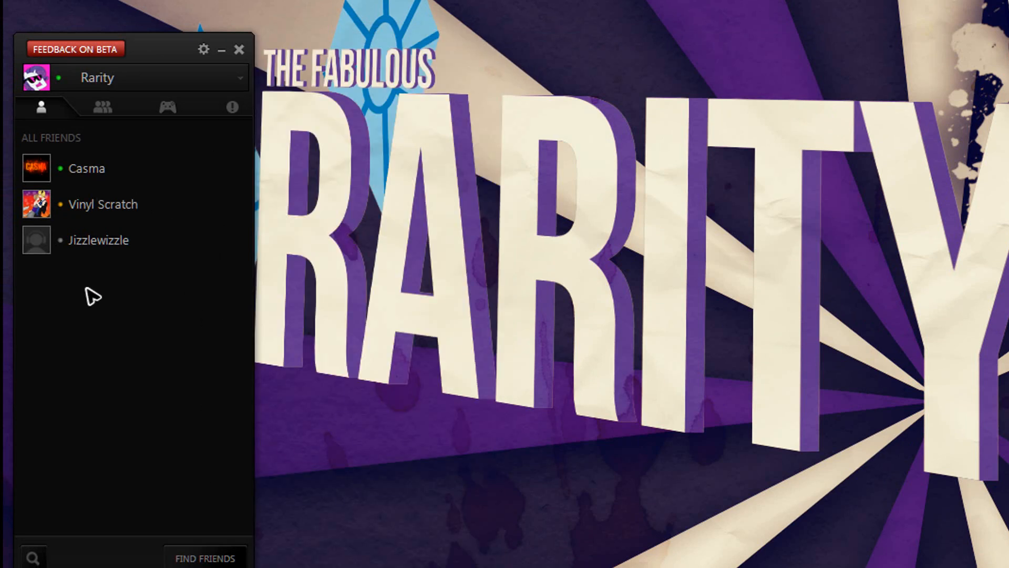
{"action": "mouse_move", "coordinate": [45, 258]}
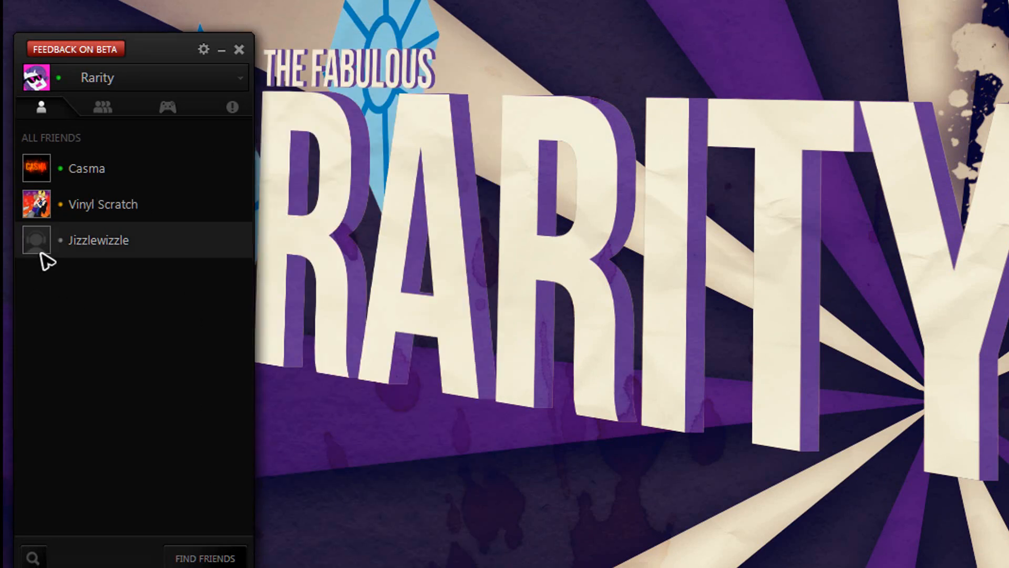
{"action": "left_click", "coordinate": [101, 108]}
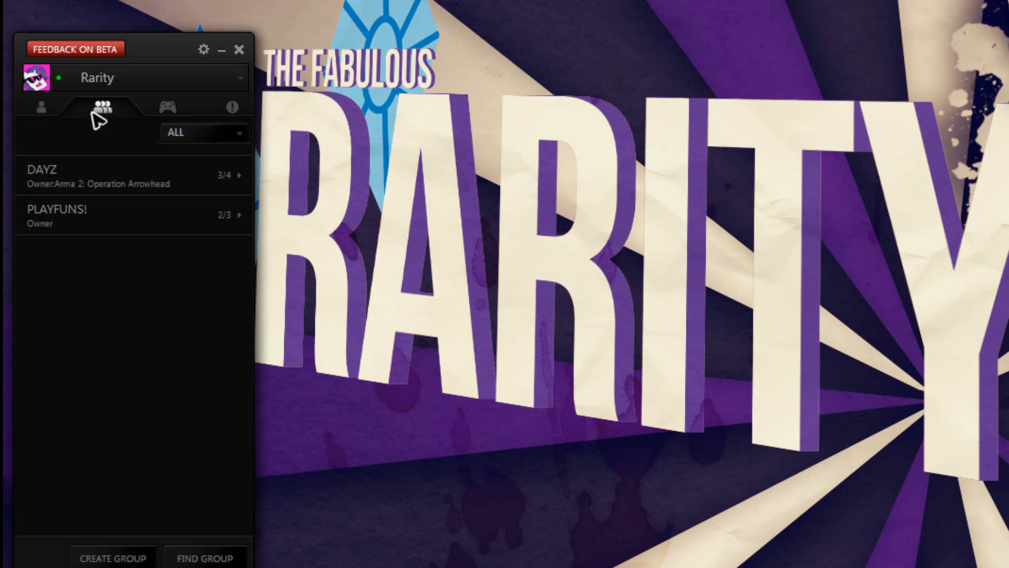
{"action": "mouse_move", "coordinate": [96, 197]}
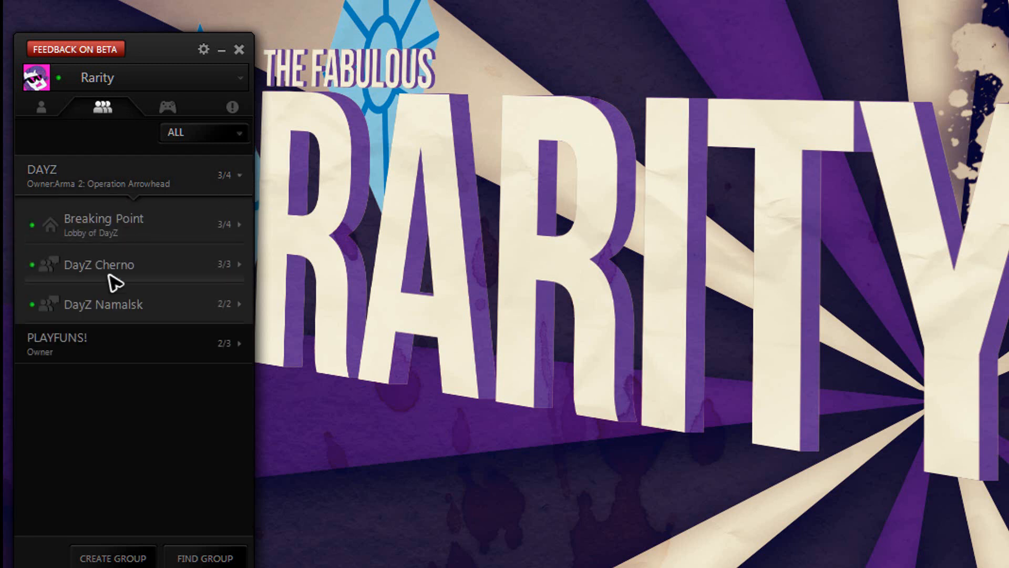
{"action": "mouse_move", "coordinate": [248, 179]}
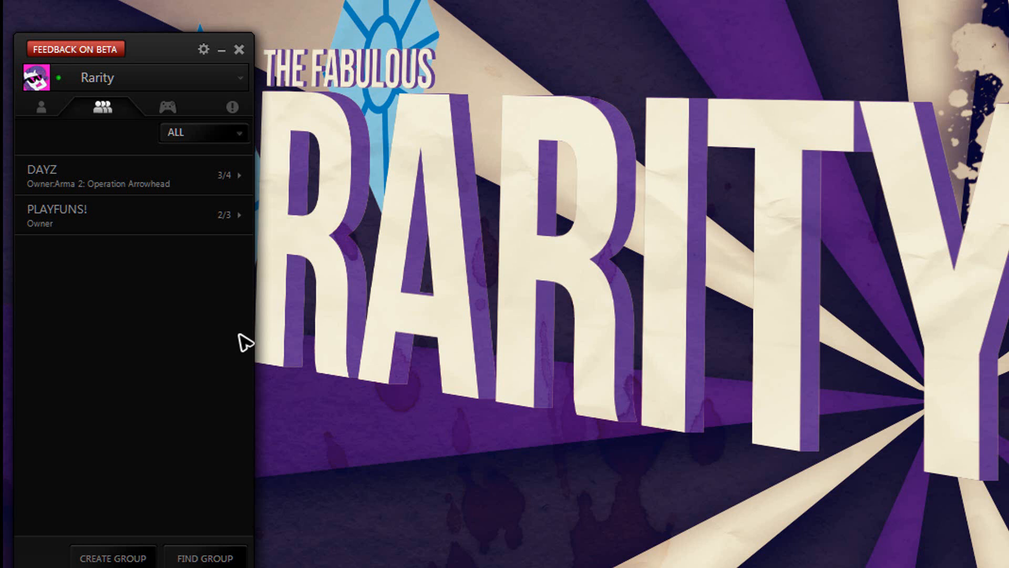
{"action": "mouse_move", "coordinate": [152, 385]}
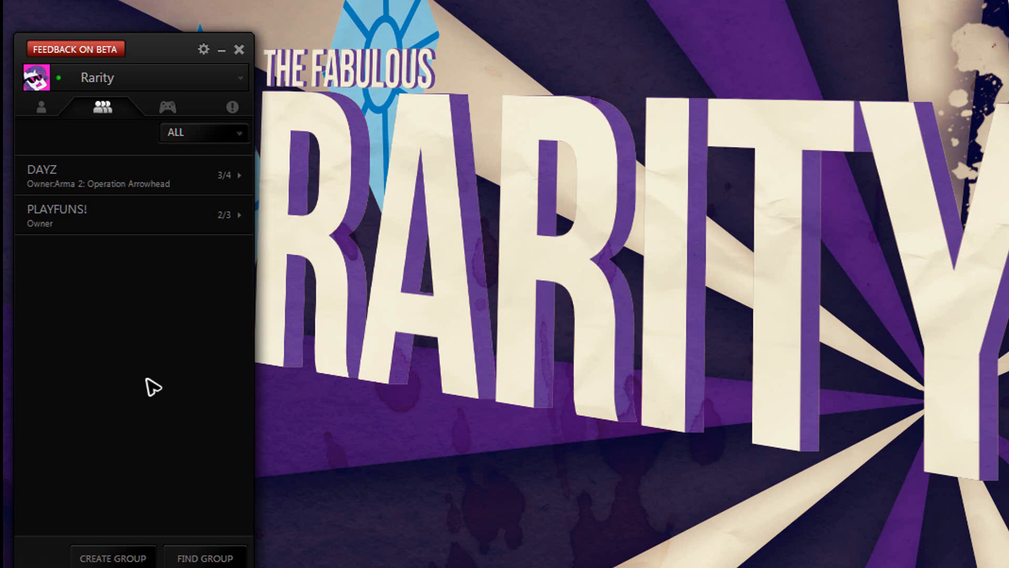
{"action": "mouse_move", "coordinate": [125, 557]}
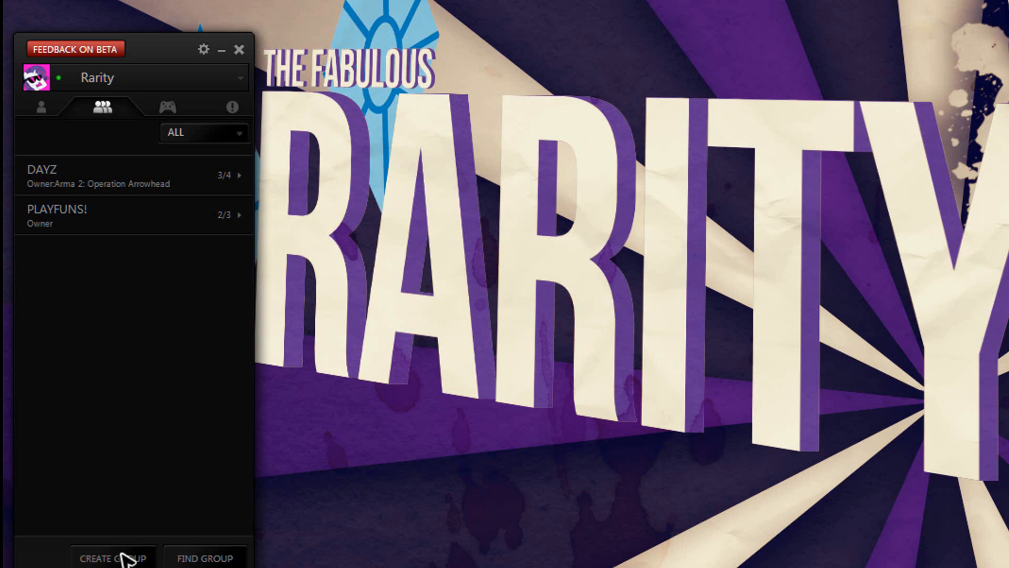
Start a new group named Tut and mark it private
{"action": "left_click", "coordinate": [113, 558]}
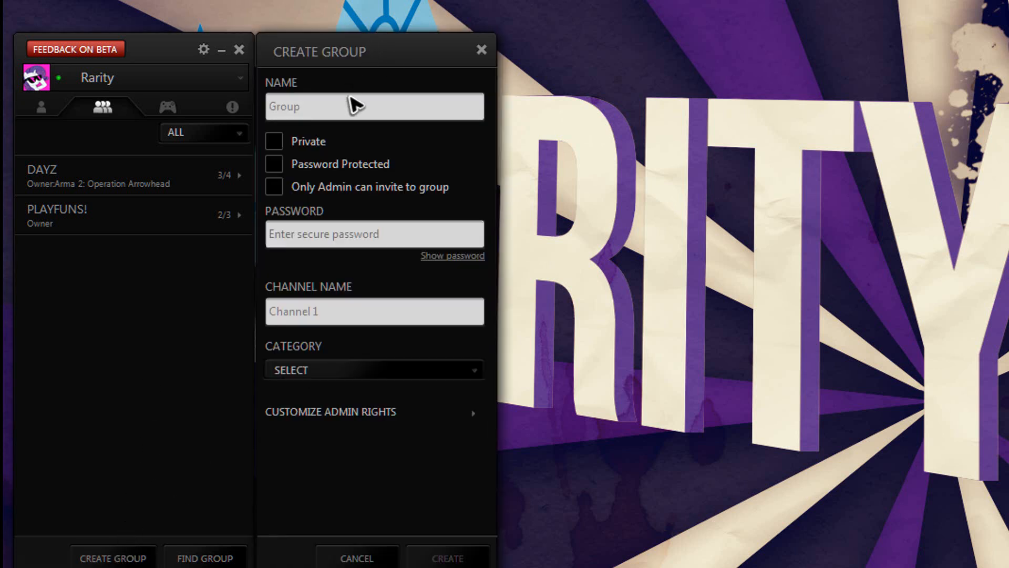
{"action": "mouse_move", "coordinate": [372, 158]}
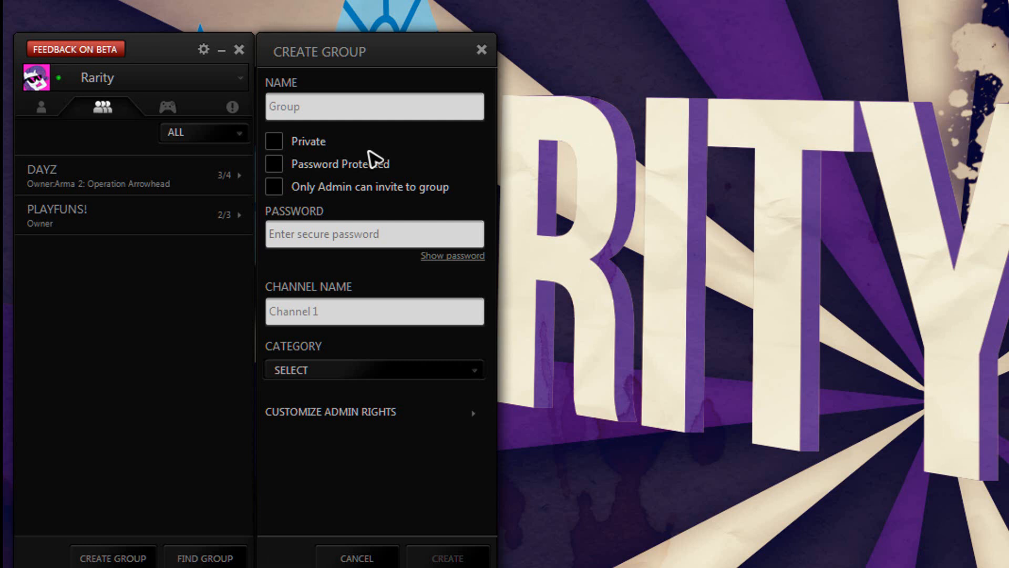
{"action": "left_click", "coordinate": [373, 106]}
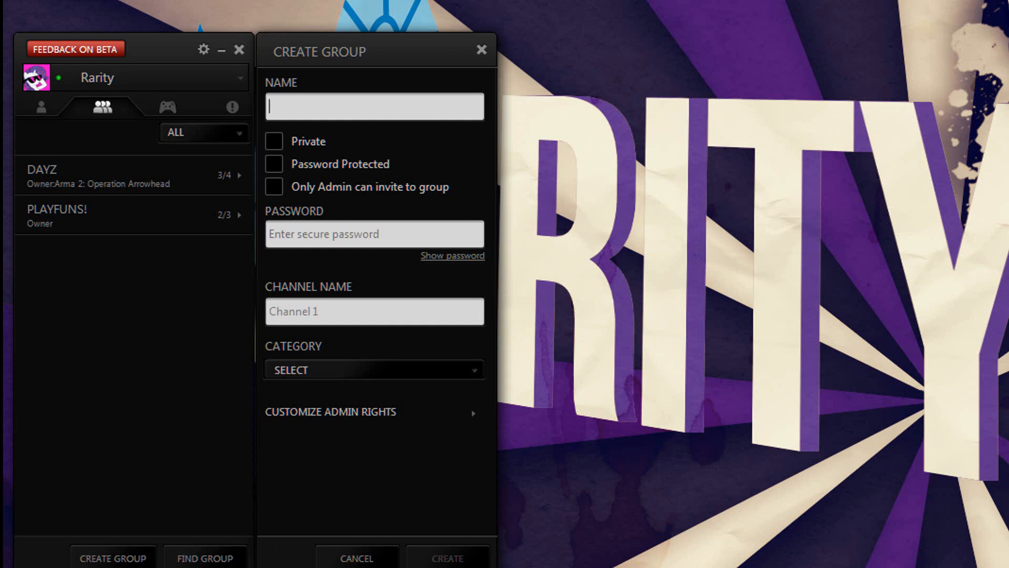
{"action": "type", "text": "Tu"}
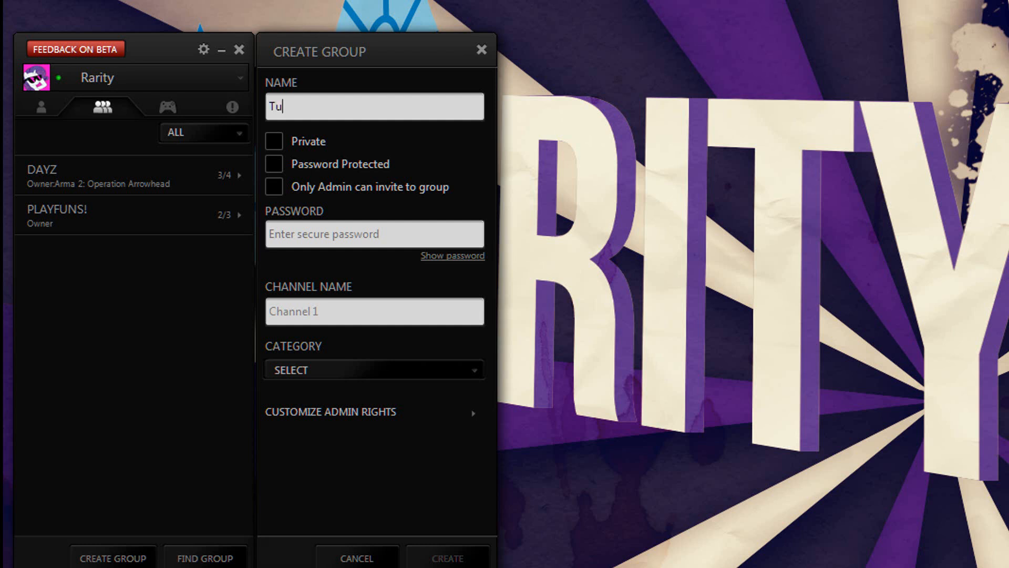
{"action": "mouse_move", "coordinate": [373, 160]}
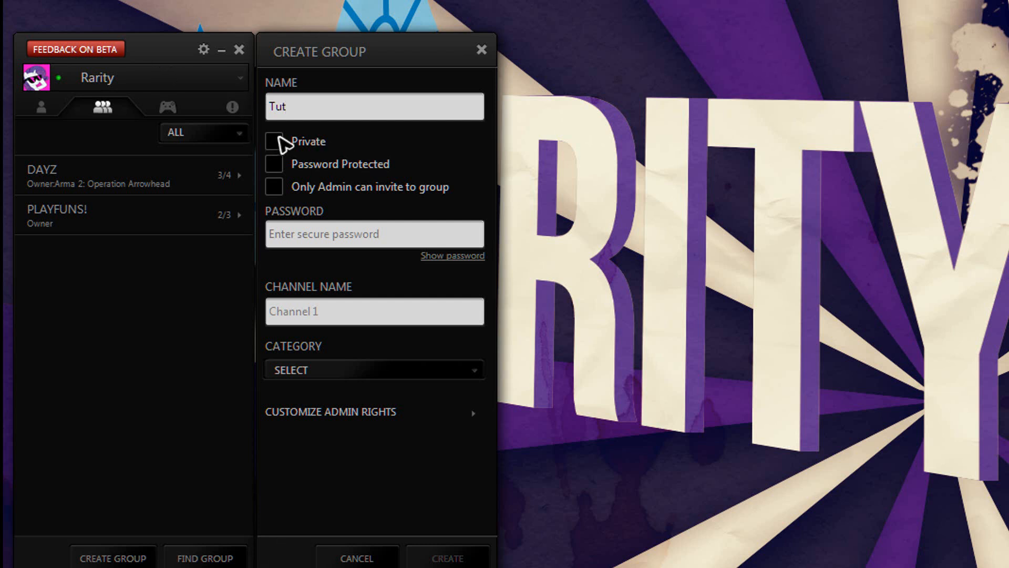
{"action": "left_click", "coordinate": [273, 141]}
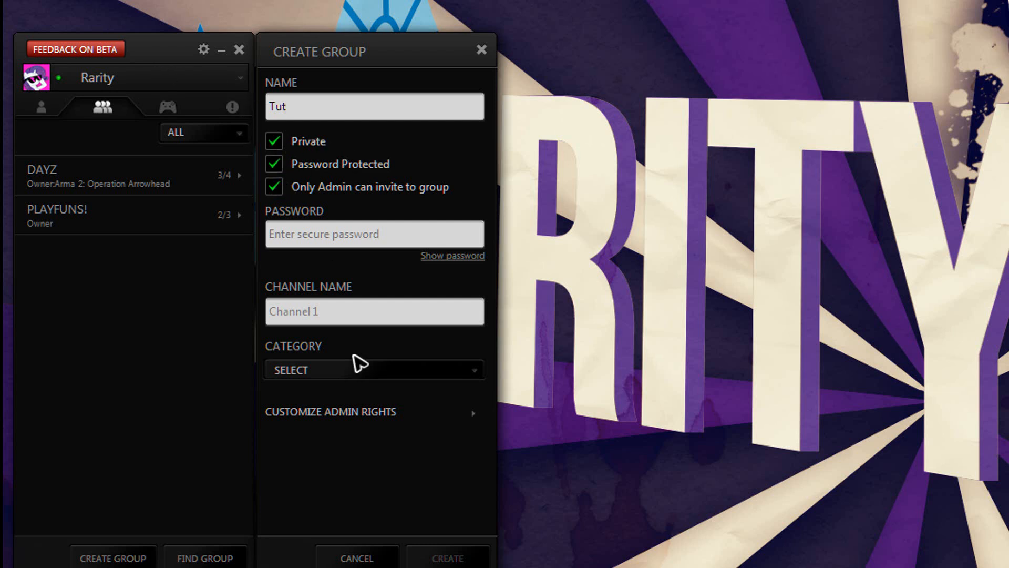
{"action": "mouse_move", "coordinate": [368, 201]}
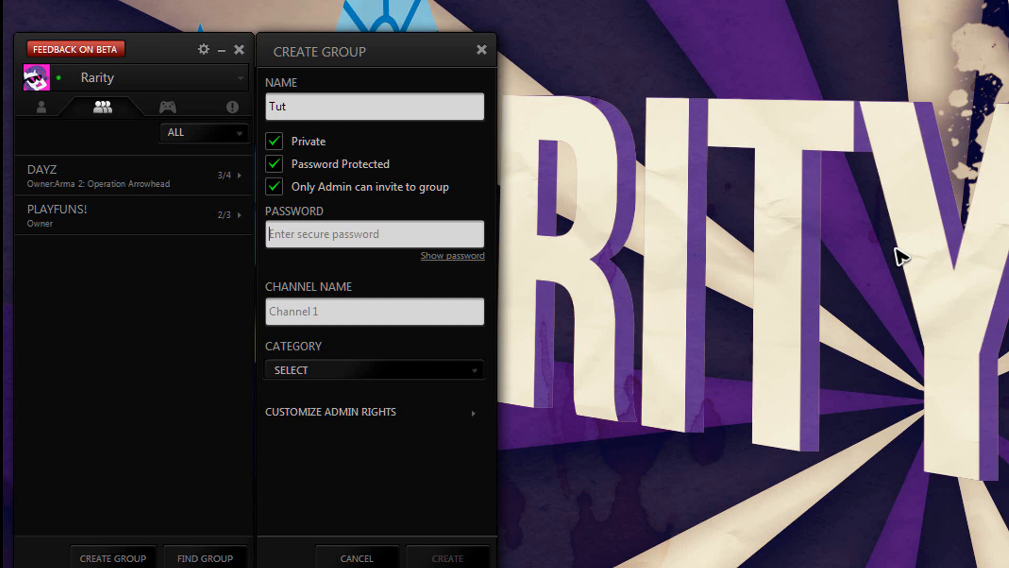
{"action": "type", "text": "**"}
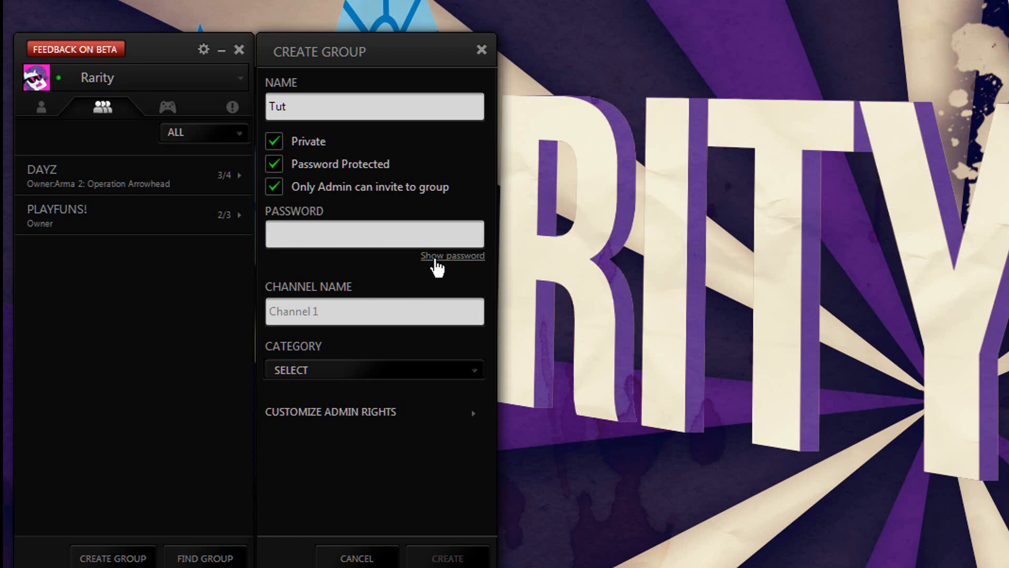
{"action": "left_click", "coordinate": [452, 256]}
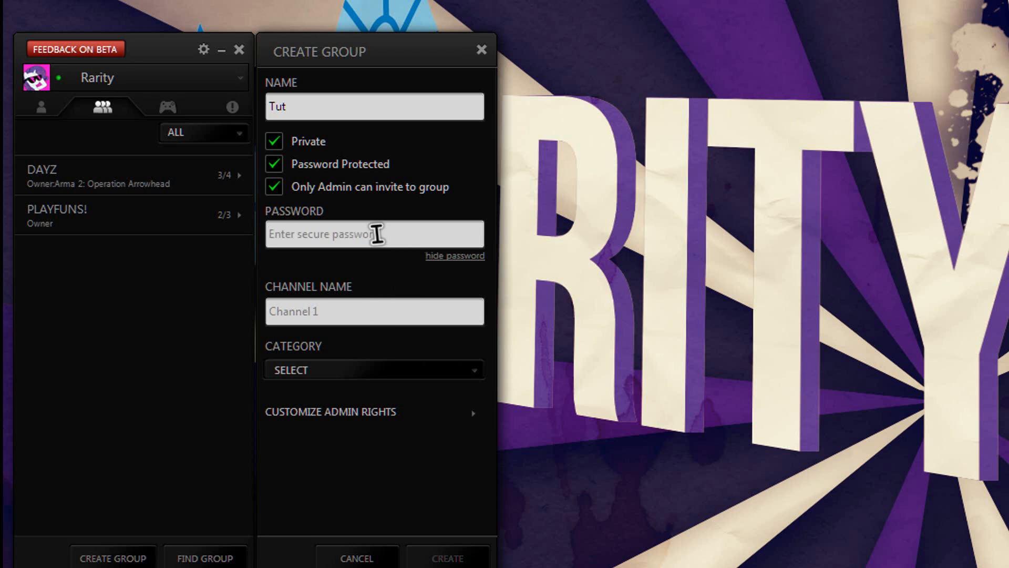
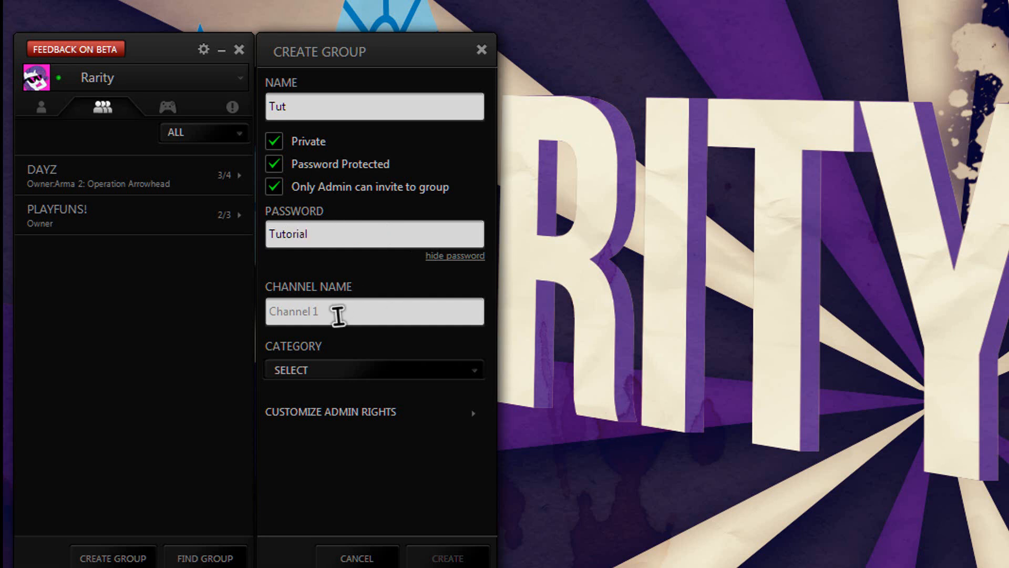
{"action": "mouse_move", "coordinate": [237, 532]}
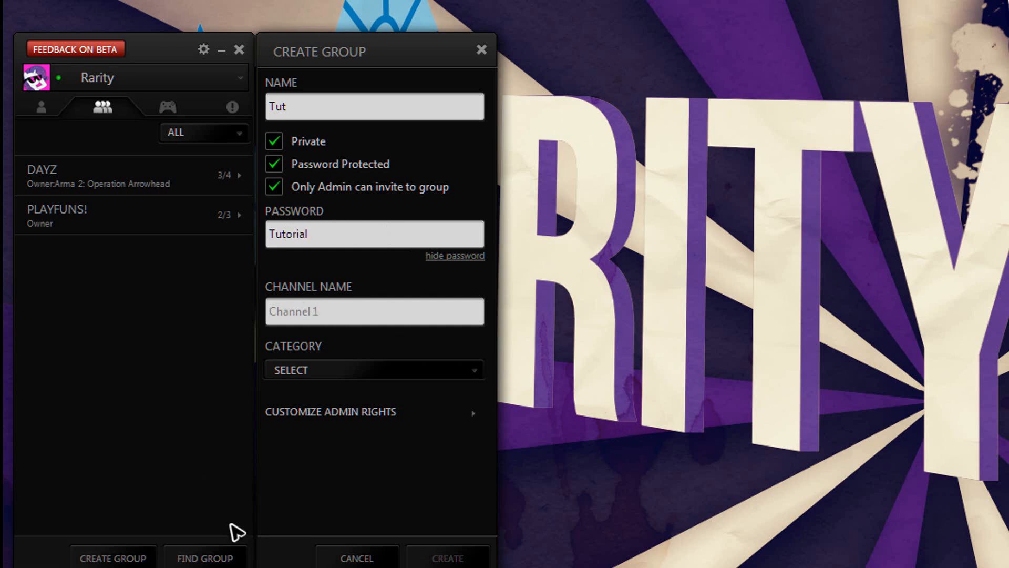
Name the group's channel Tut Chan and bring up the category choices
{"action": "type", "text": "Tut"}
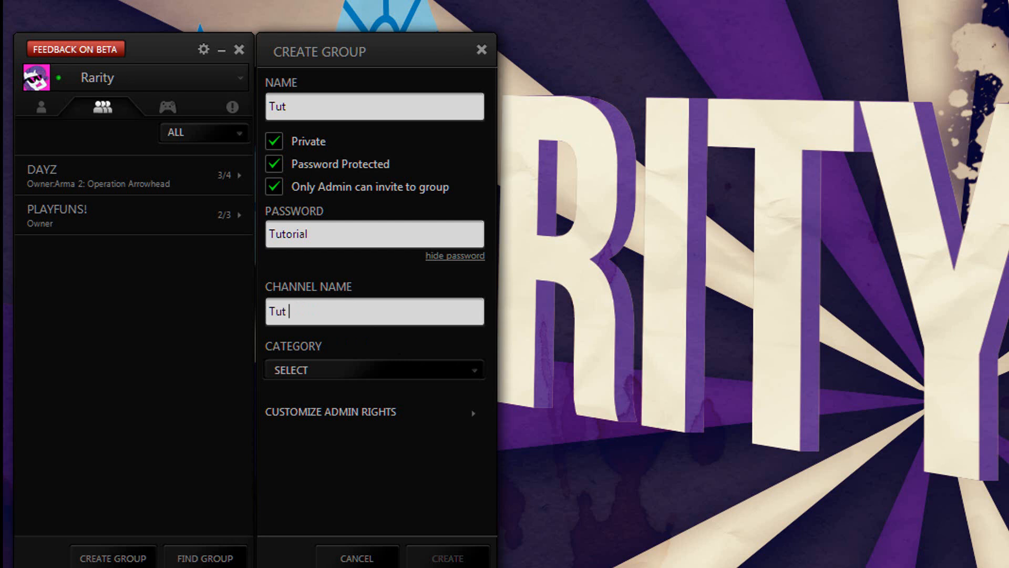
{"action": "type", "text": "Chan"}
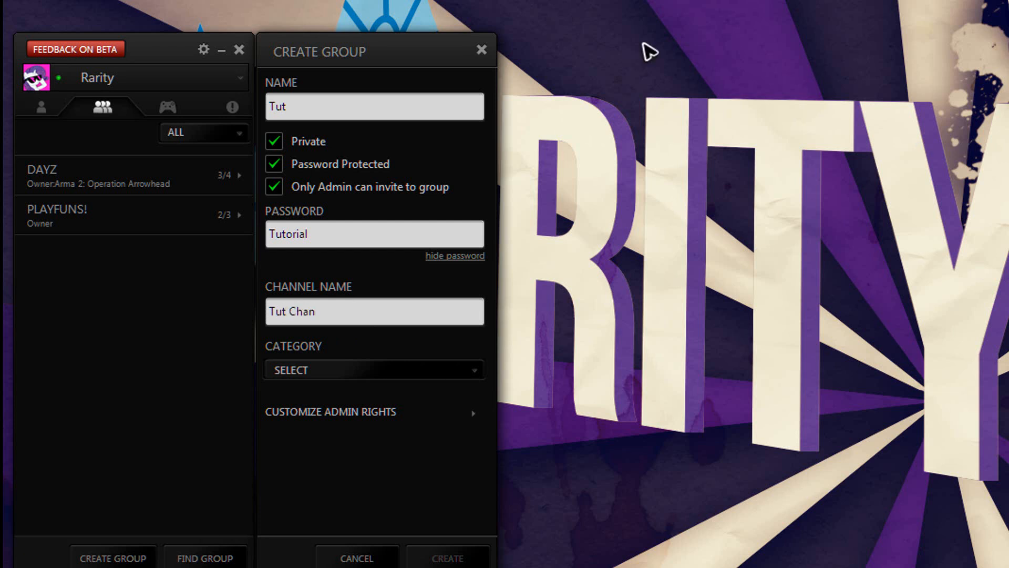
{"action": "mouse_move", "coordinate": [246, 185]}
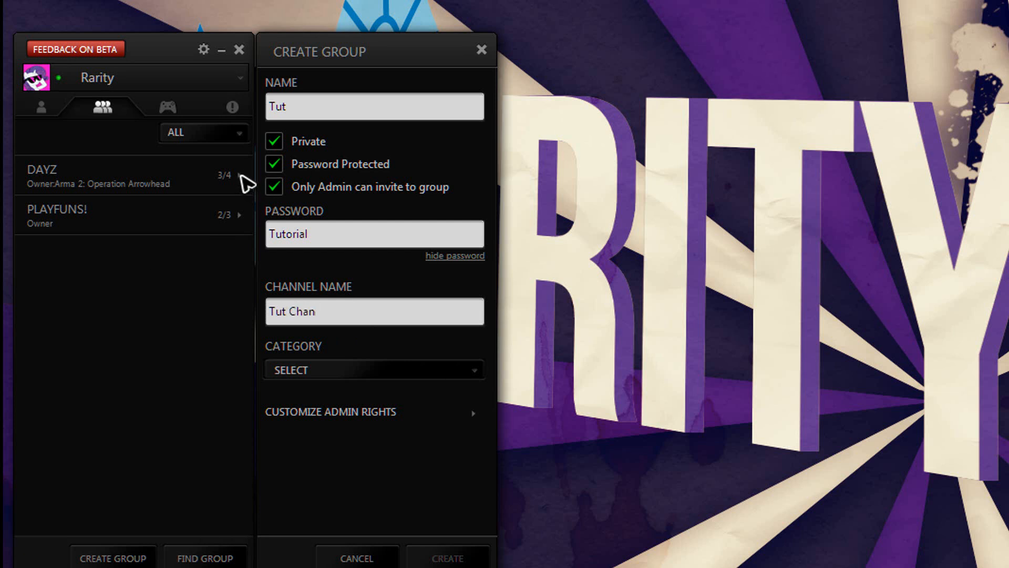
{"action": "left_click", "coordinate": [243, 174]}
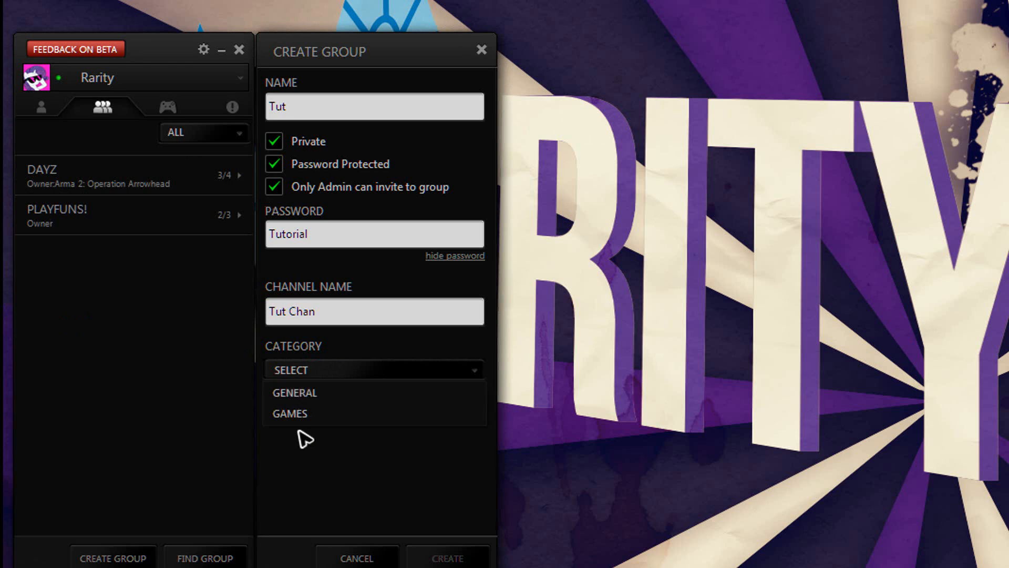
Choose GAMES as the group's category
{"action": "left_click", "coordinate": [290, 413]}
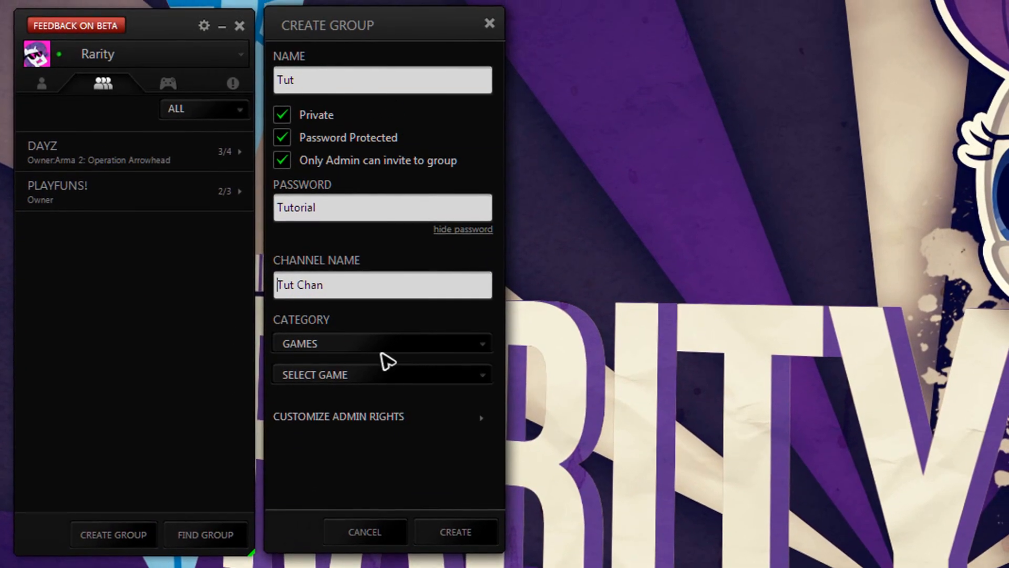
{"action": "left_click", "coordinate": [381, 343]}
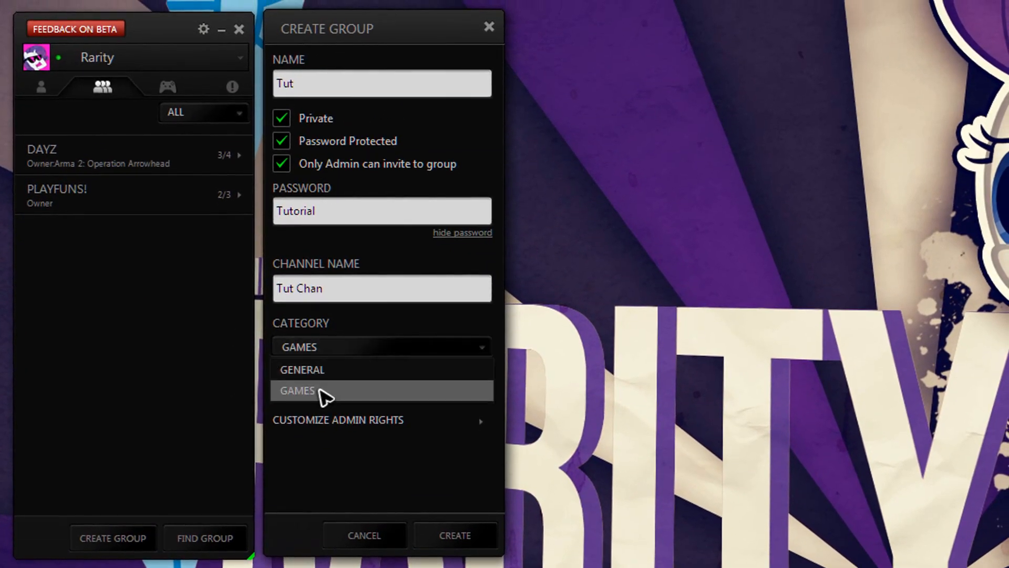
{"action": "left_click", "coordinate": [296, 391]}
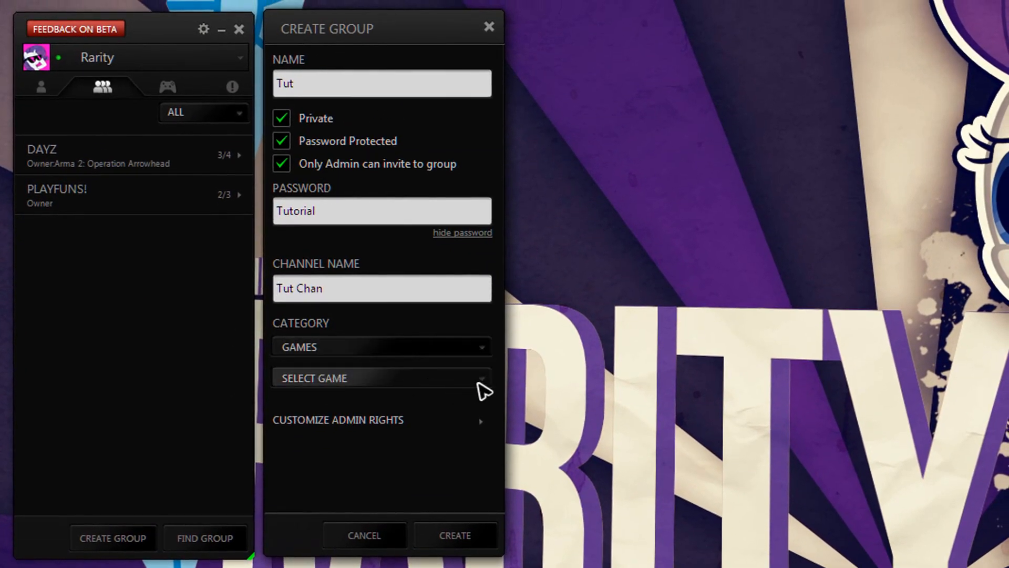
Scroll the game list toward Star Conflict as the group's game
{"action": "left_click", "coordinate": [380, 377]}
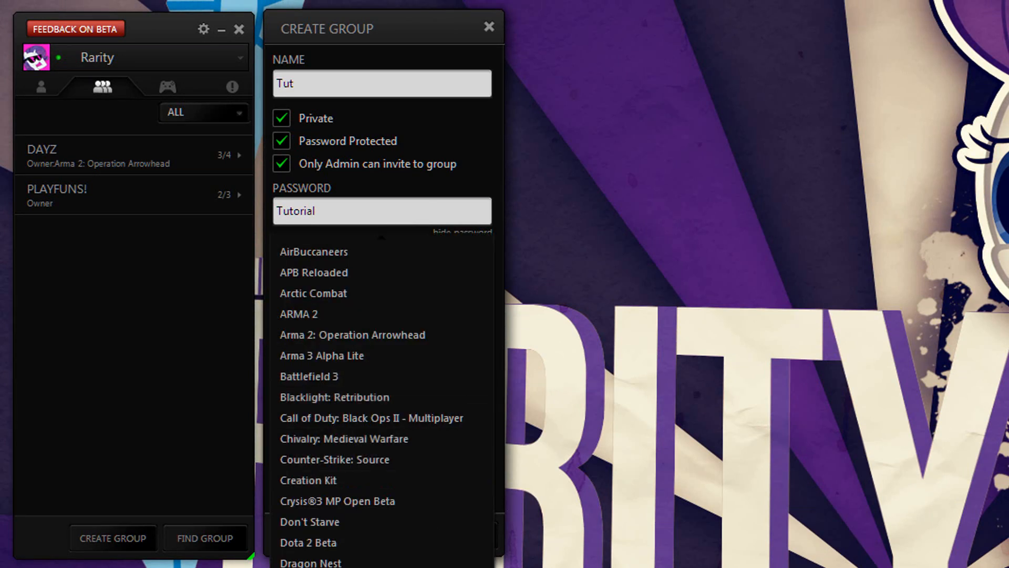
{"action": "scroll", "scroll_direction": "down", "scroll_amount": 3}
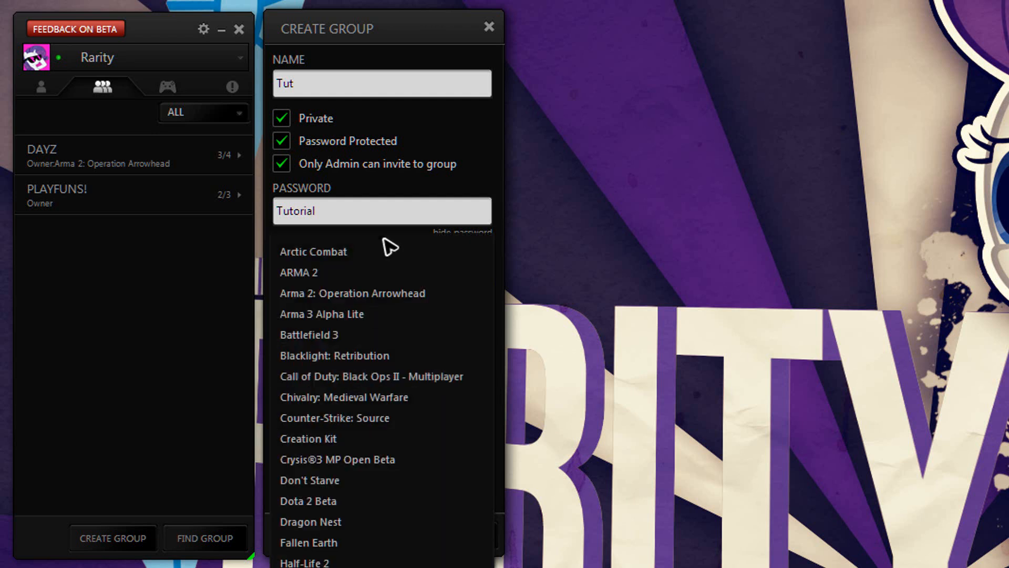
{"action": "scroll", "scroll_direction": "down", "scroll_amount": 3}
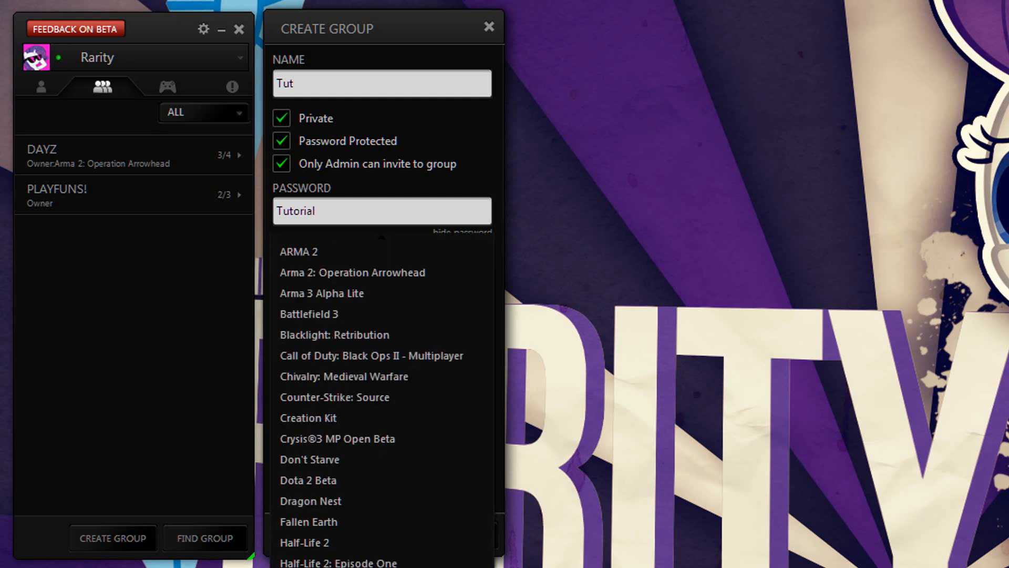
{"action": "scroll", "scroll_direction": "down", "scroll_amount": 3}
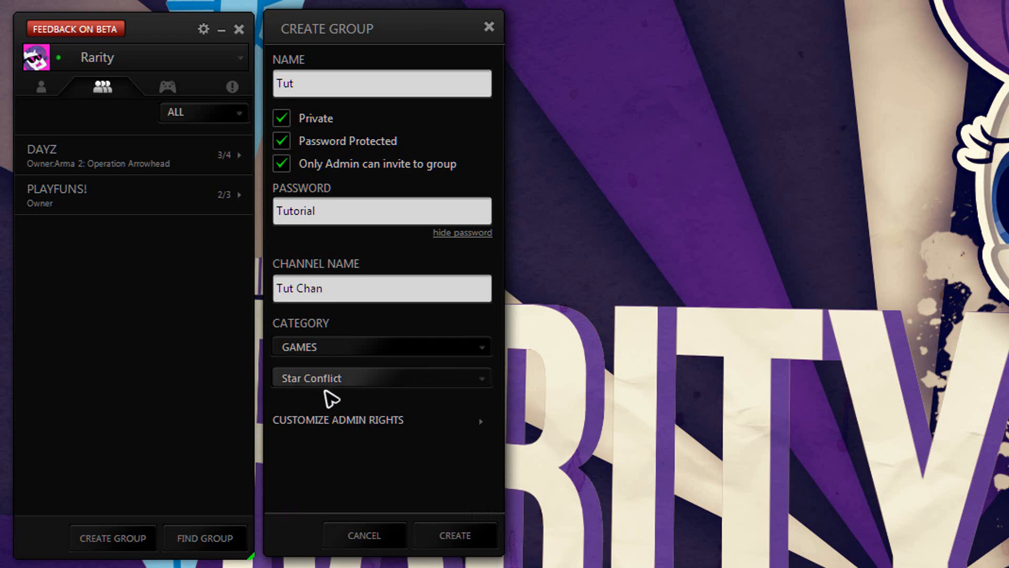
{"action": "mouse_move", "coordinate": [512, 474]}
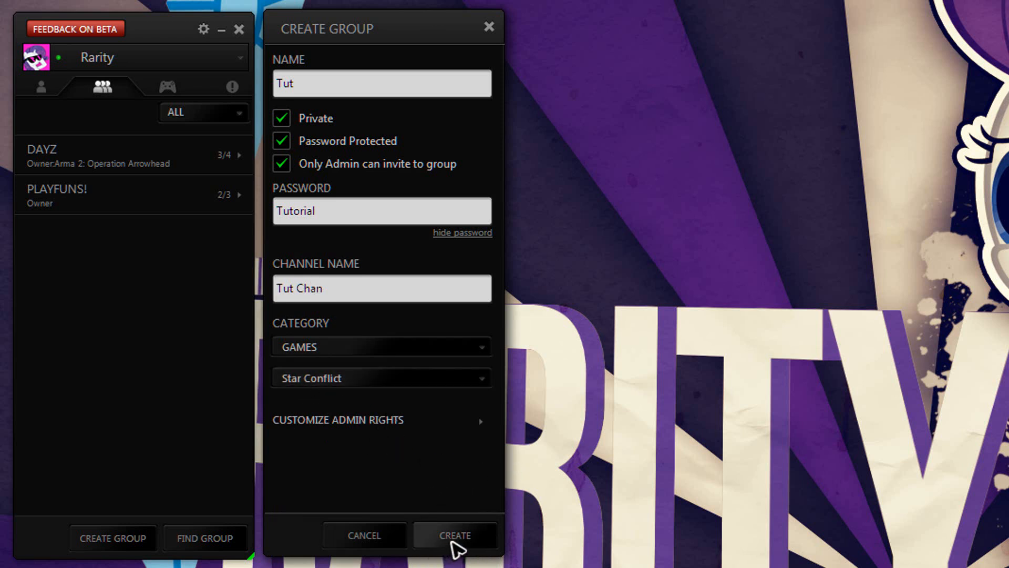
Create the Tut group so it appears in the groups list with its Tut Chan channel
{"action": "left_click", "coordinate": [454, 534]}
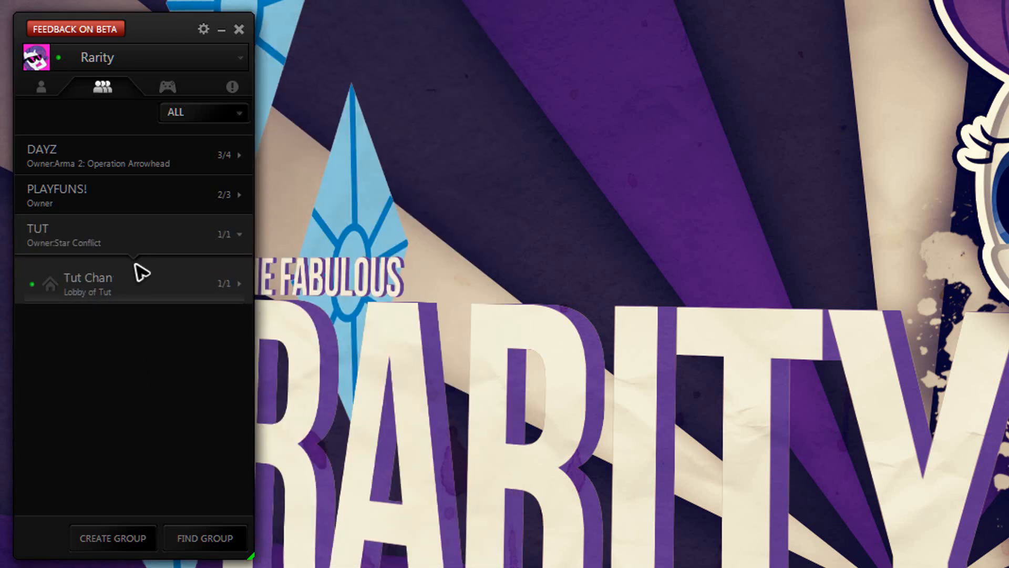
{"action": "mouse_move", "coordinate": [133, 261]}
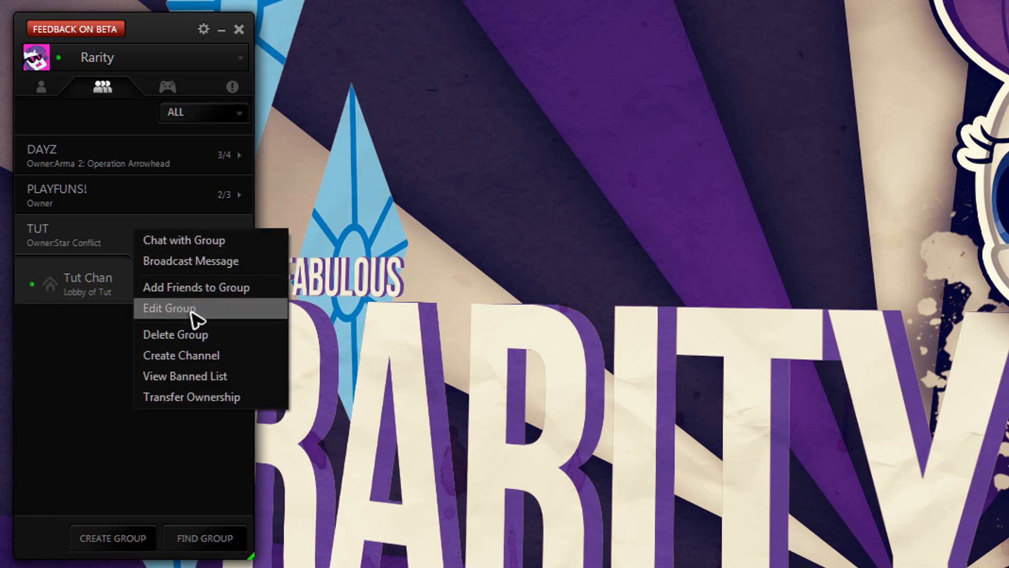
View the Tut group's settings, check its saved password and select the group ID
{"action": "left_click", "coordinate": [168, 308]}
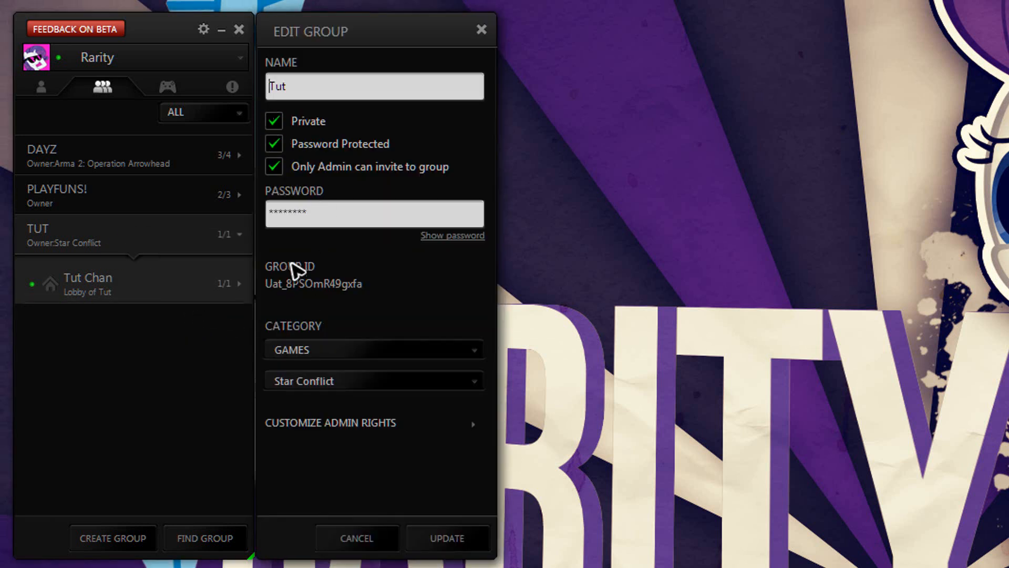
{"action": "left_click", "coordinate": [452, 235]}
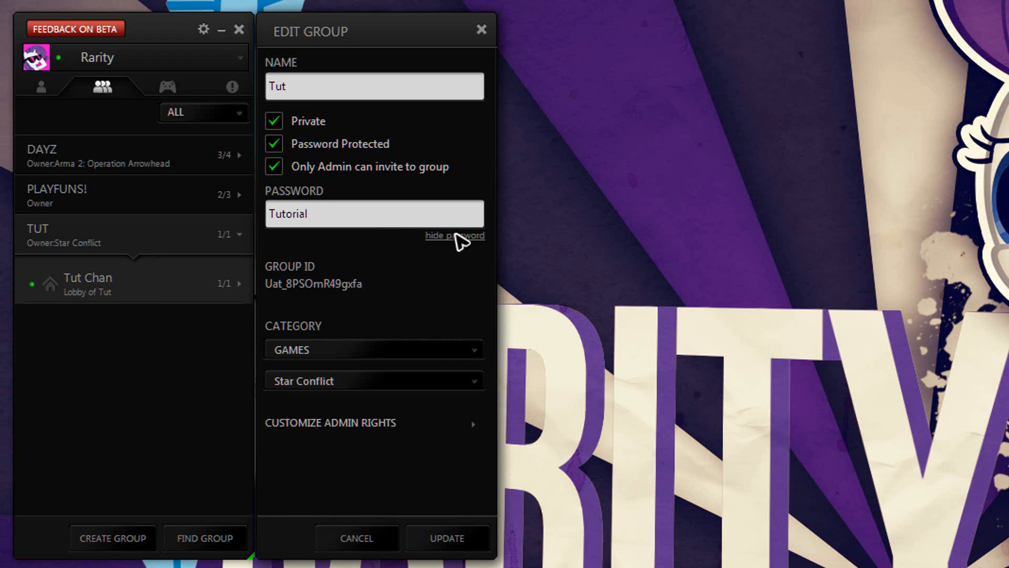
{"action": "left_click", "coordinate": [454, 235]}
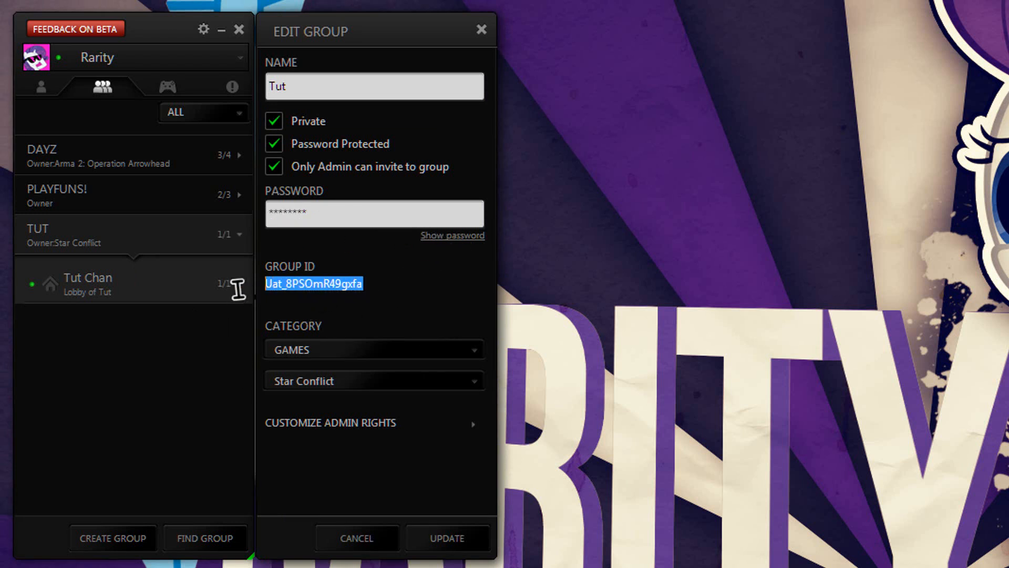
Copy the group ID Uat_8PSOmR49gxfa and bring up the Find Group search
{"action": "right_click", "coordinate": [313, 283]}
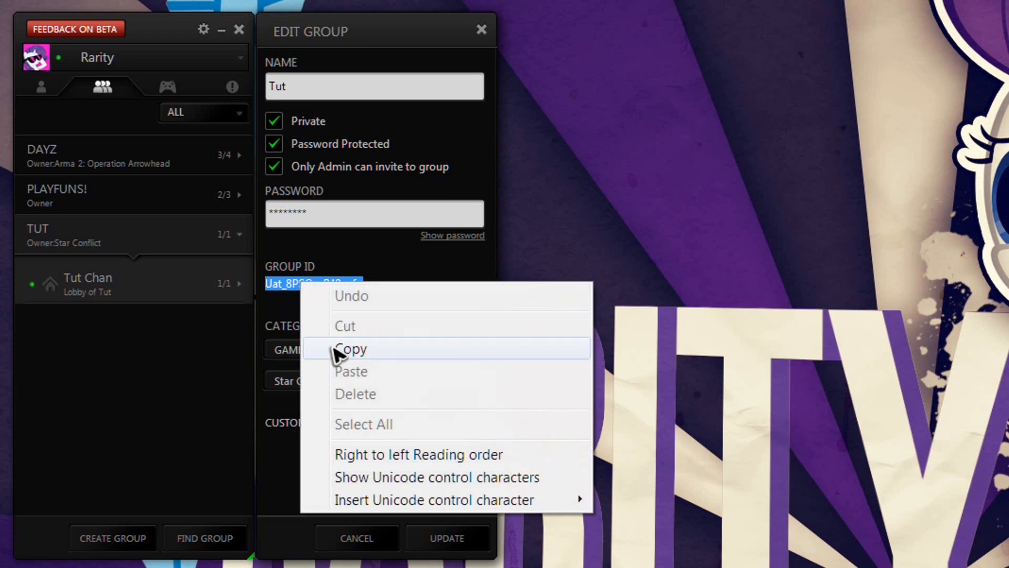
{"action": "left_click", "coordinate": [205, 538]}
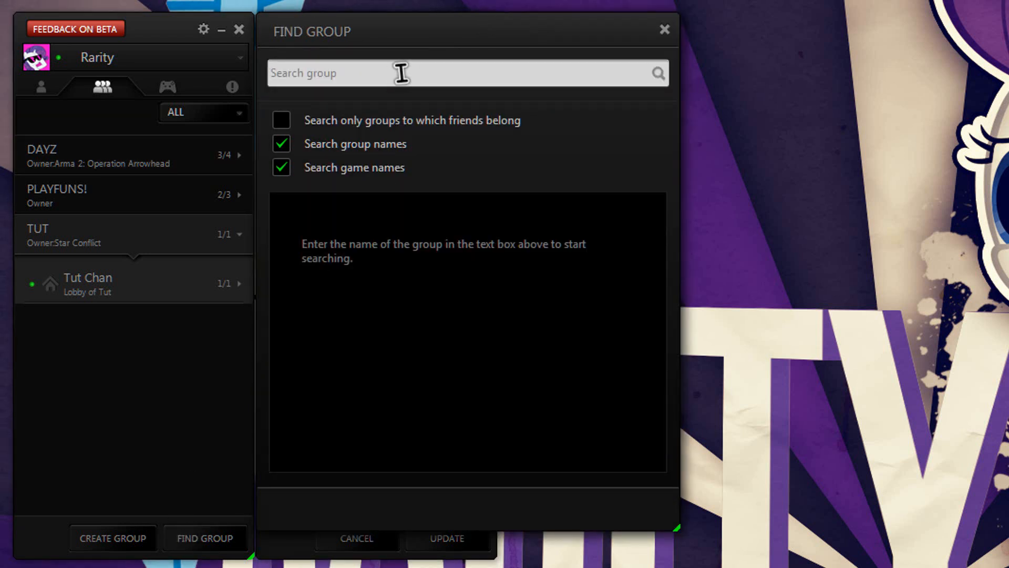
{"action": "type", "text": "Uat_8PSOmR49gxfa"}
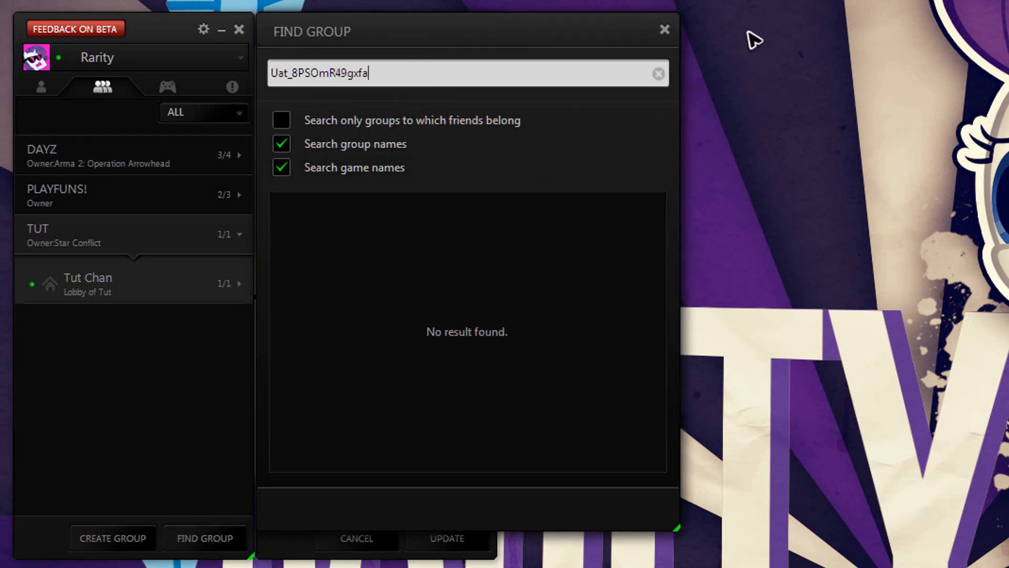
{"action": "left_click", "coordinate": [658, 72]}
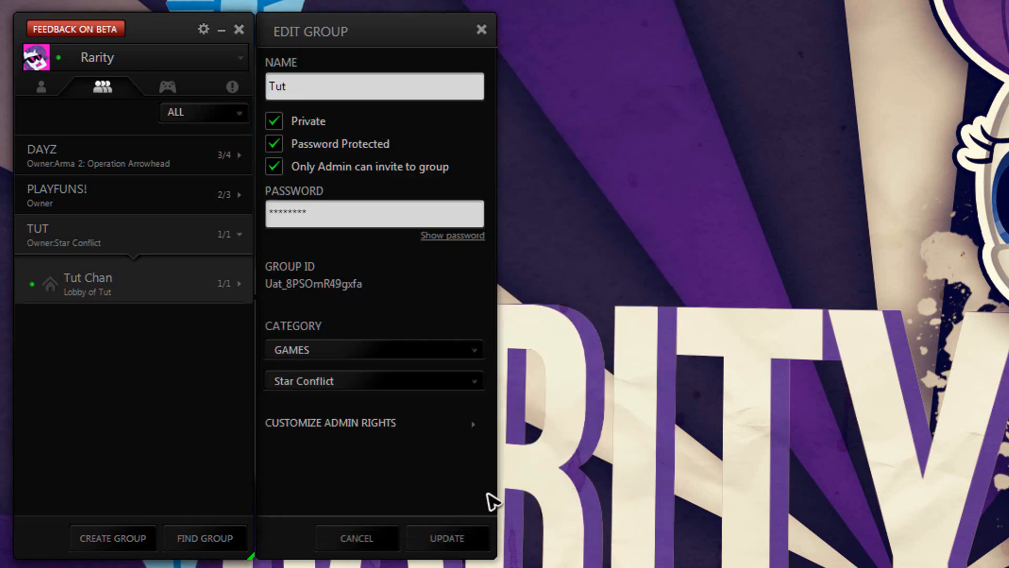
{"action": "left_click", "coordinate": [205, 538]}
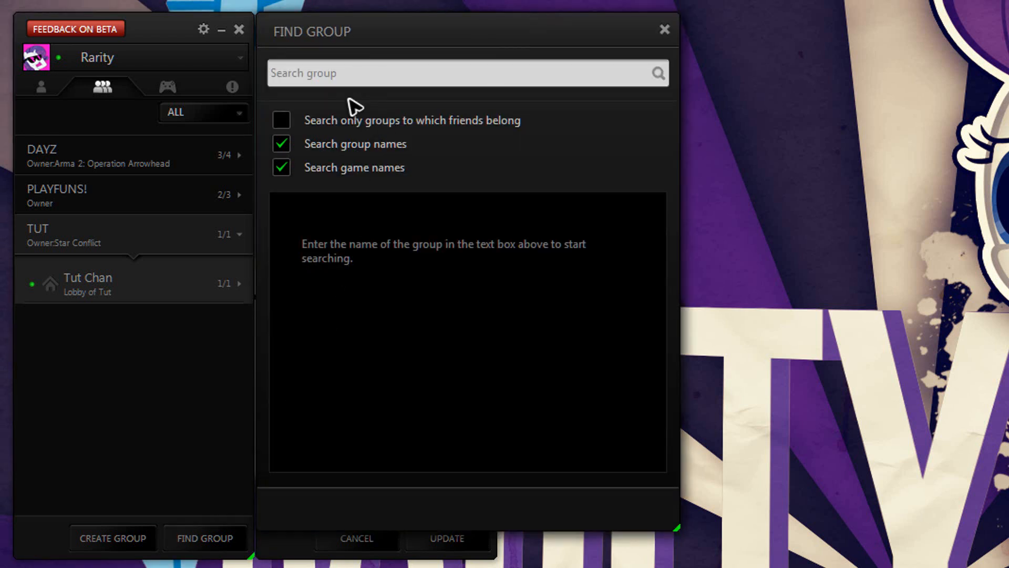
{"action": "type", "text": "Arma 2"}
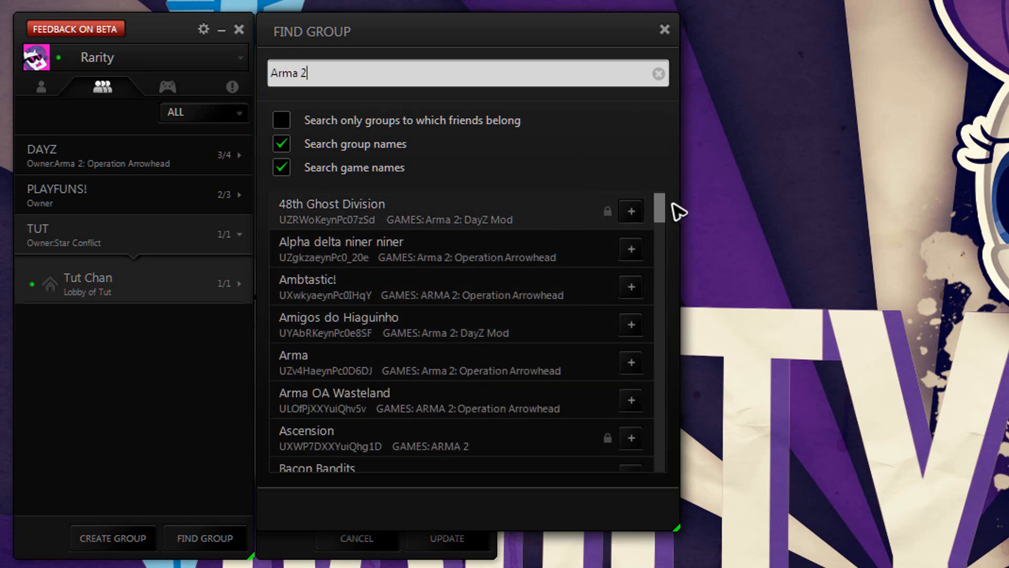
{"action": "scroll", "scroll_direction": "down", "scroll_amount": 3}
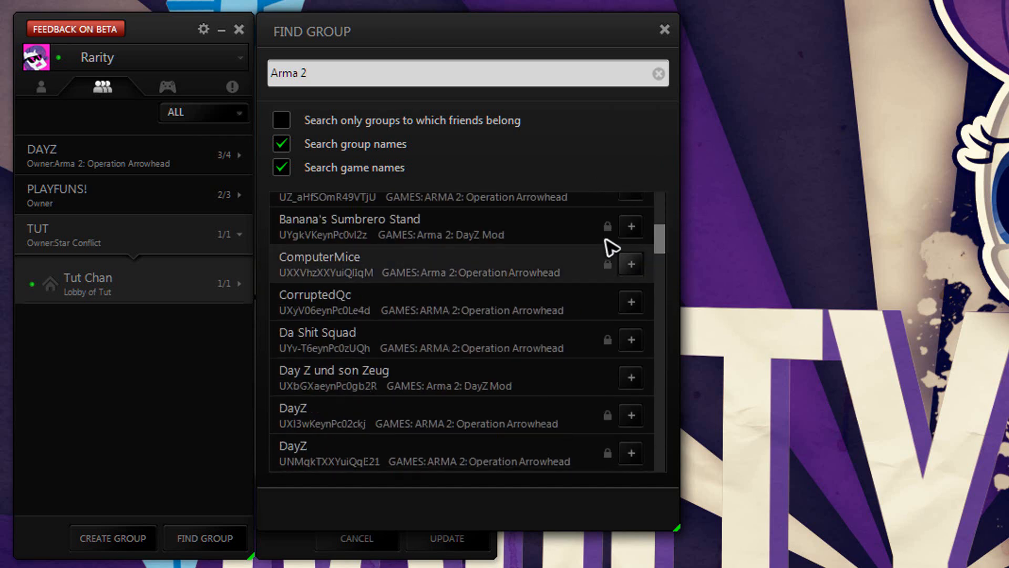
{"action": "mouse_move", "coordinate": [365, 314]}
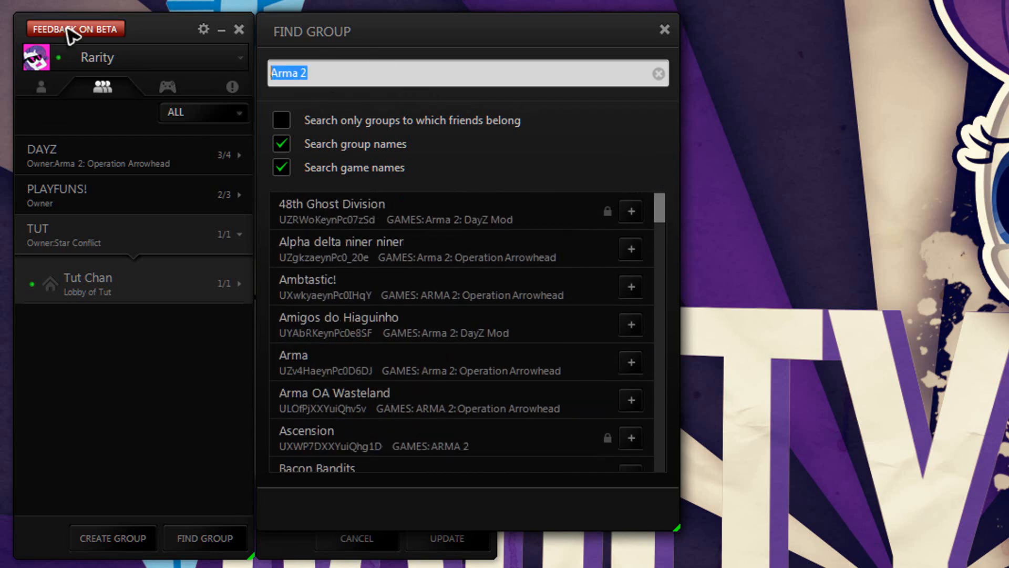
{"action": "left_click", "coordinate": [657, 73]}
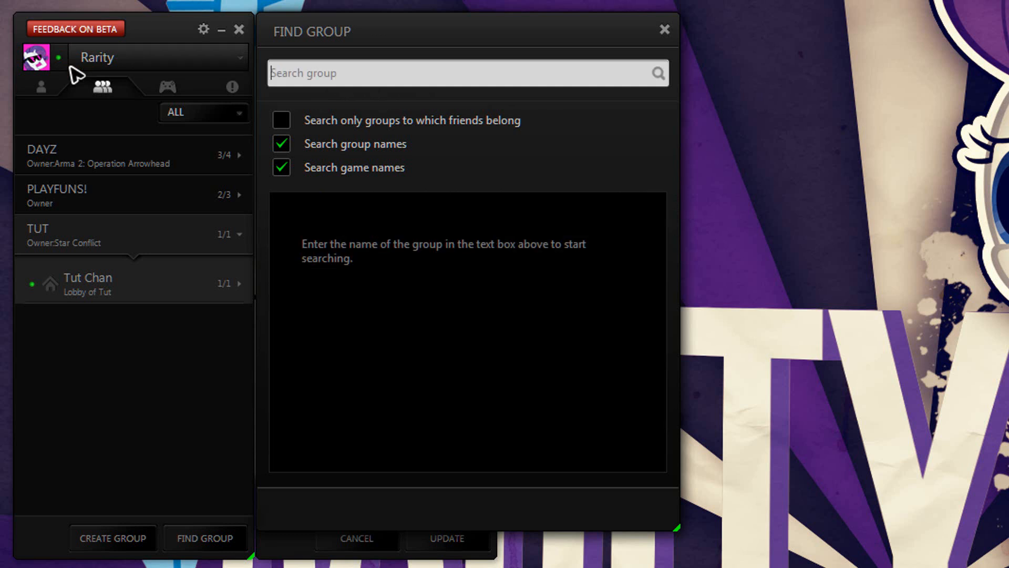
{"action": "type", "text": "UZ"}
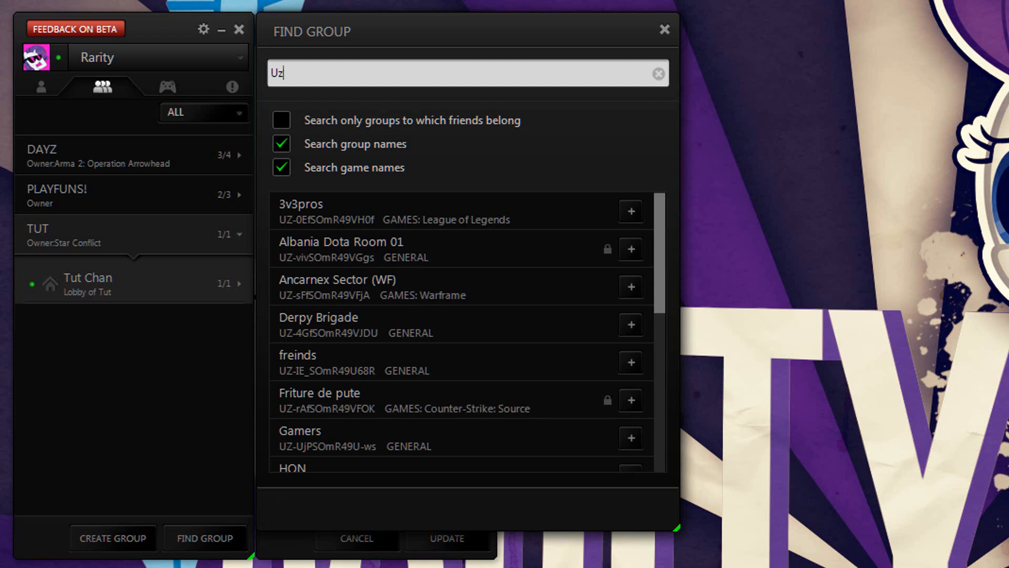
{"action": "left_click", "coordinate": [655, 72]}
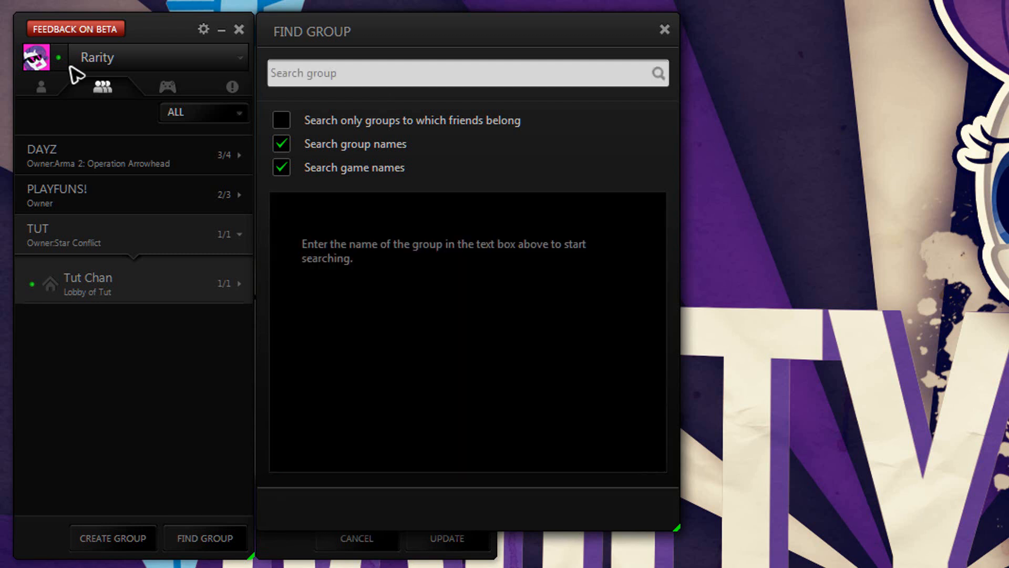
{"action": "type", "text": "Leauge"}
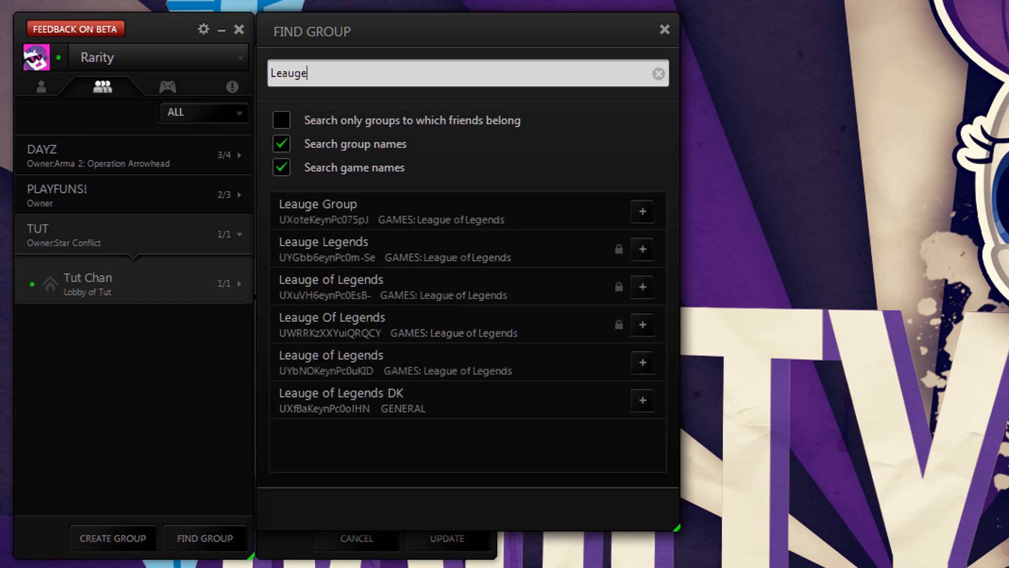
{"action": "mouse_move", "coordinate": [412, 196]}
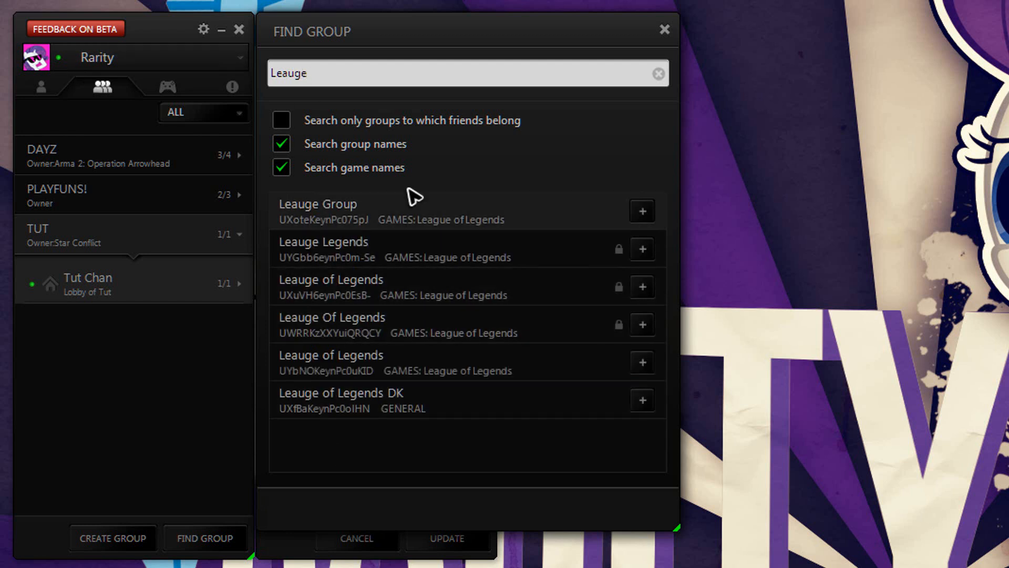
{"action": "left_click", "coordinate": [657, 72]}
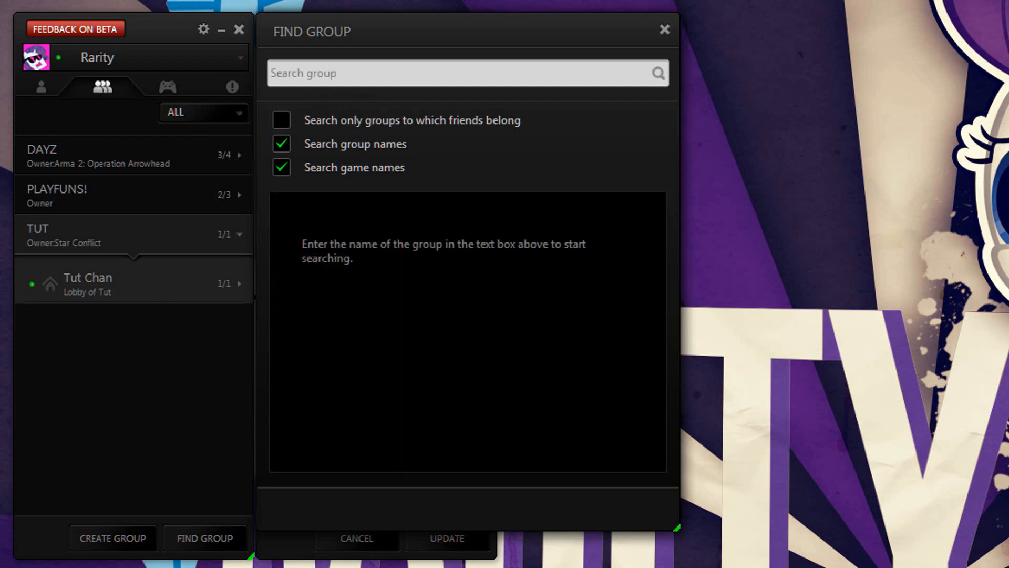
{"action": "mouse_move", "coordinate": [179, 17]}
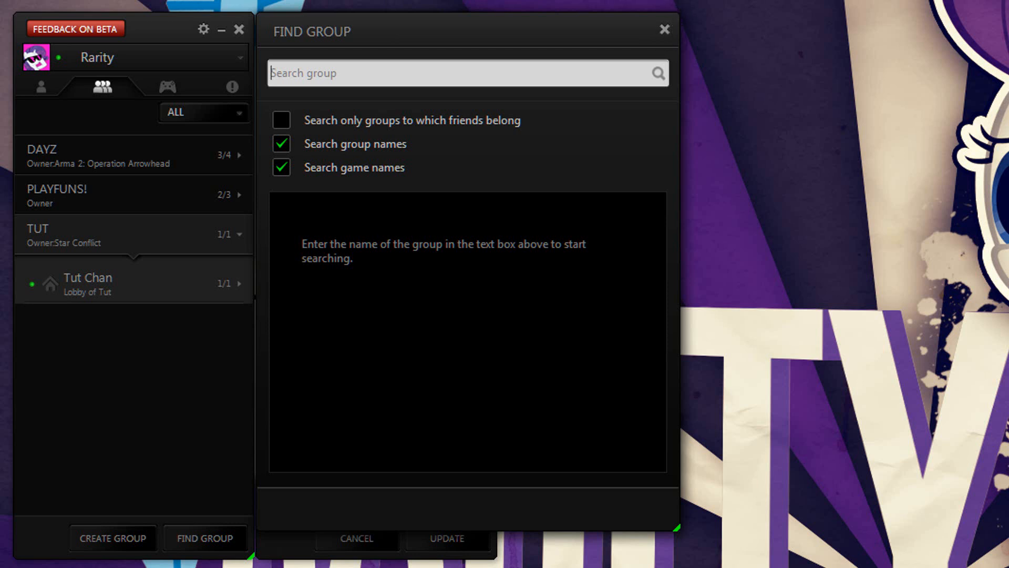
{"action": "mouse_move", "coordinate": [677, 39]}
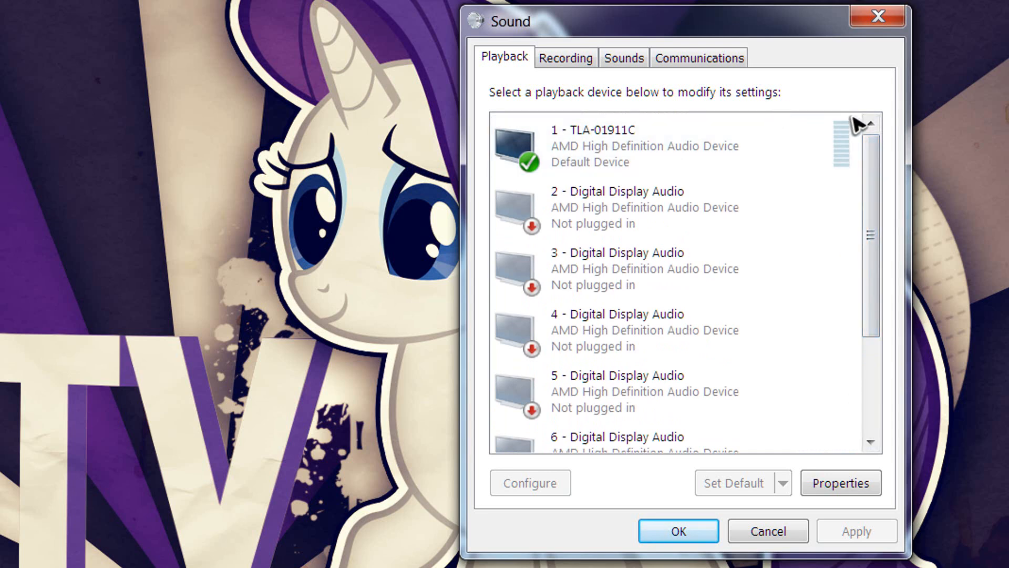
{"action": "mouse_move", "coordinate": [876, 203]}
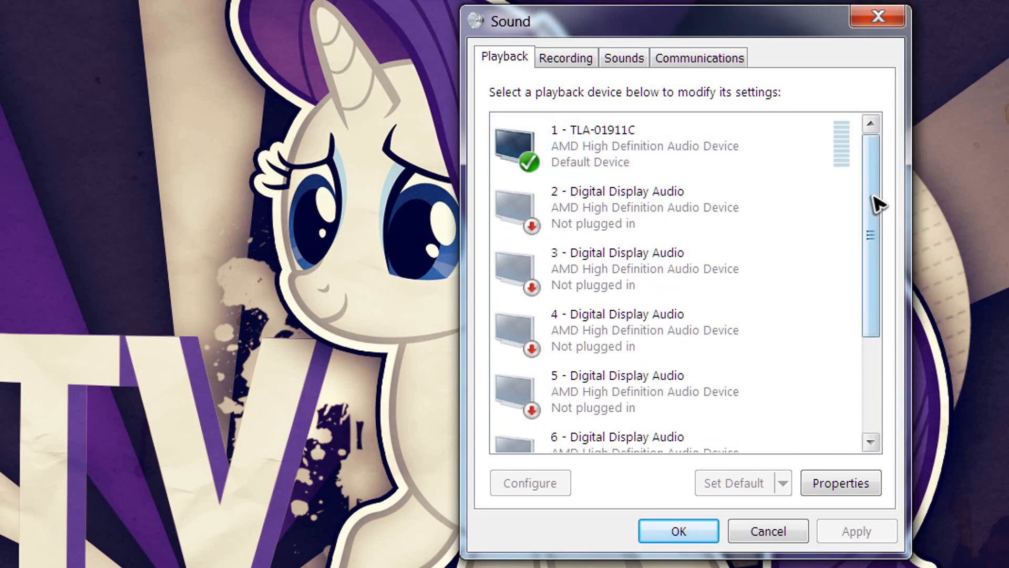
{"action": "scroll", "scroll_direction": "down", "scroll_amount": 3}
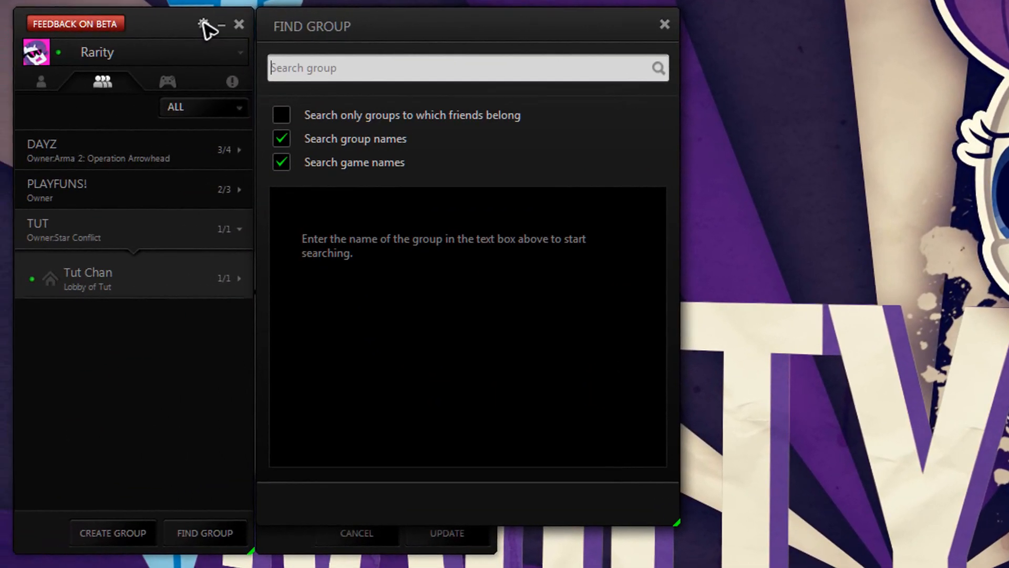
{"action": "mouse_move", "coordinate": [213, 30]}
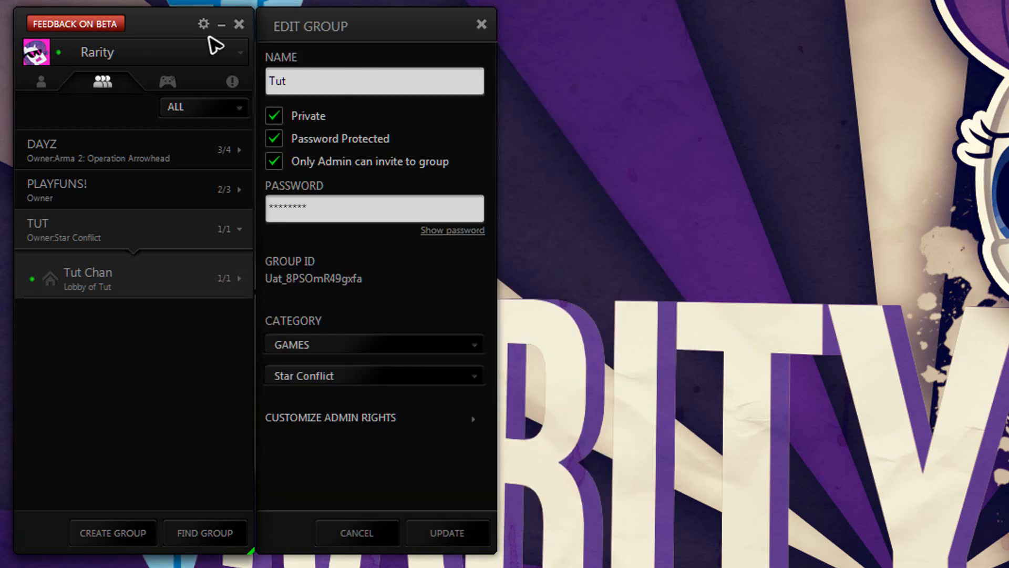
{"action": "mouse_move", "coordinate": [480, 277]}
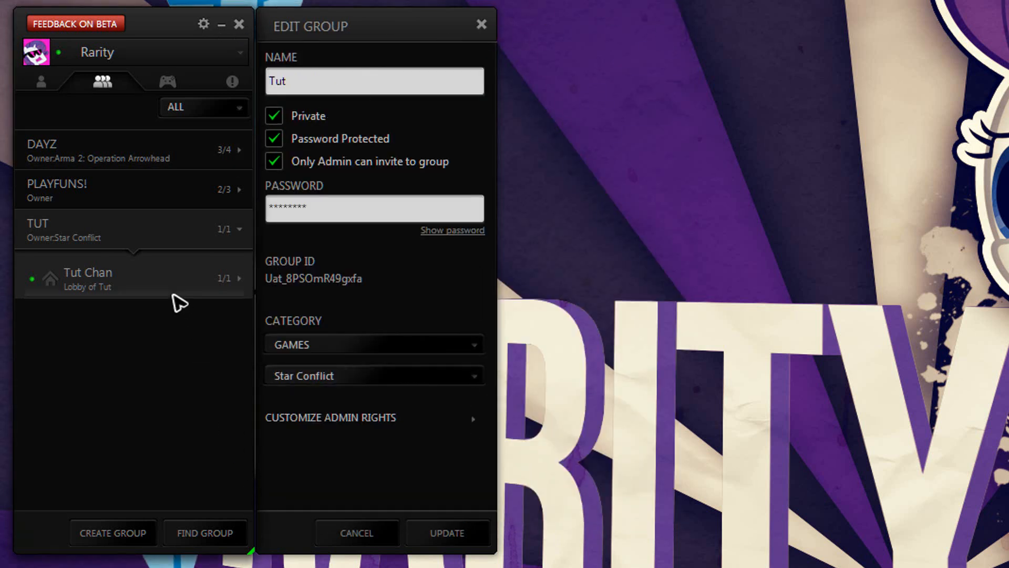
Bring up the options menu for the Tut Chan channel
{"action": "right_click", "coordinate": [87, 277]}
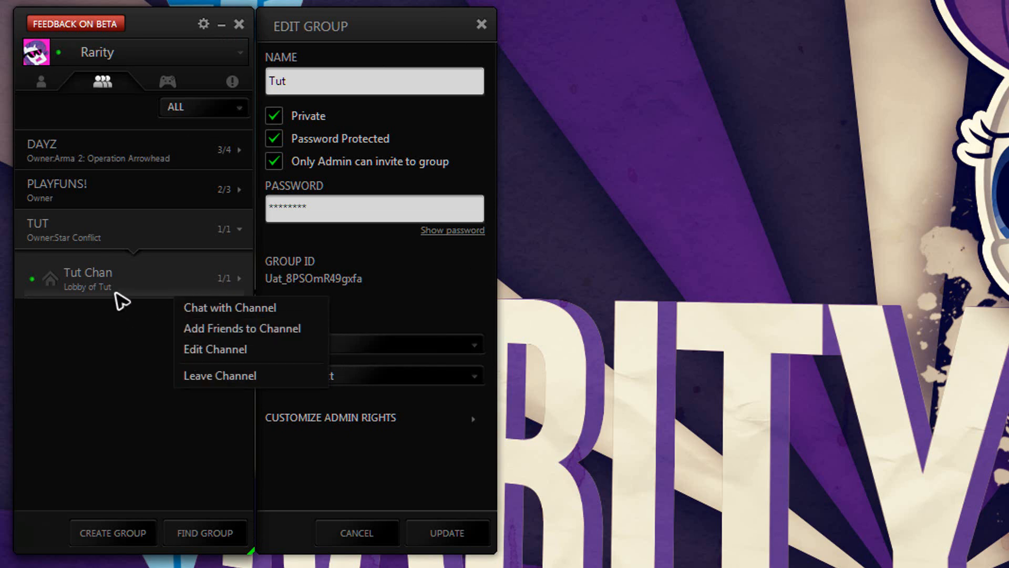
Start a Tut Chan channel chat and join voice chat in it
{"action": "left_click", "coordinate": [230, 307]}
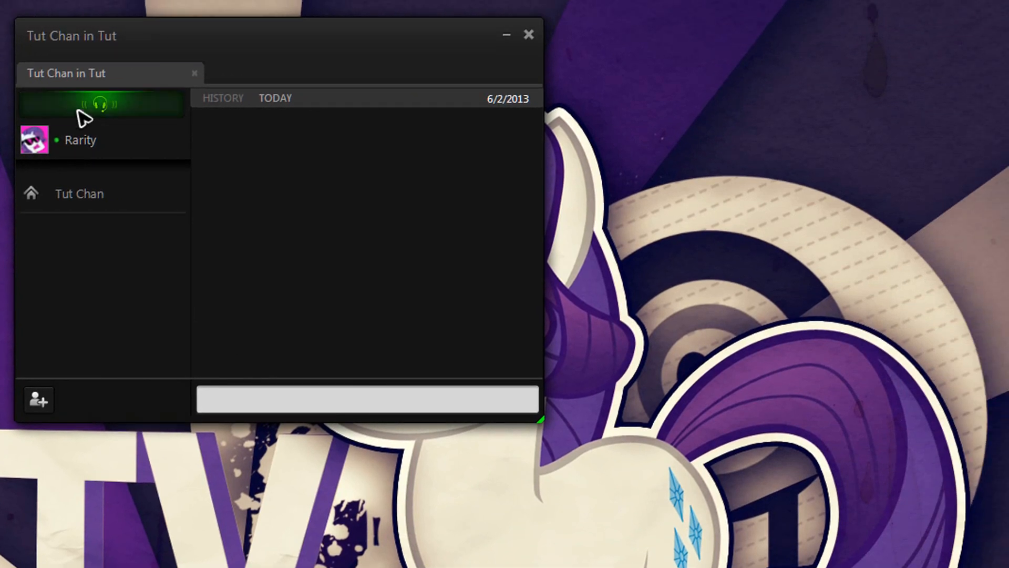
{"action": "left_click", "coordinate": [100, 104]}
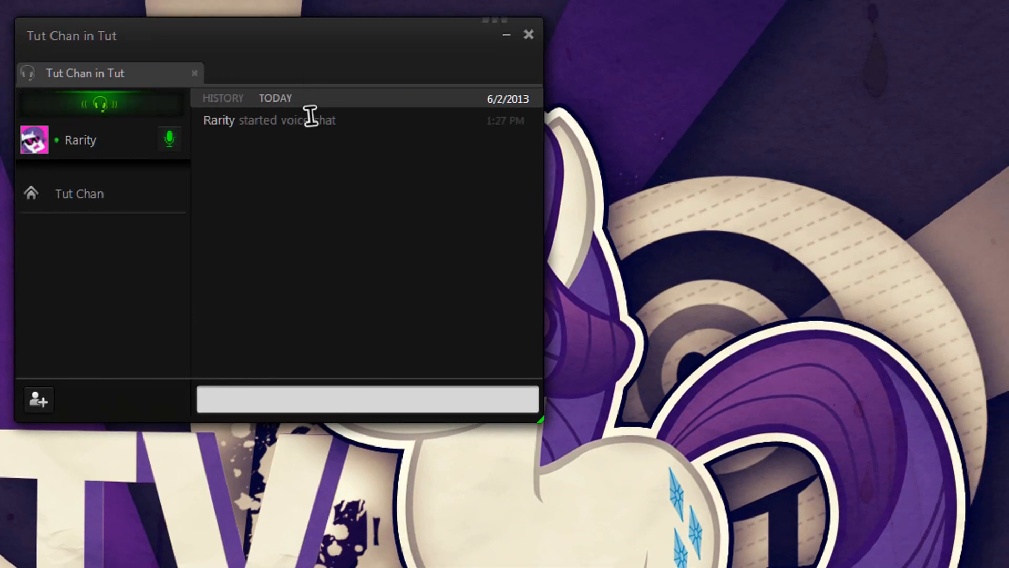
{"action": "mouse_move", "coordinate": [183, 151]}
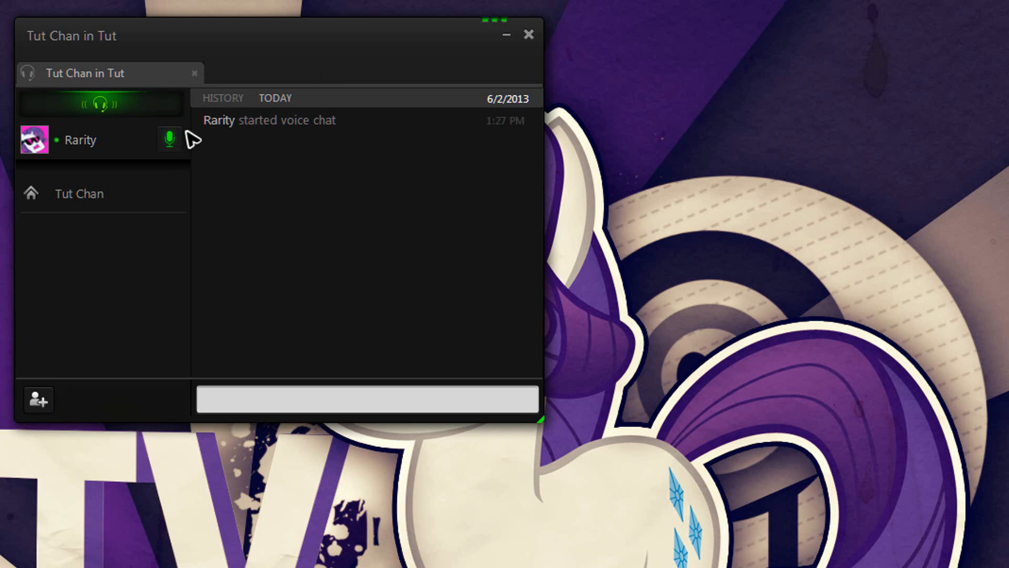
{"action": "mouse_move", "coordinate": [202, 124]}
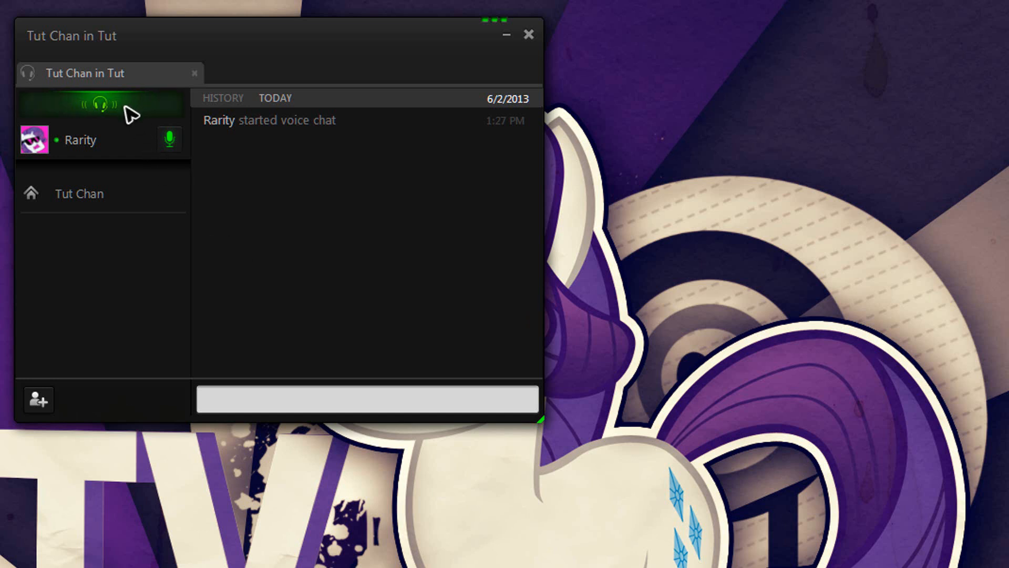
{"action": "mouse_move", "coordinate": [122, 137]}
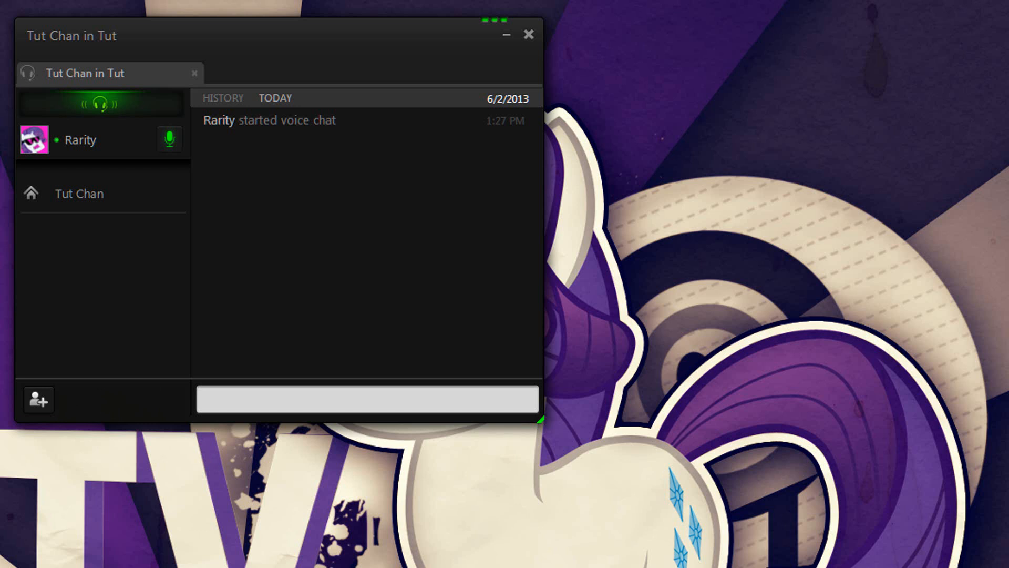
{"action": "mouse_move", "coordinate": [61, 10]}
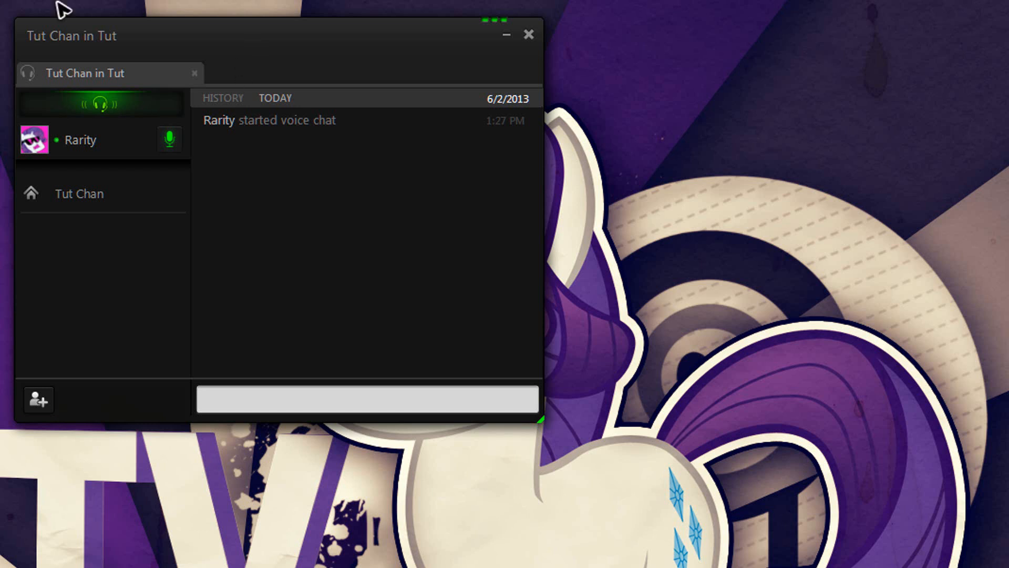
{"action": "mouse_move", "coordinate": [208, 254]}
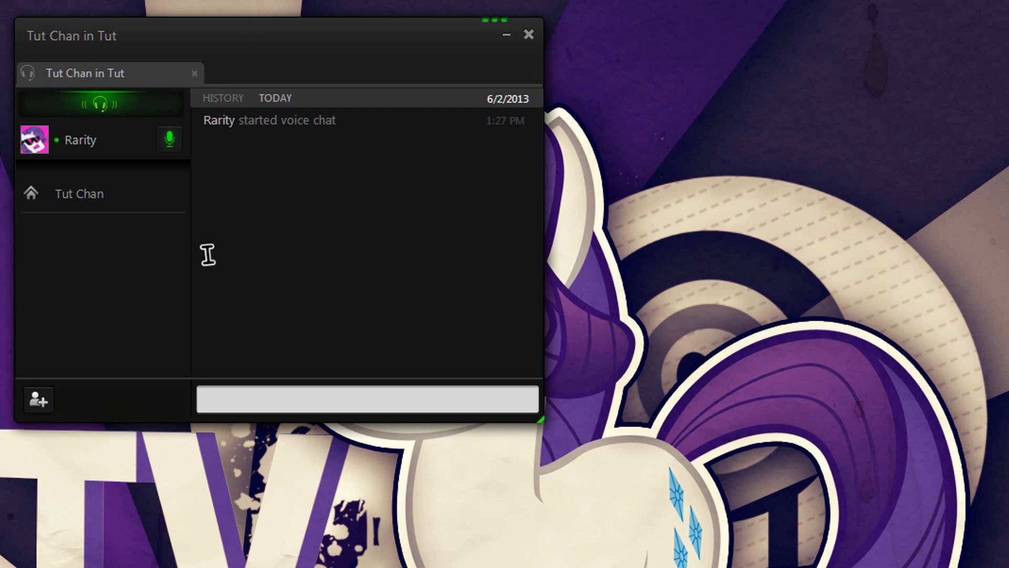
{"action": "mouse_move", "coordinate": [203, 254]}
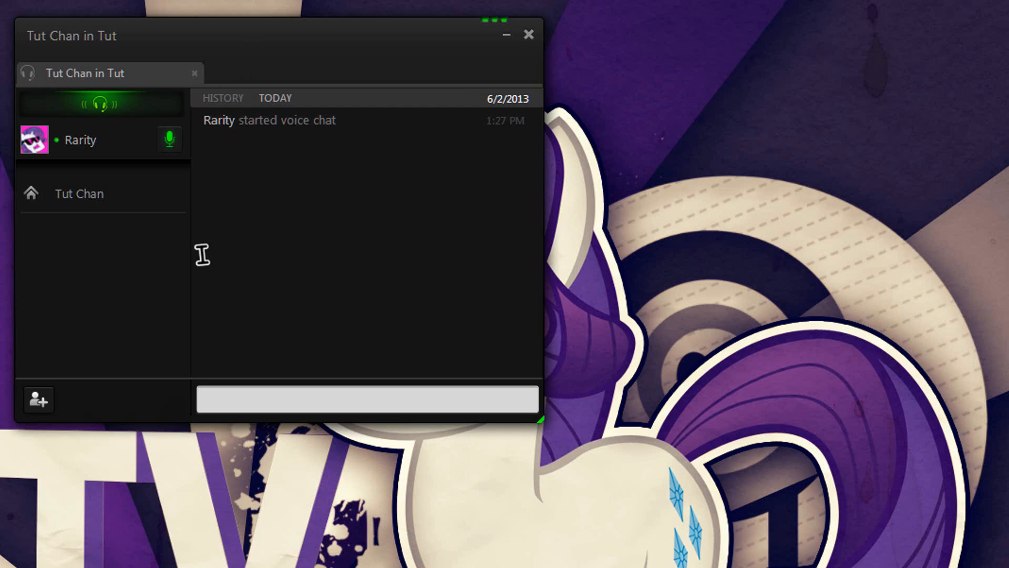
{"action": "mouse_move", "coordinate": [194, 318]}
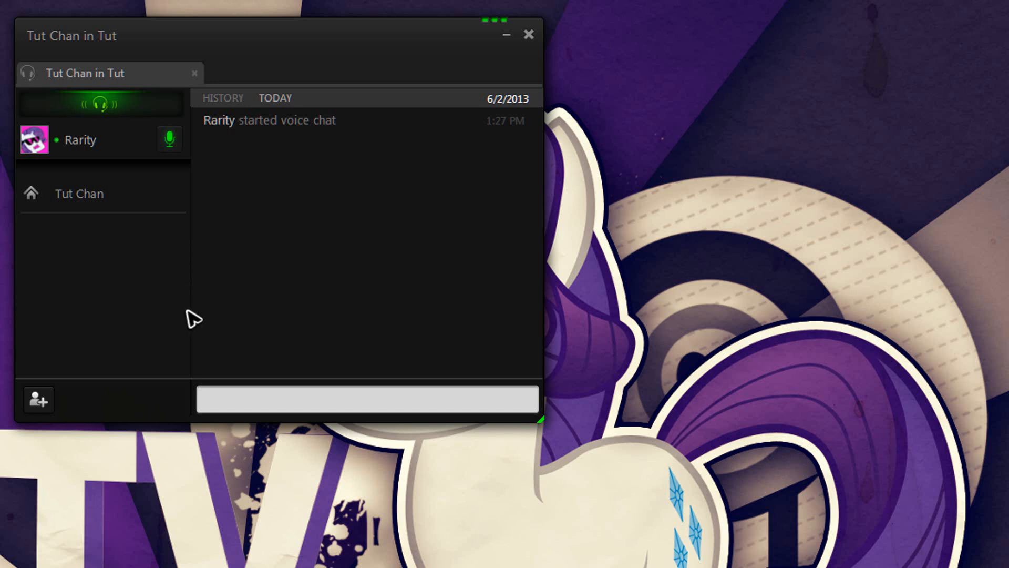
{"action": "mouse_move", "coordinate": [110, 378]}
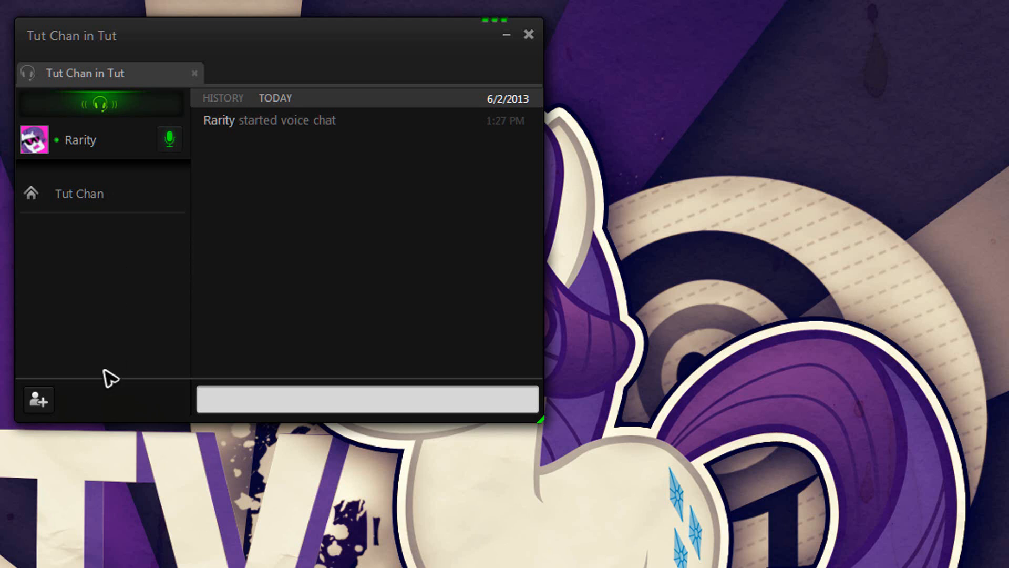
{"action": "left_click", "coordinate": [38, 399]}
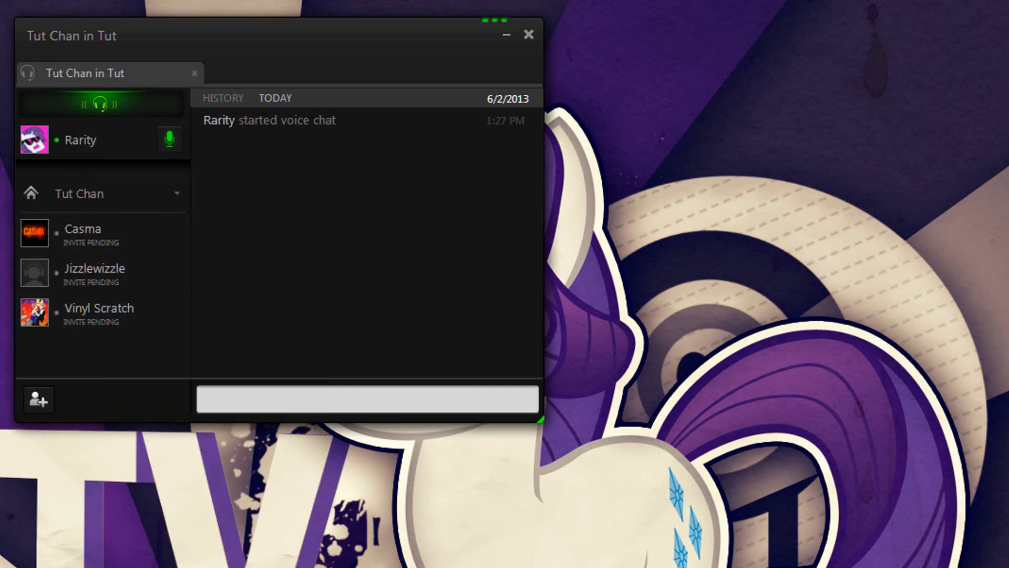
{"action": "mouse_move", "coordinate": [250, 334]}
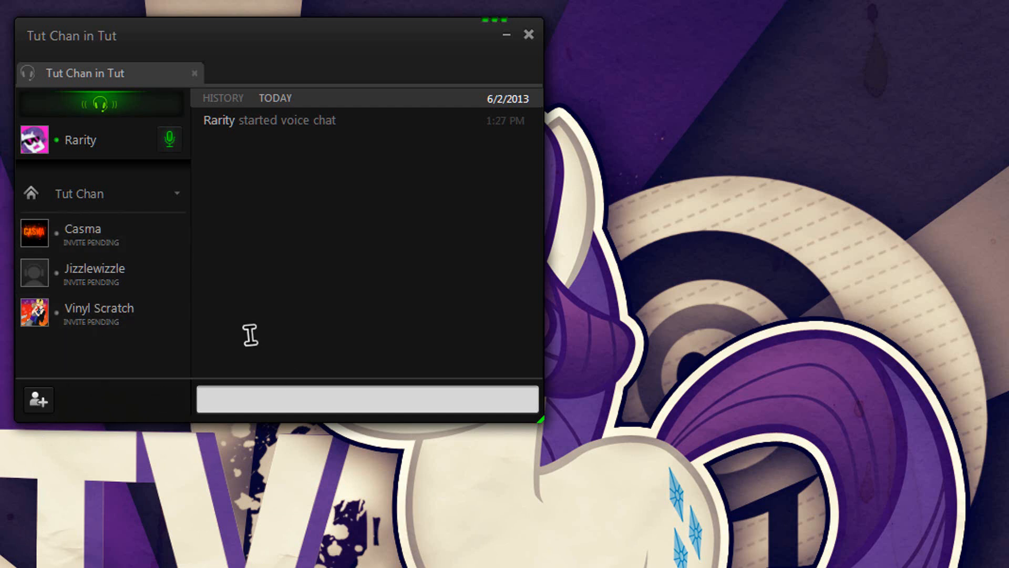
{"action": "mouse_move", "coordinate": [286, 254]}
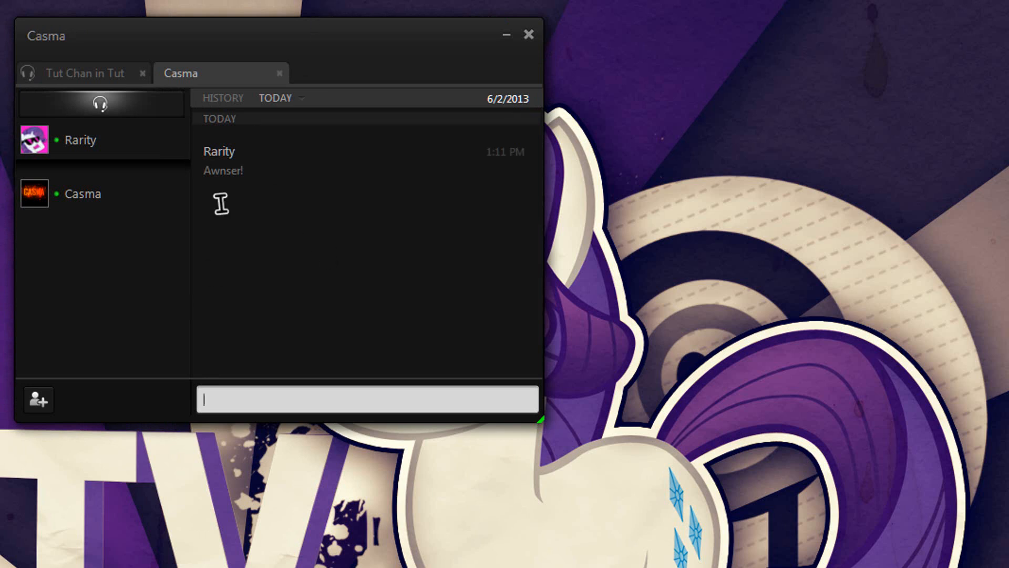
{"action": "type", "text": "Pal"}
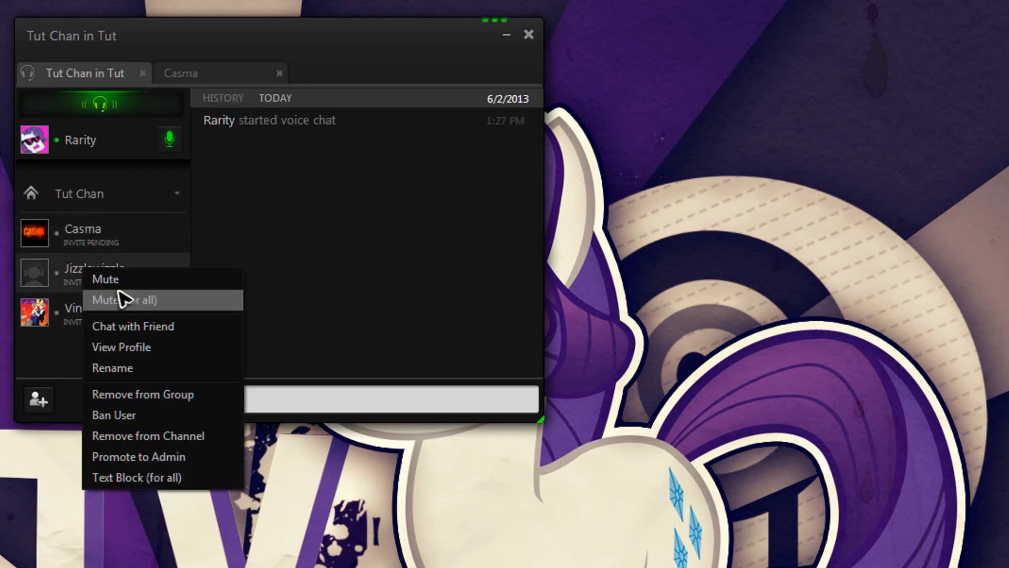
{"action": "left_click", "coordinate": [133, 326]}
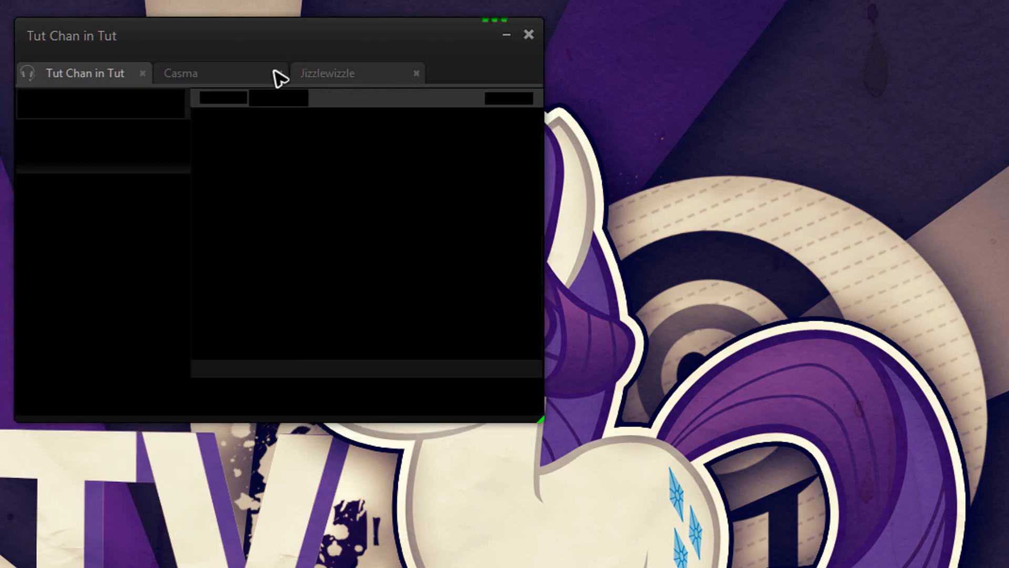
Start a private chat with Vinyl Scratch to send the group password
{"action": "right_click", "coordinate": [98, 308]}
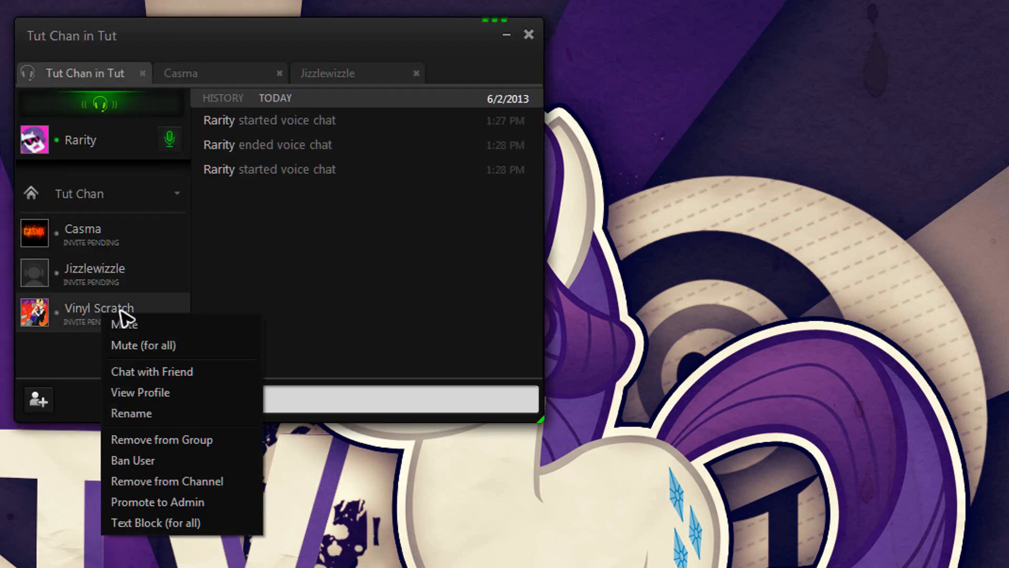
{"action": "left_click", "coordinate": [151, 371]}
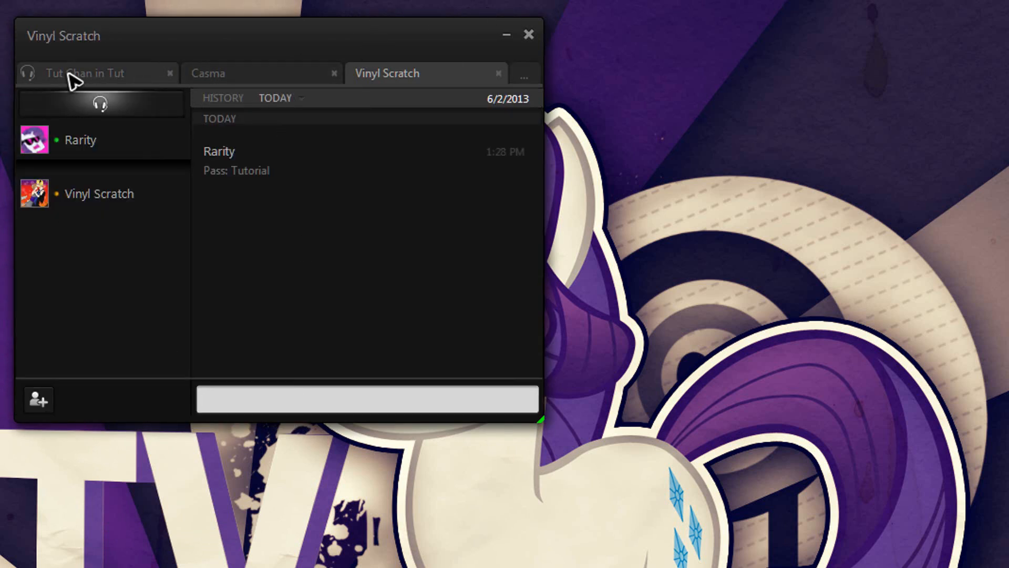
{"action": "left_click", "coordinate": [97, 73]}
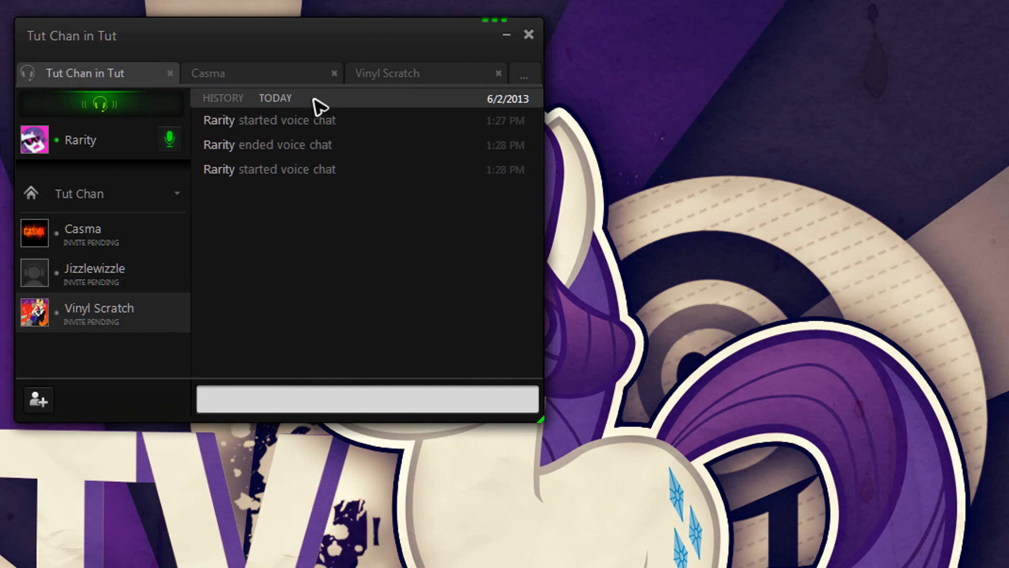
Switch between the Vinyl Scratch and Casma chats to confirm the password was sent
{"action": "left_click", "coordinate": [427, 72]}
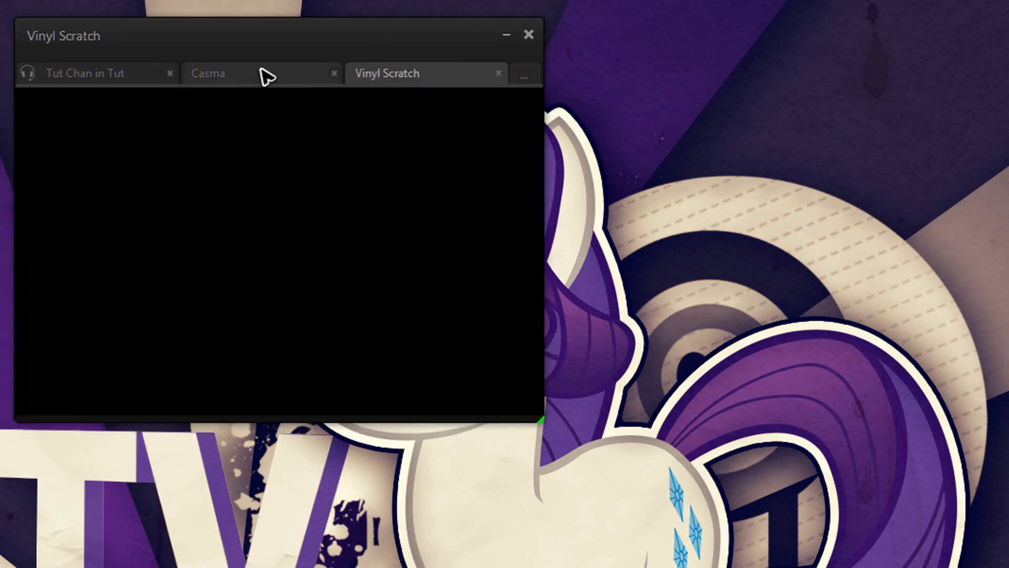
{"action": "left_click", "coordinate": [262, 73]}
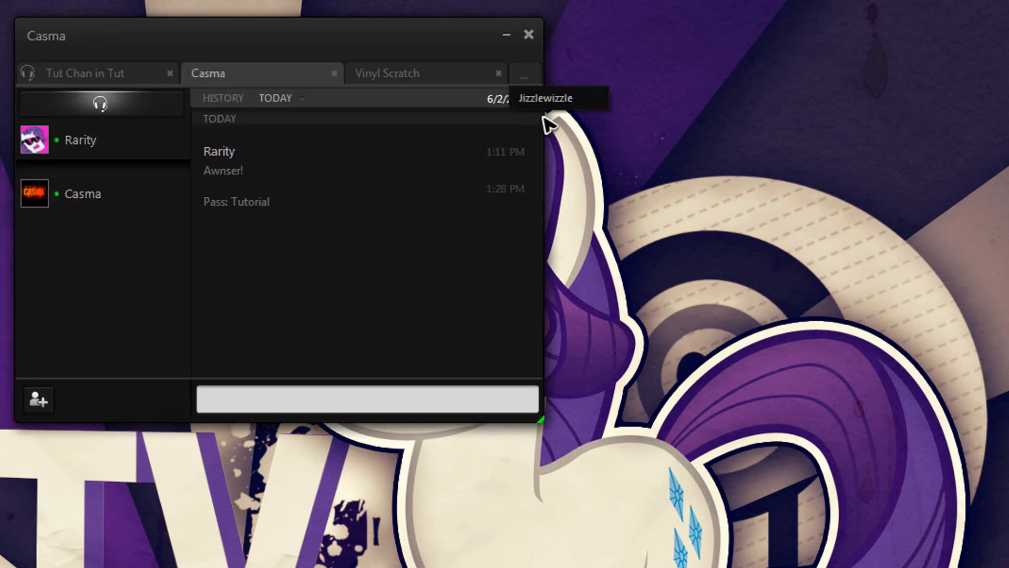
{"action": "mouse_move", "coordinate": [39, 91]}
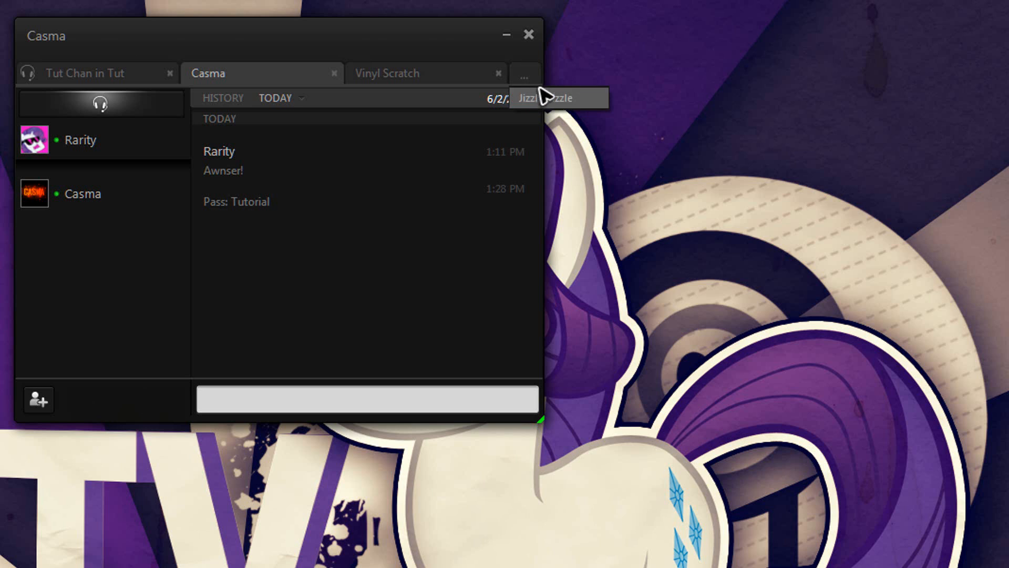
{"action": "mouse_move", "coordinate": [550, 452]}
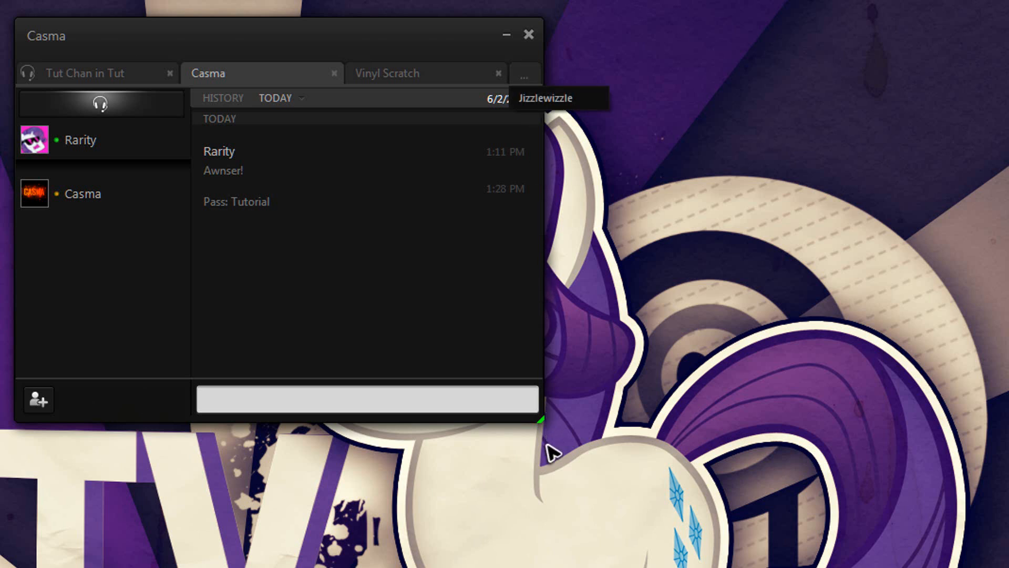
{"action": "mouse_move", "coordinate": [417, 24]}
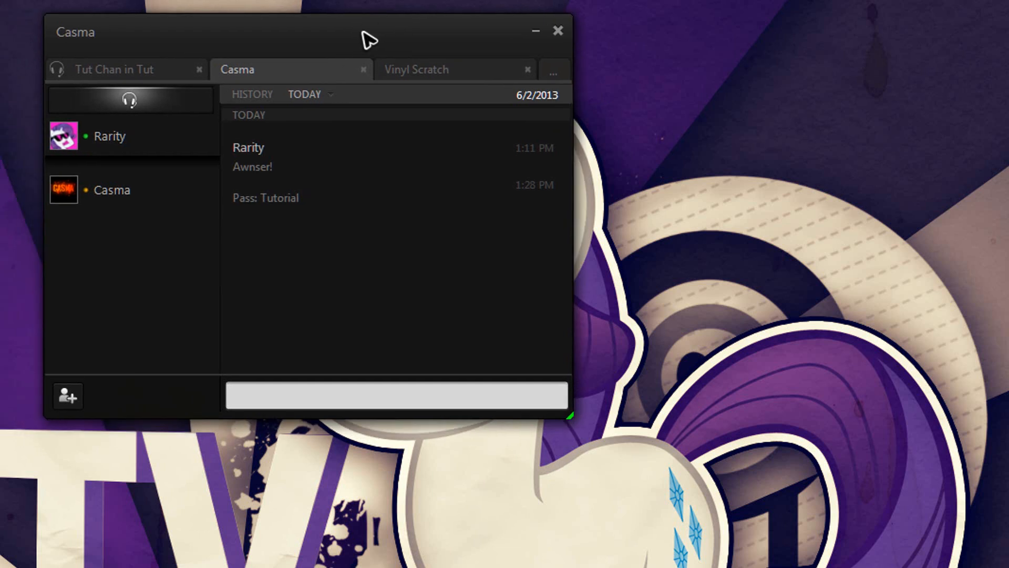
{"action": "left_click", "coordinate": [115, 69]}
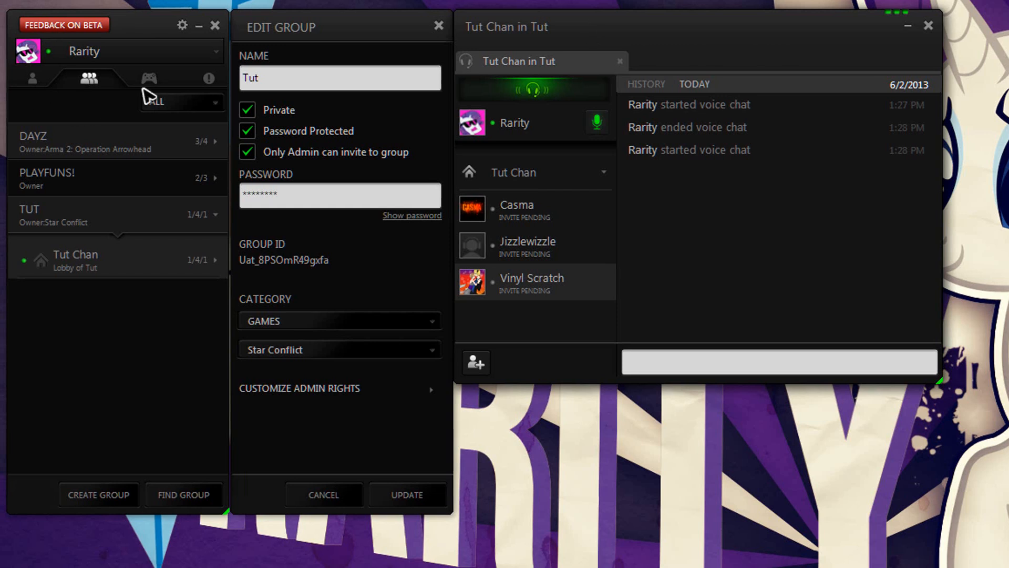
Show the Games library listing Star Conflict, ARMA 2 and Minecraft with overlay settings
{"action": "left_click", "coordinate": [148, 78]}
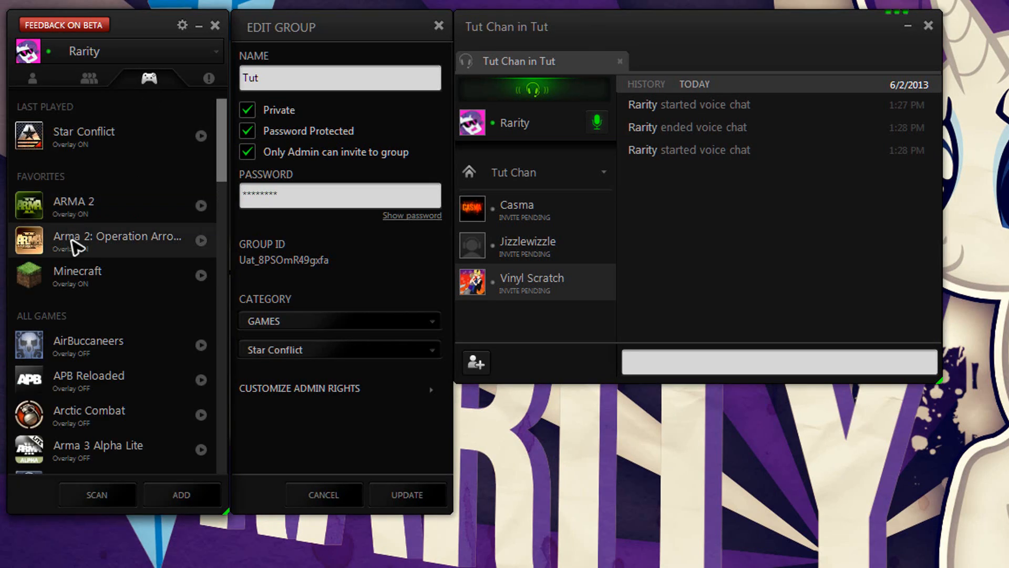
{"action": "mouse_move", "coordinate": [88, 364]}
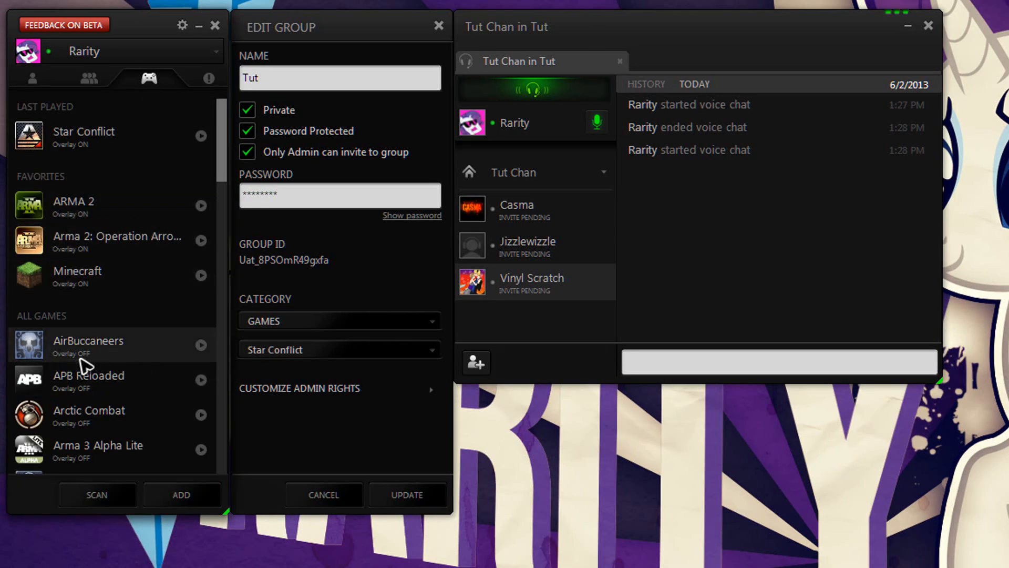
{"action": "mouse_move", "coordinate": [139, 386]}
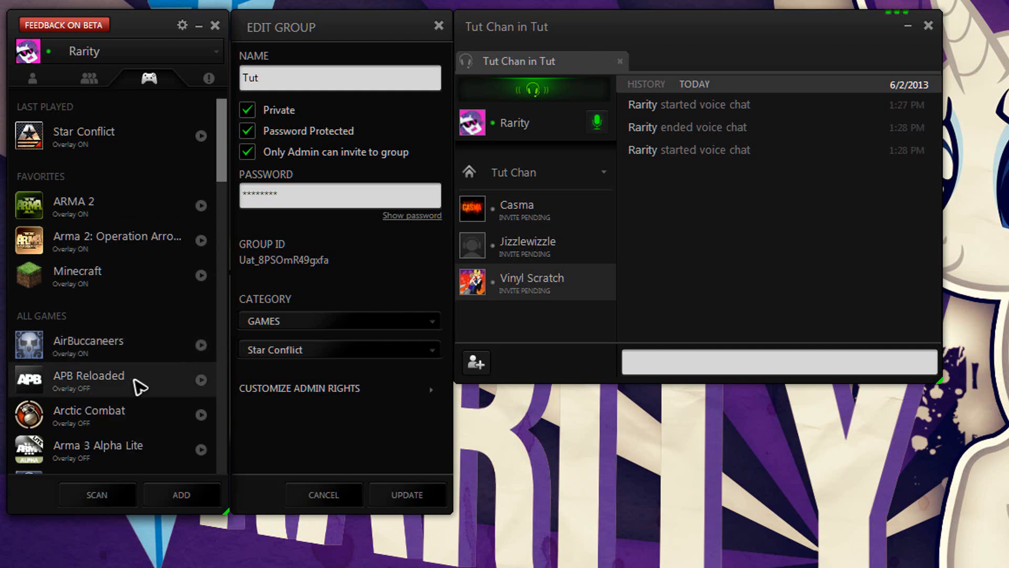
{"action": "mouse_move", "coordinate": [121, 354]}
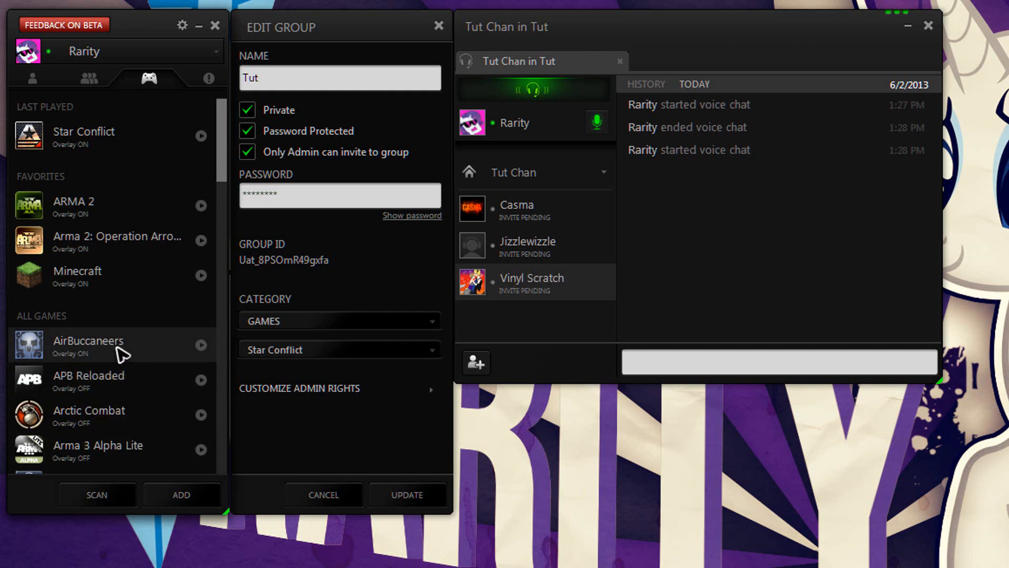
{"action": "mouse_move", "coordinate": [114, 187]}
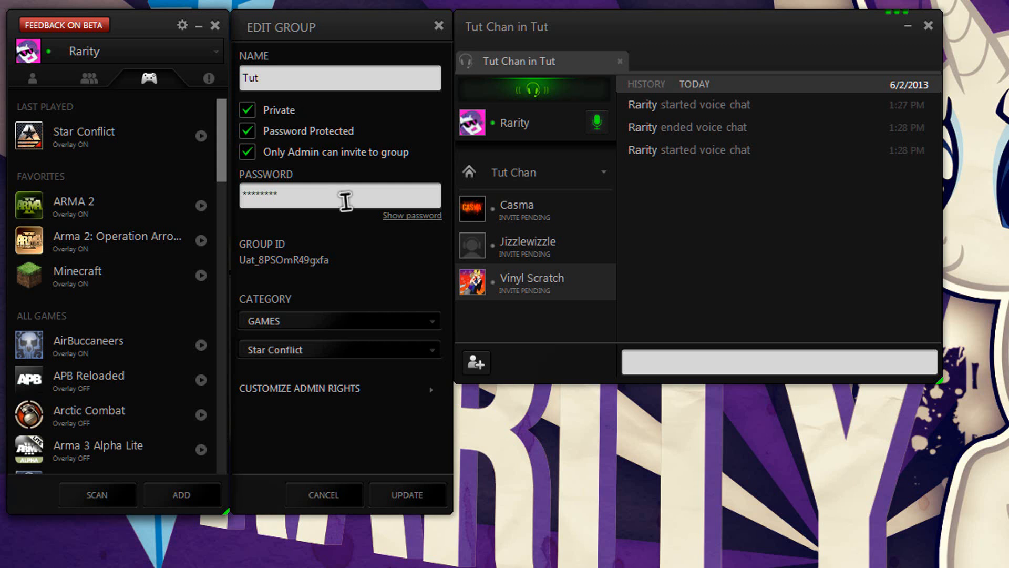
{"action": "mouse_move", "coordinate": [64, 30]}
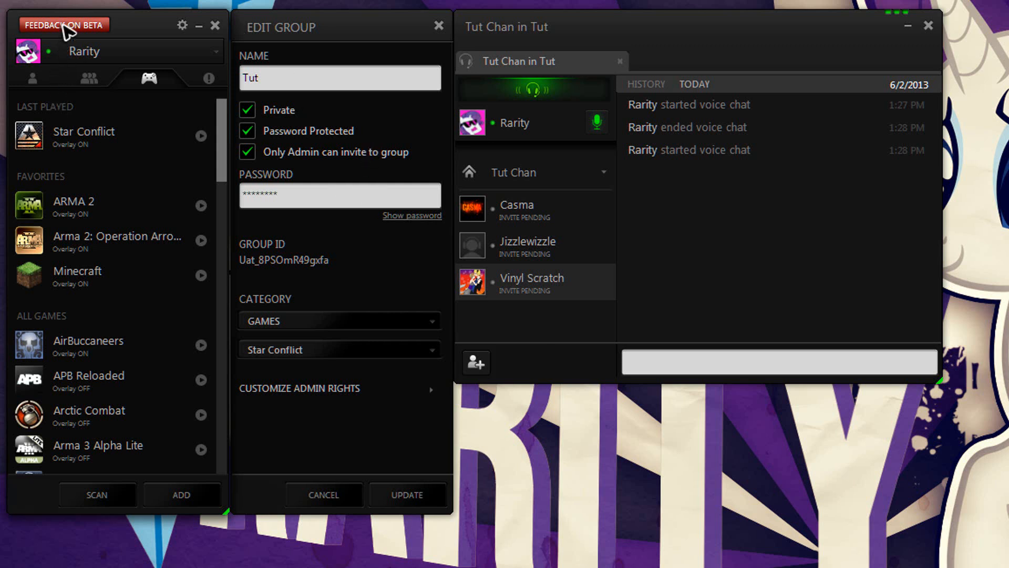
Dismiss the Edit Group panel and close the main window, leaving only the Tut Chan channel open
{"action": "double_click", "coordinate": [283, 260]}
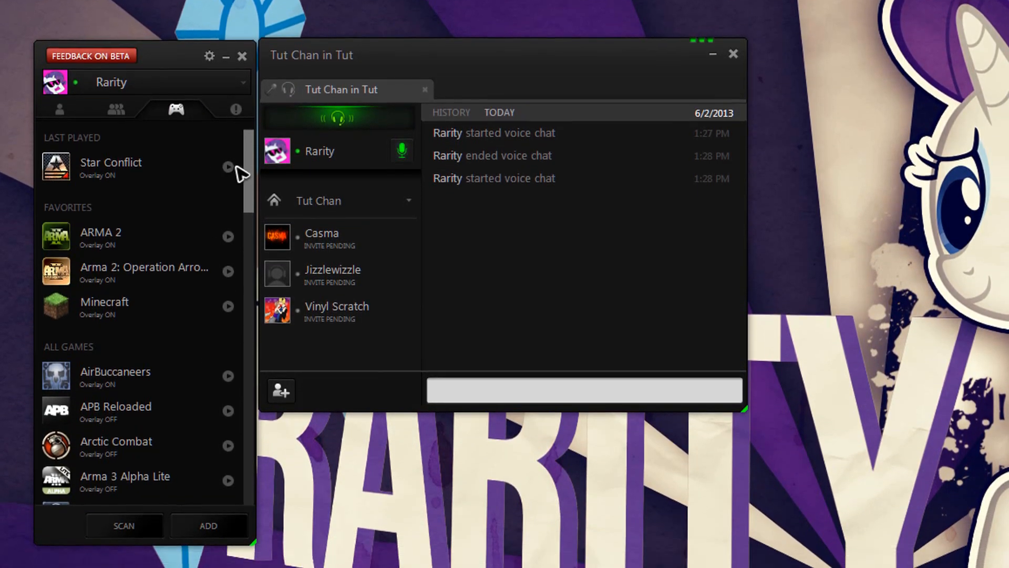
{"action": "scroll", "scroll_direction": "down", "scroll_amount": 3}
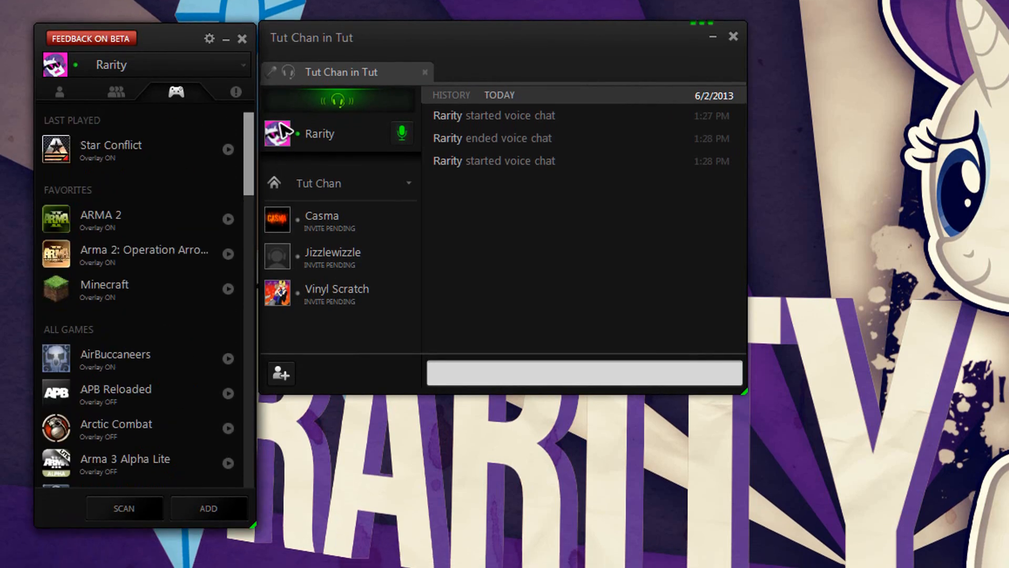
{"action": "scroll", "scroll_direction": "down", "scroll_amount": 3}
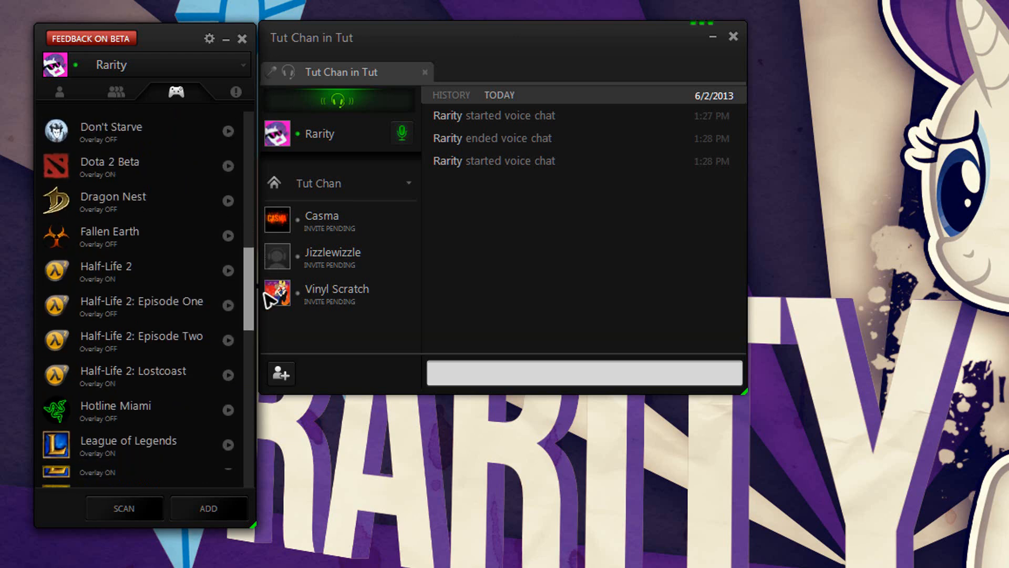
{"action": "scroll", "scroll_direction": "down", "scroll_amount": 3}
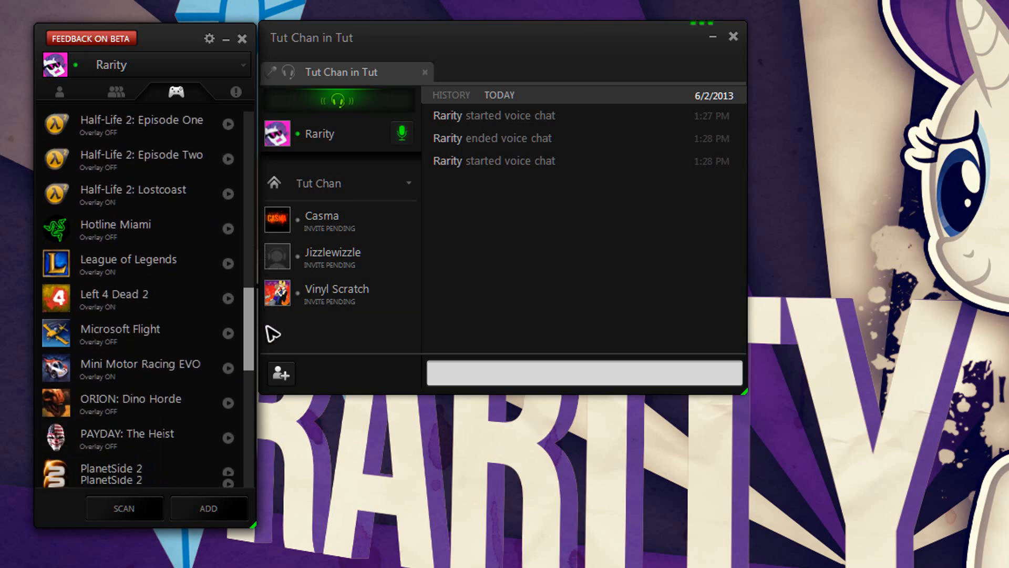
{"action": "scroll", "scroll_direction": "down", "scroll_amount": 3}
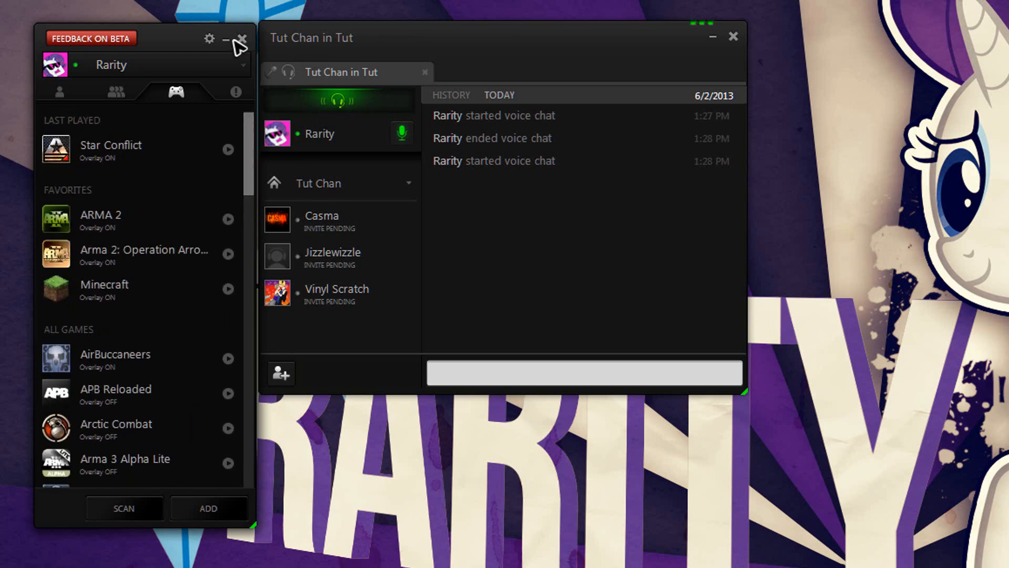
{"action": "left_click", "coordinate": [243, 39]}
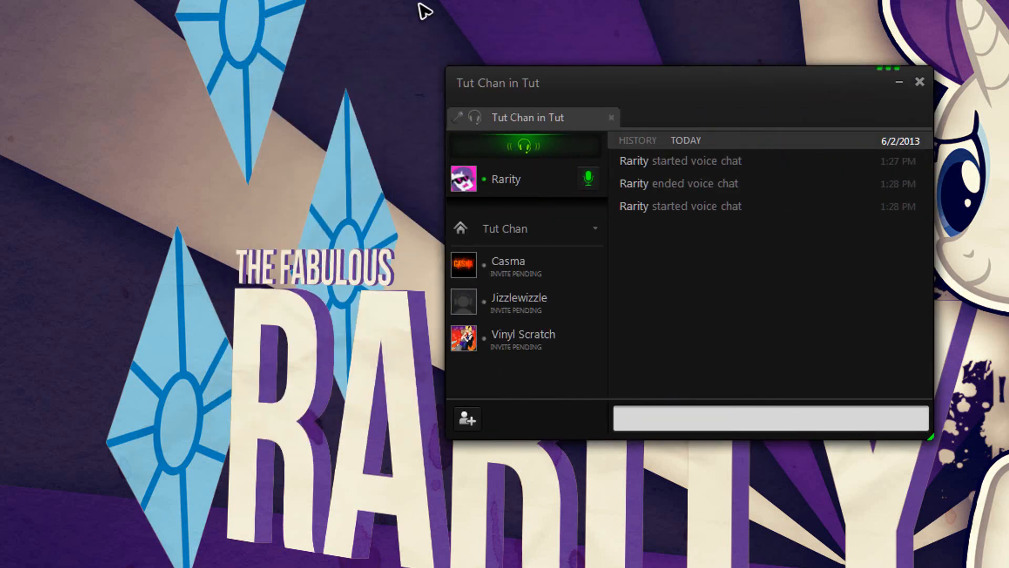
{"action": "mouse_move", "coordinate": [81, 24]}
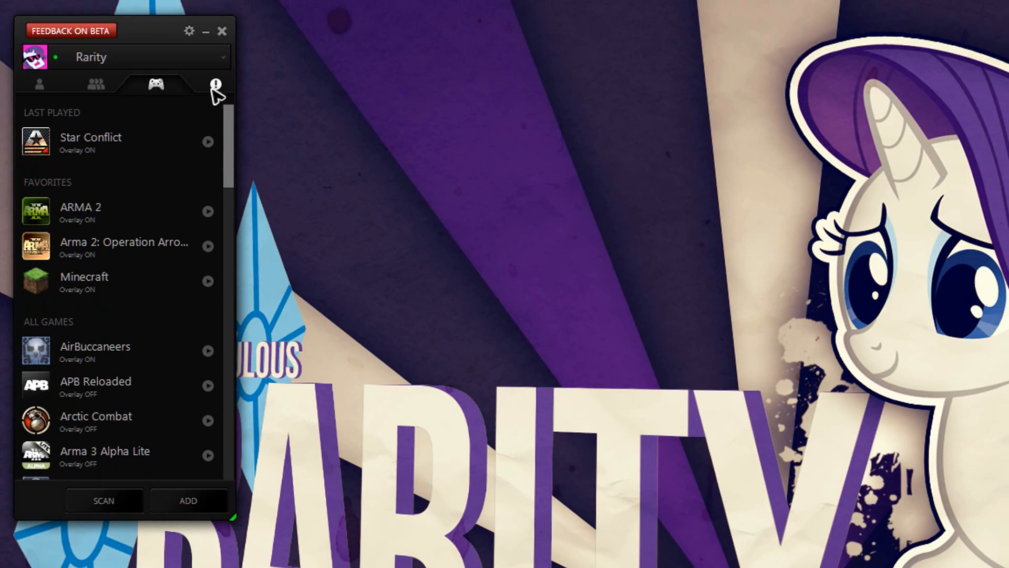
{"action": "mouse_move", "coordinate": [176, 88]}
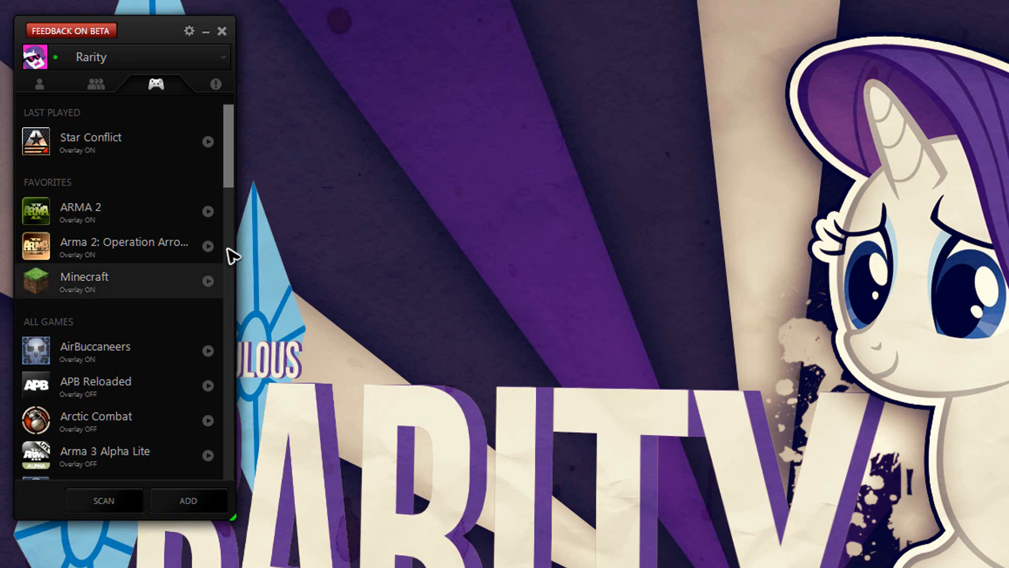
Scroll the restored Games list to further titles in the main window
{"action": "scroll", "scroll_direction": "down", "scroll_amount": 3}
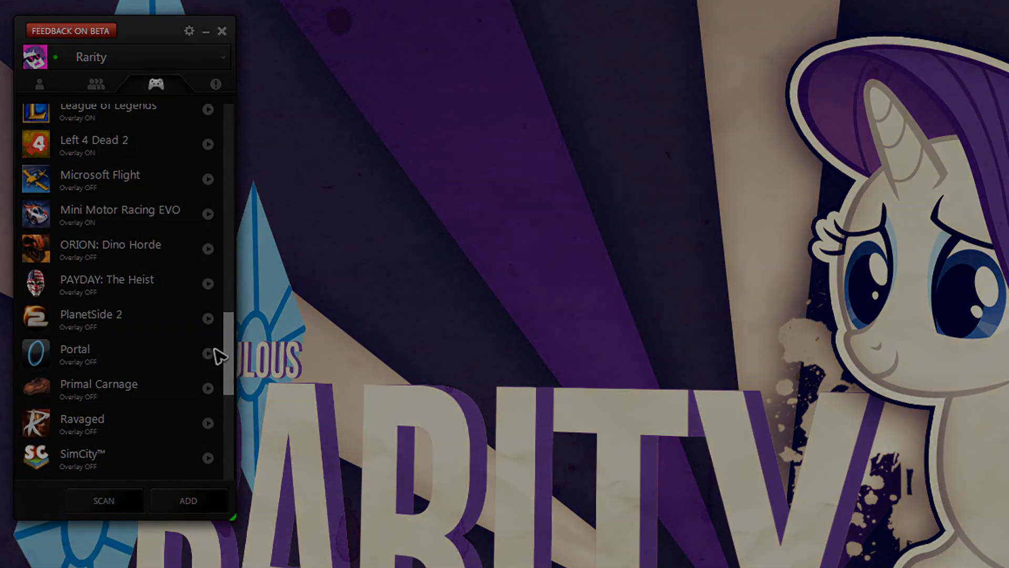